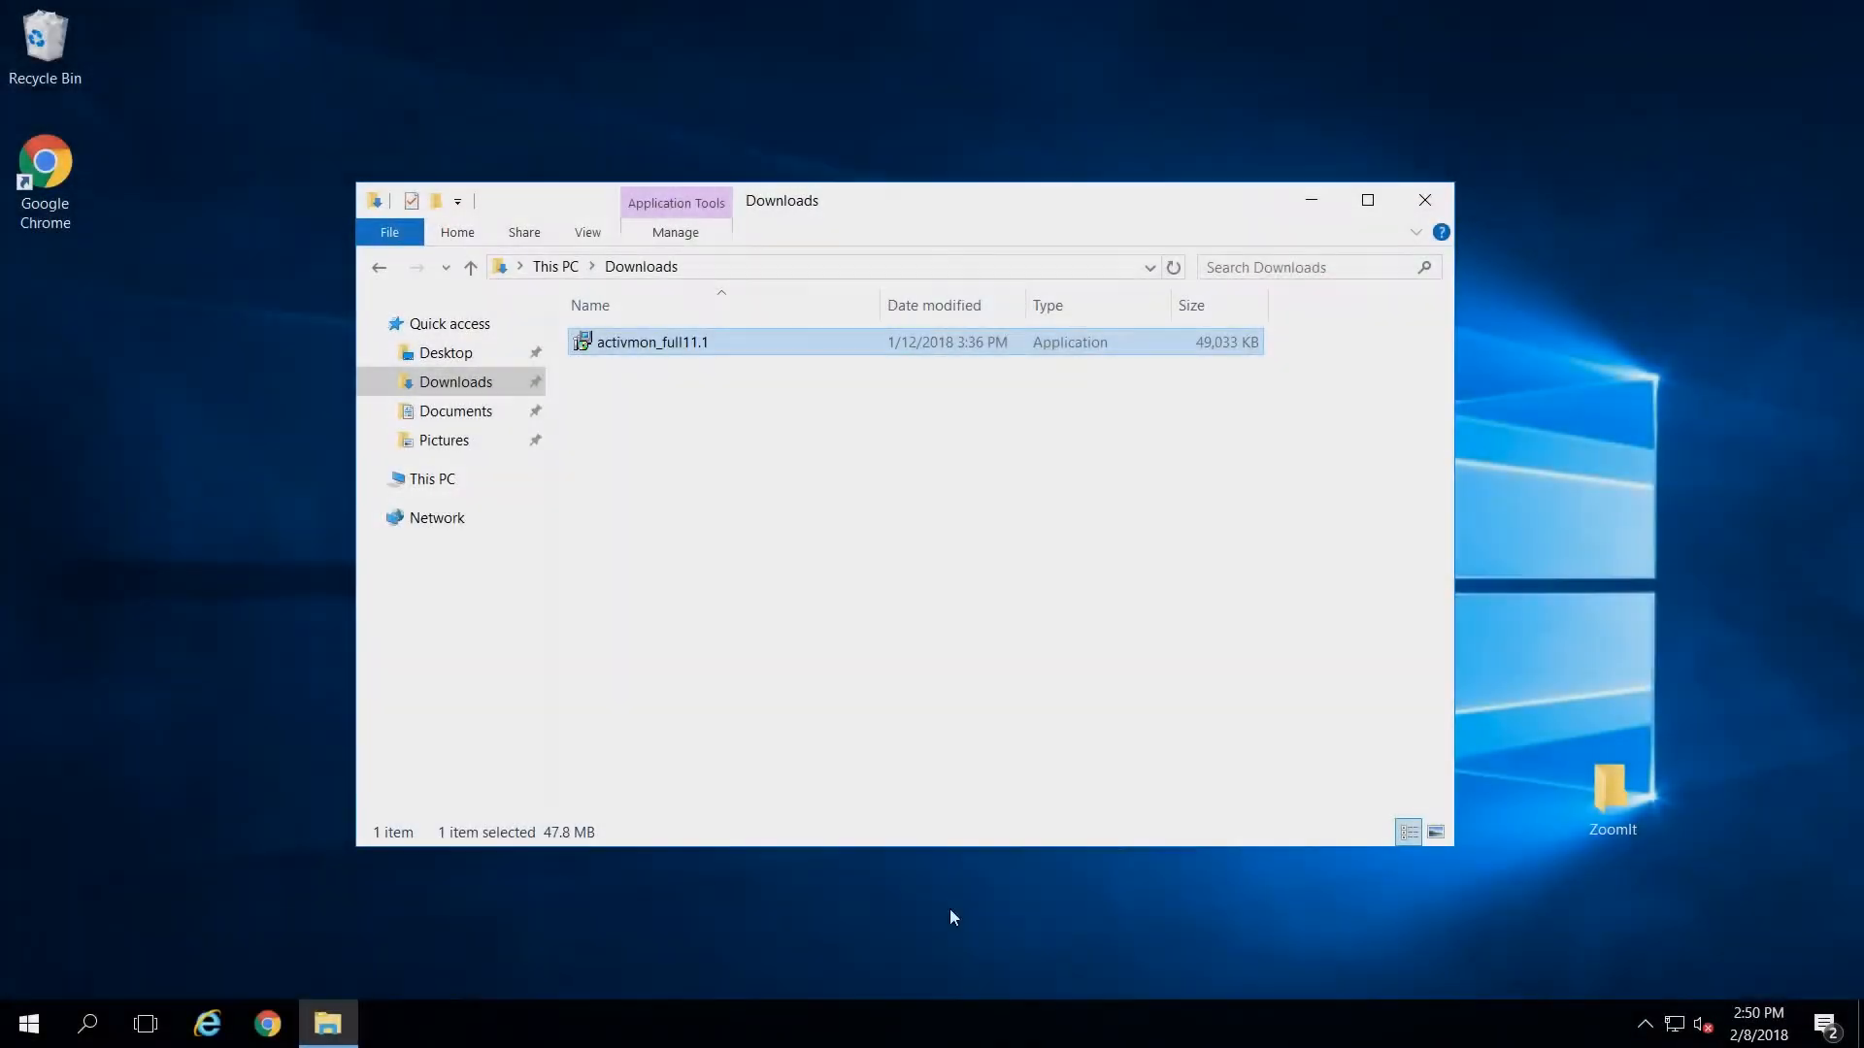
Step: Select the activmon_full11.1 installer in the Downloads folder
left_click(651, 340)
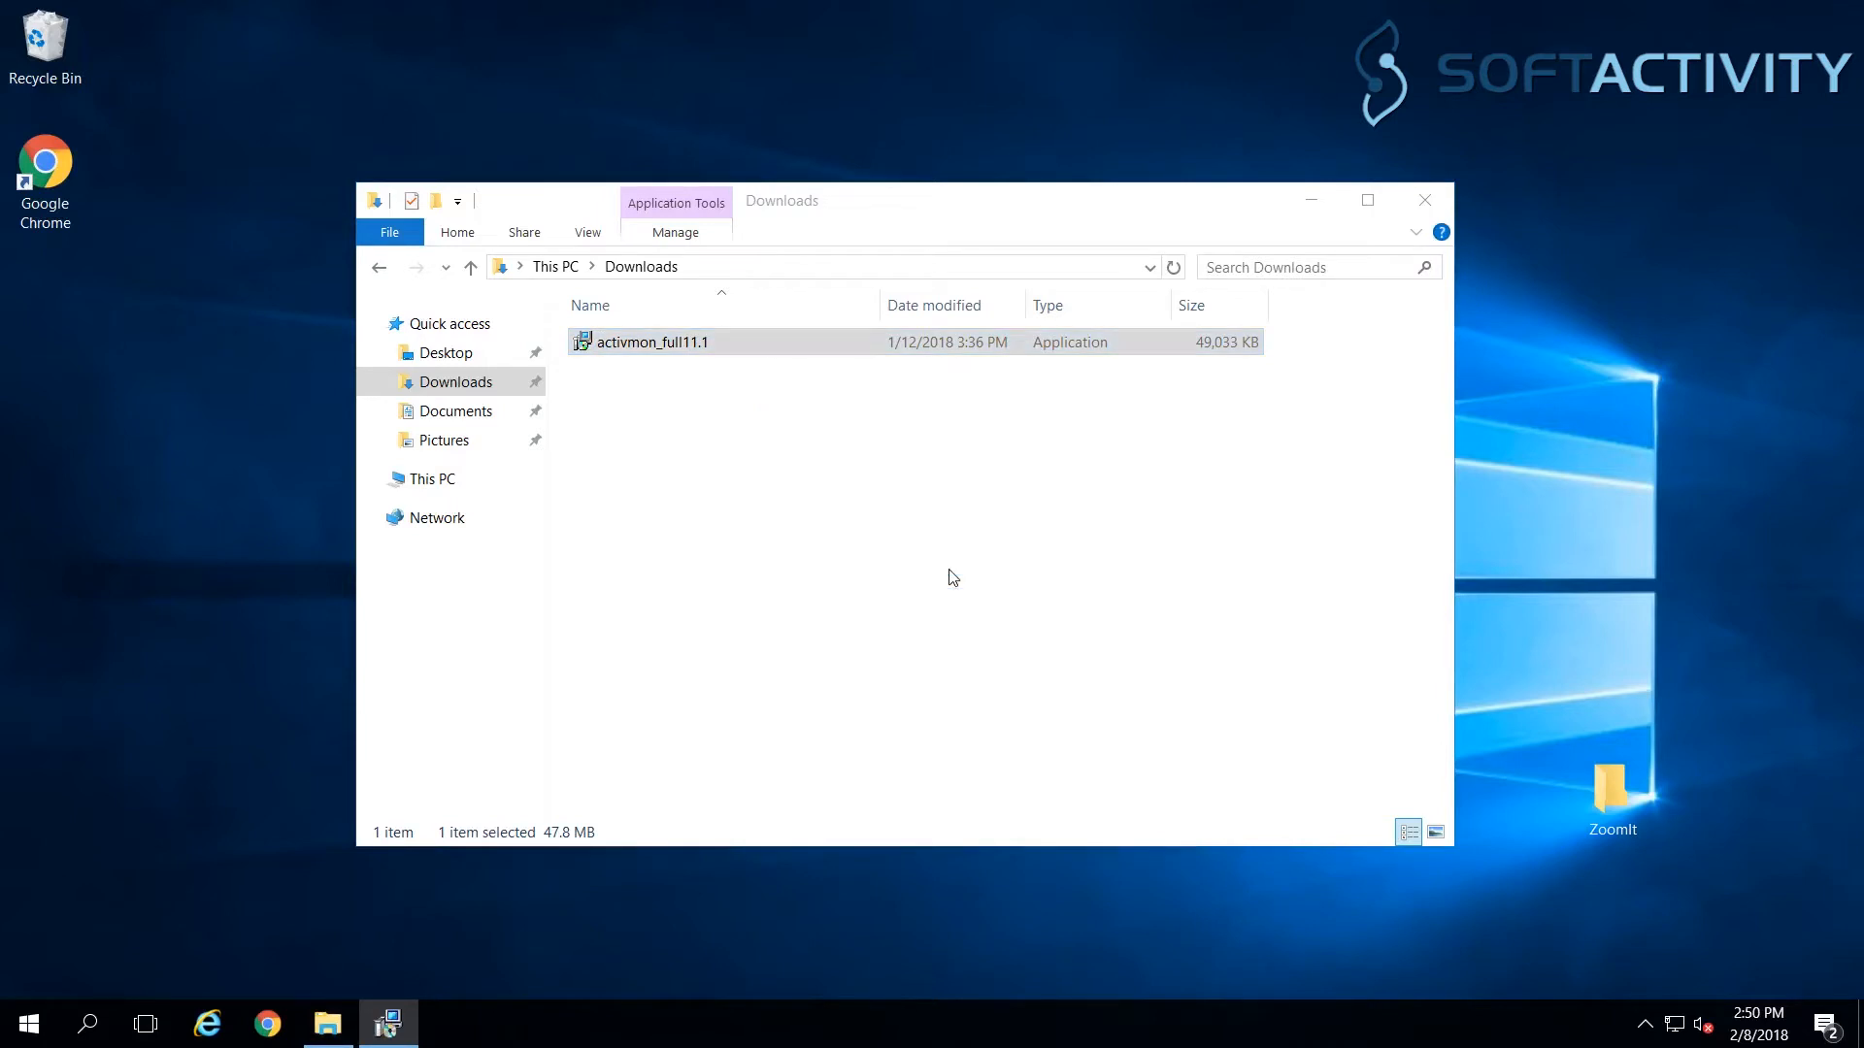
Step: Launch the activmon_full11.1 installer and accept the license agreement
double_click(652, 343)
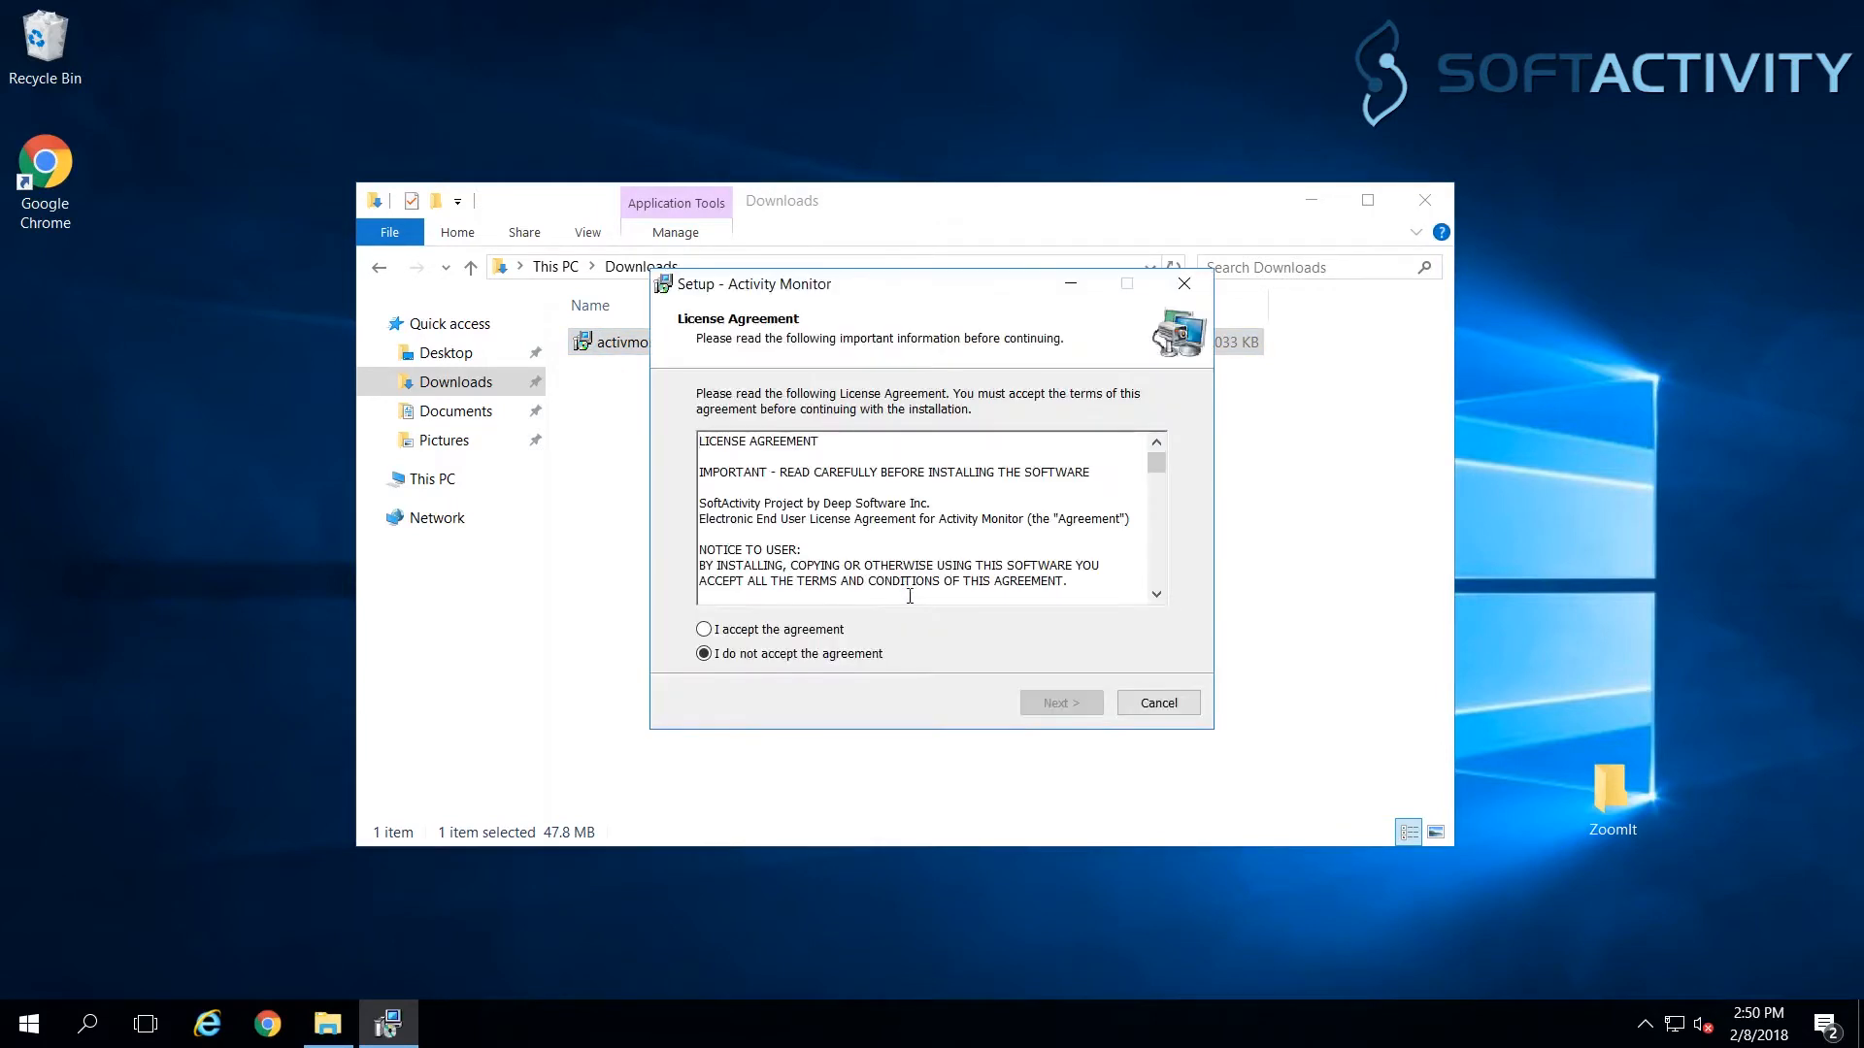
left_click(702, 629)
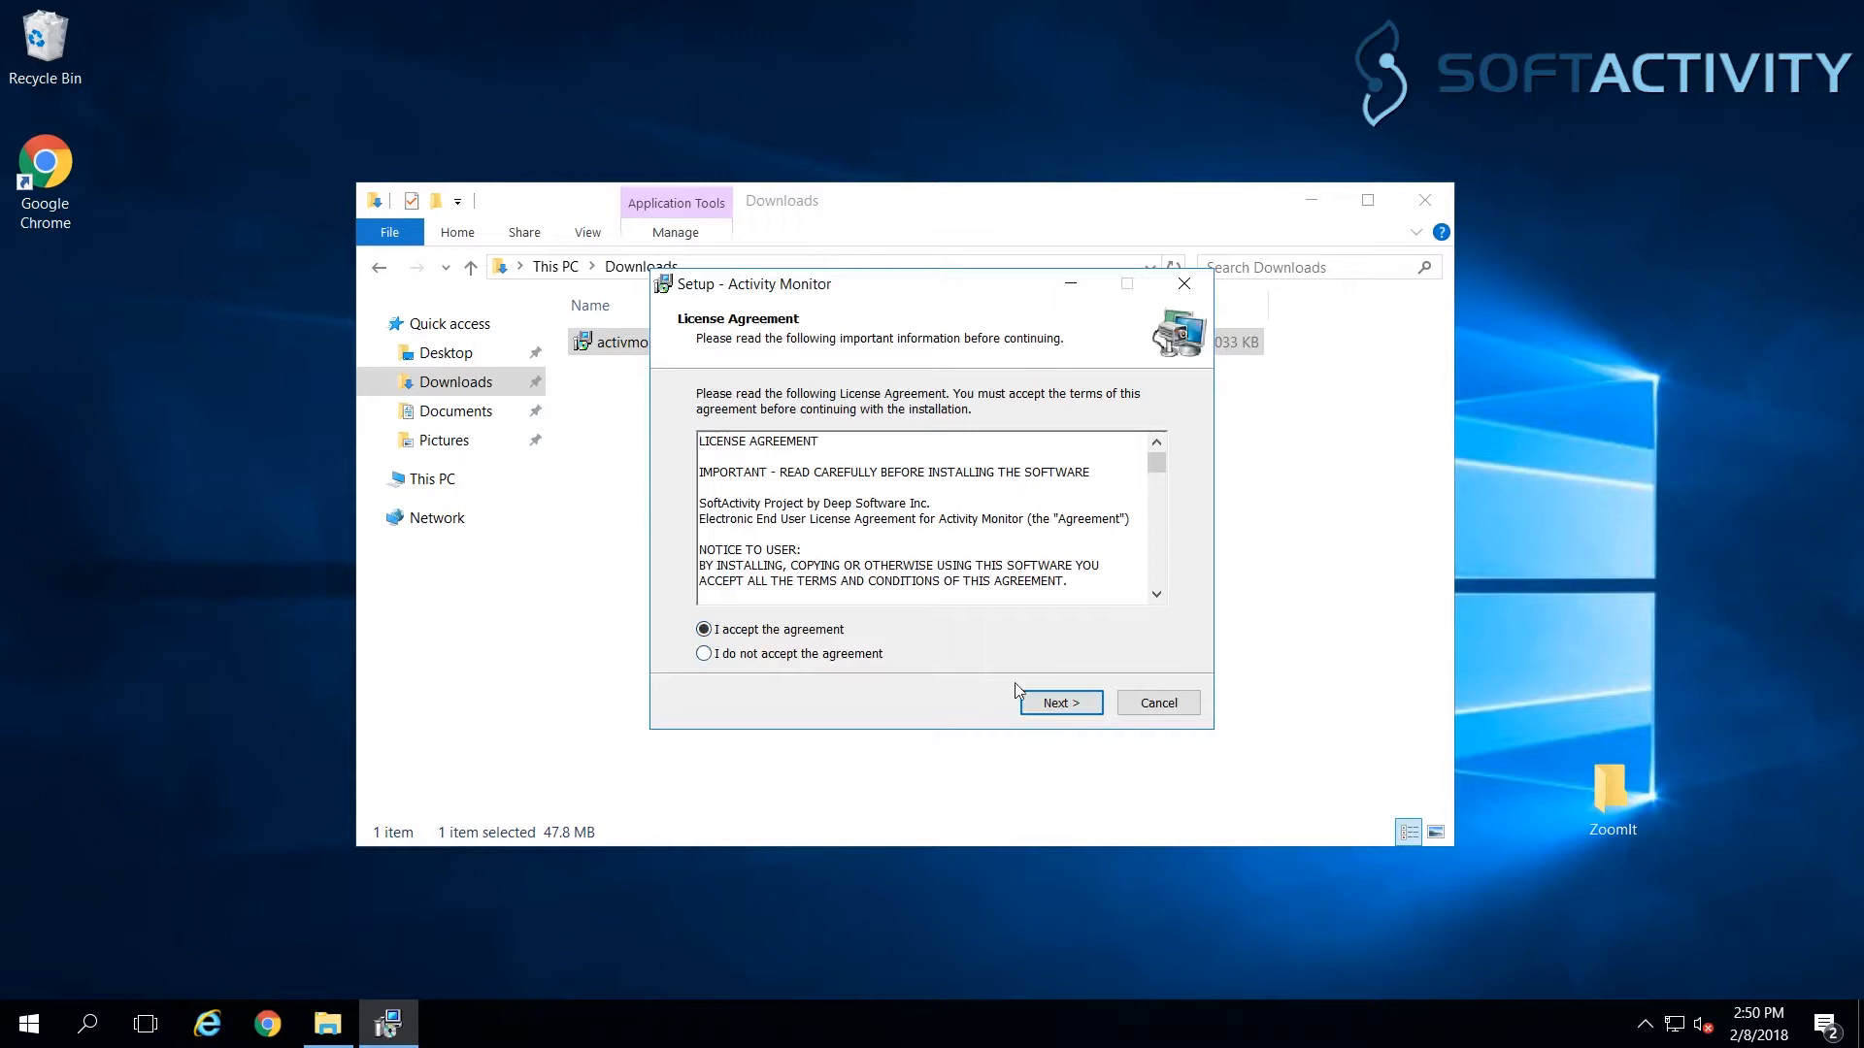
left_click(1059, 703)
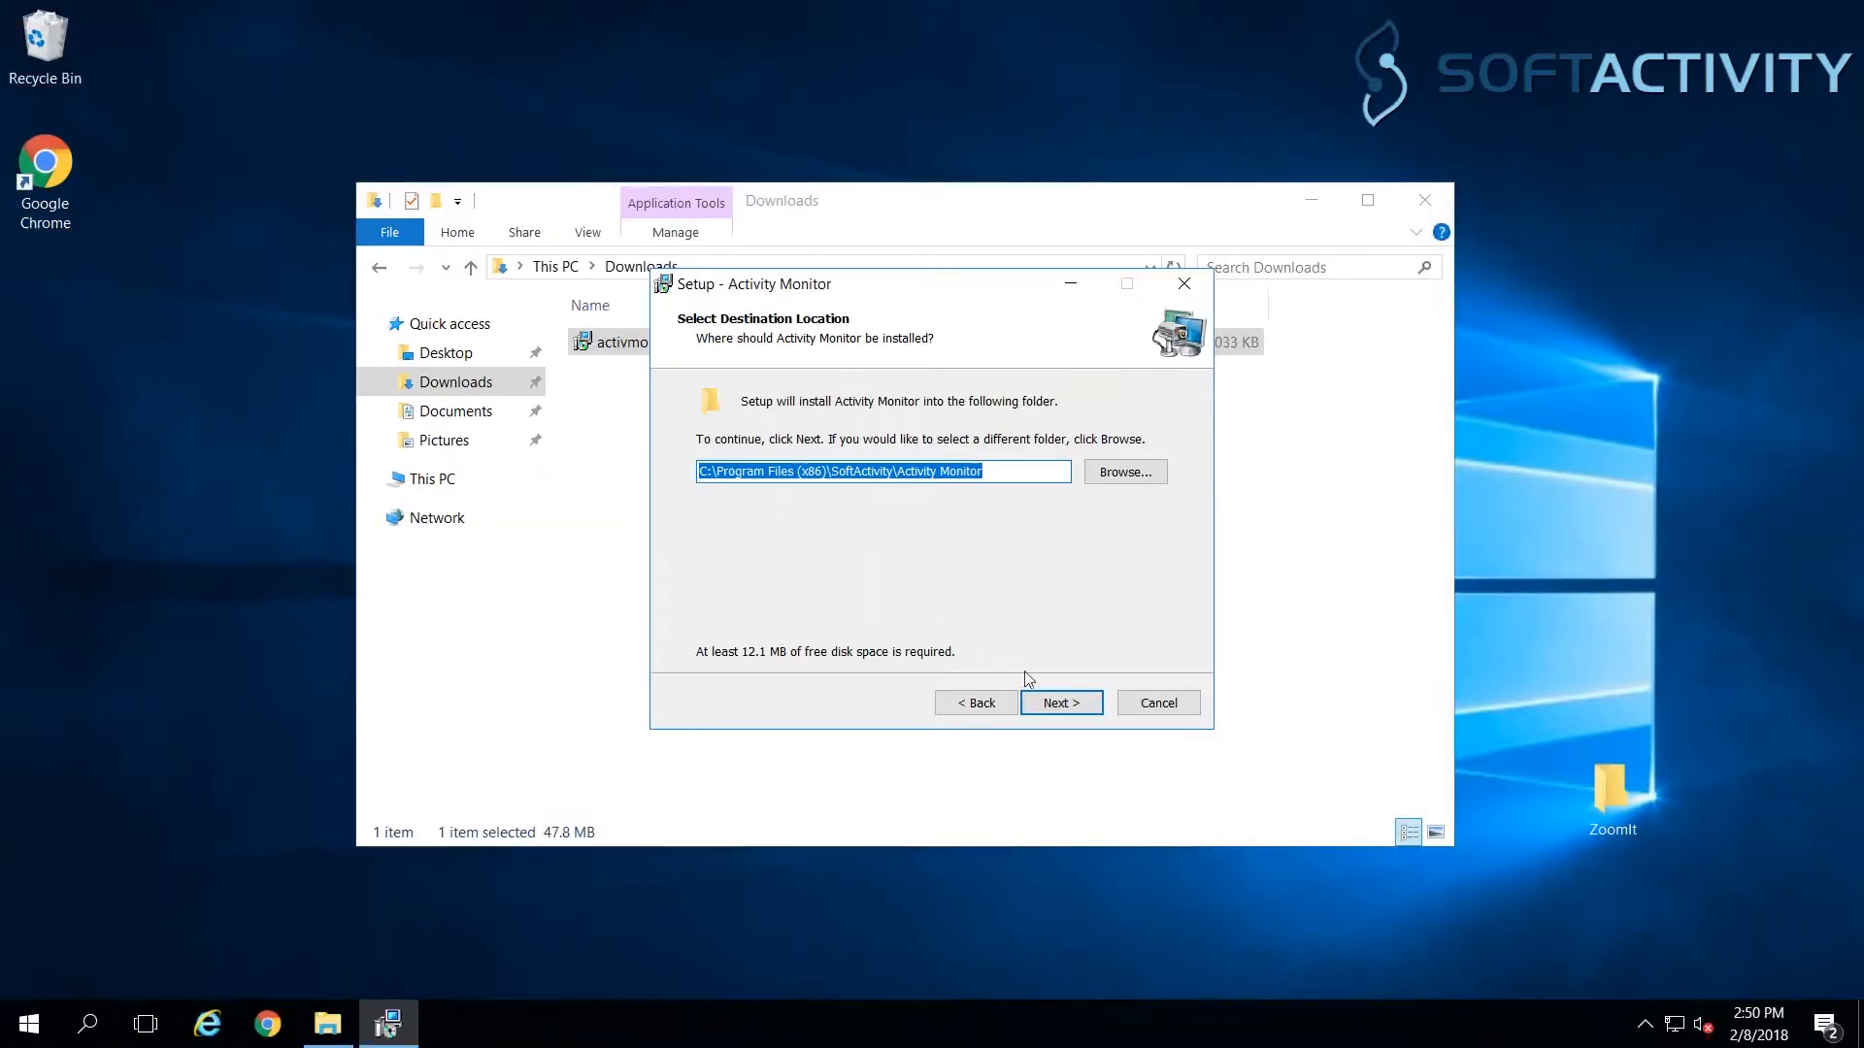
Step: Keep the default install folder, server mode and all three server components
left_click(1059, 703)
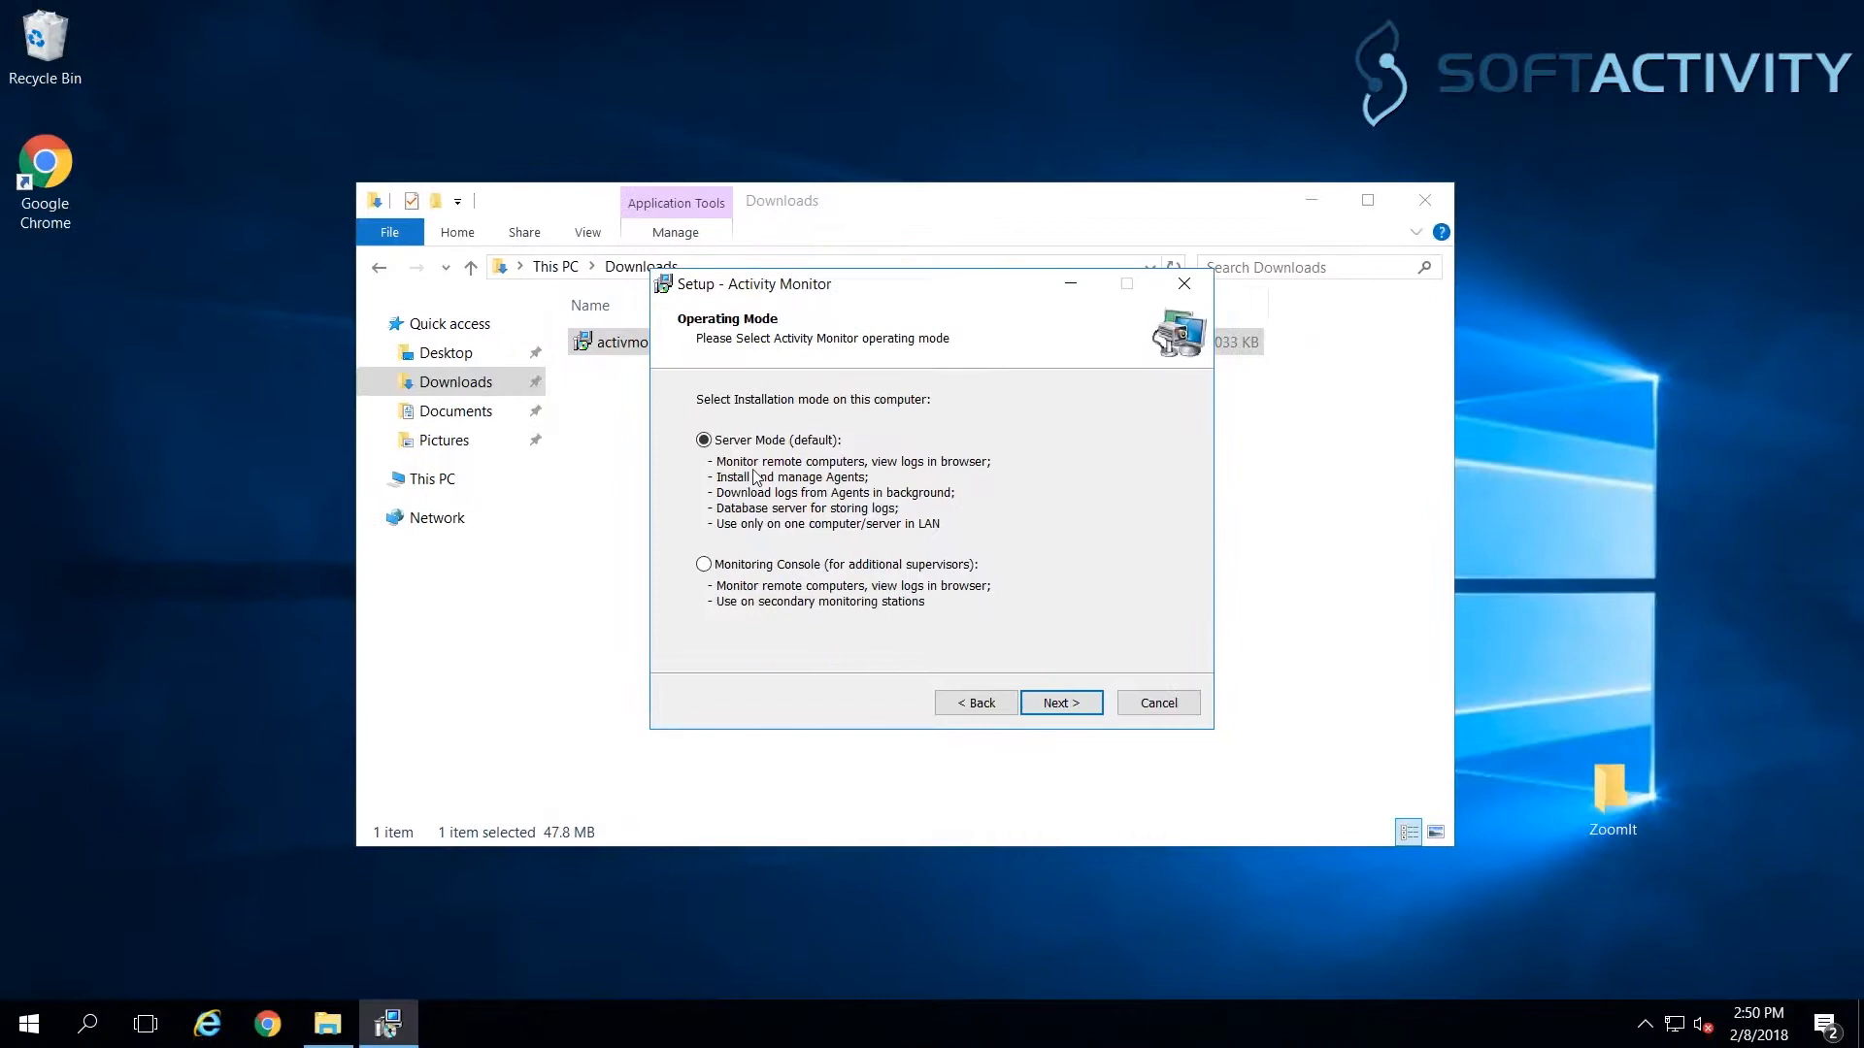
left_click(1058, 703)
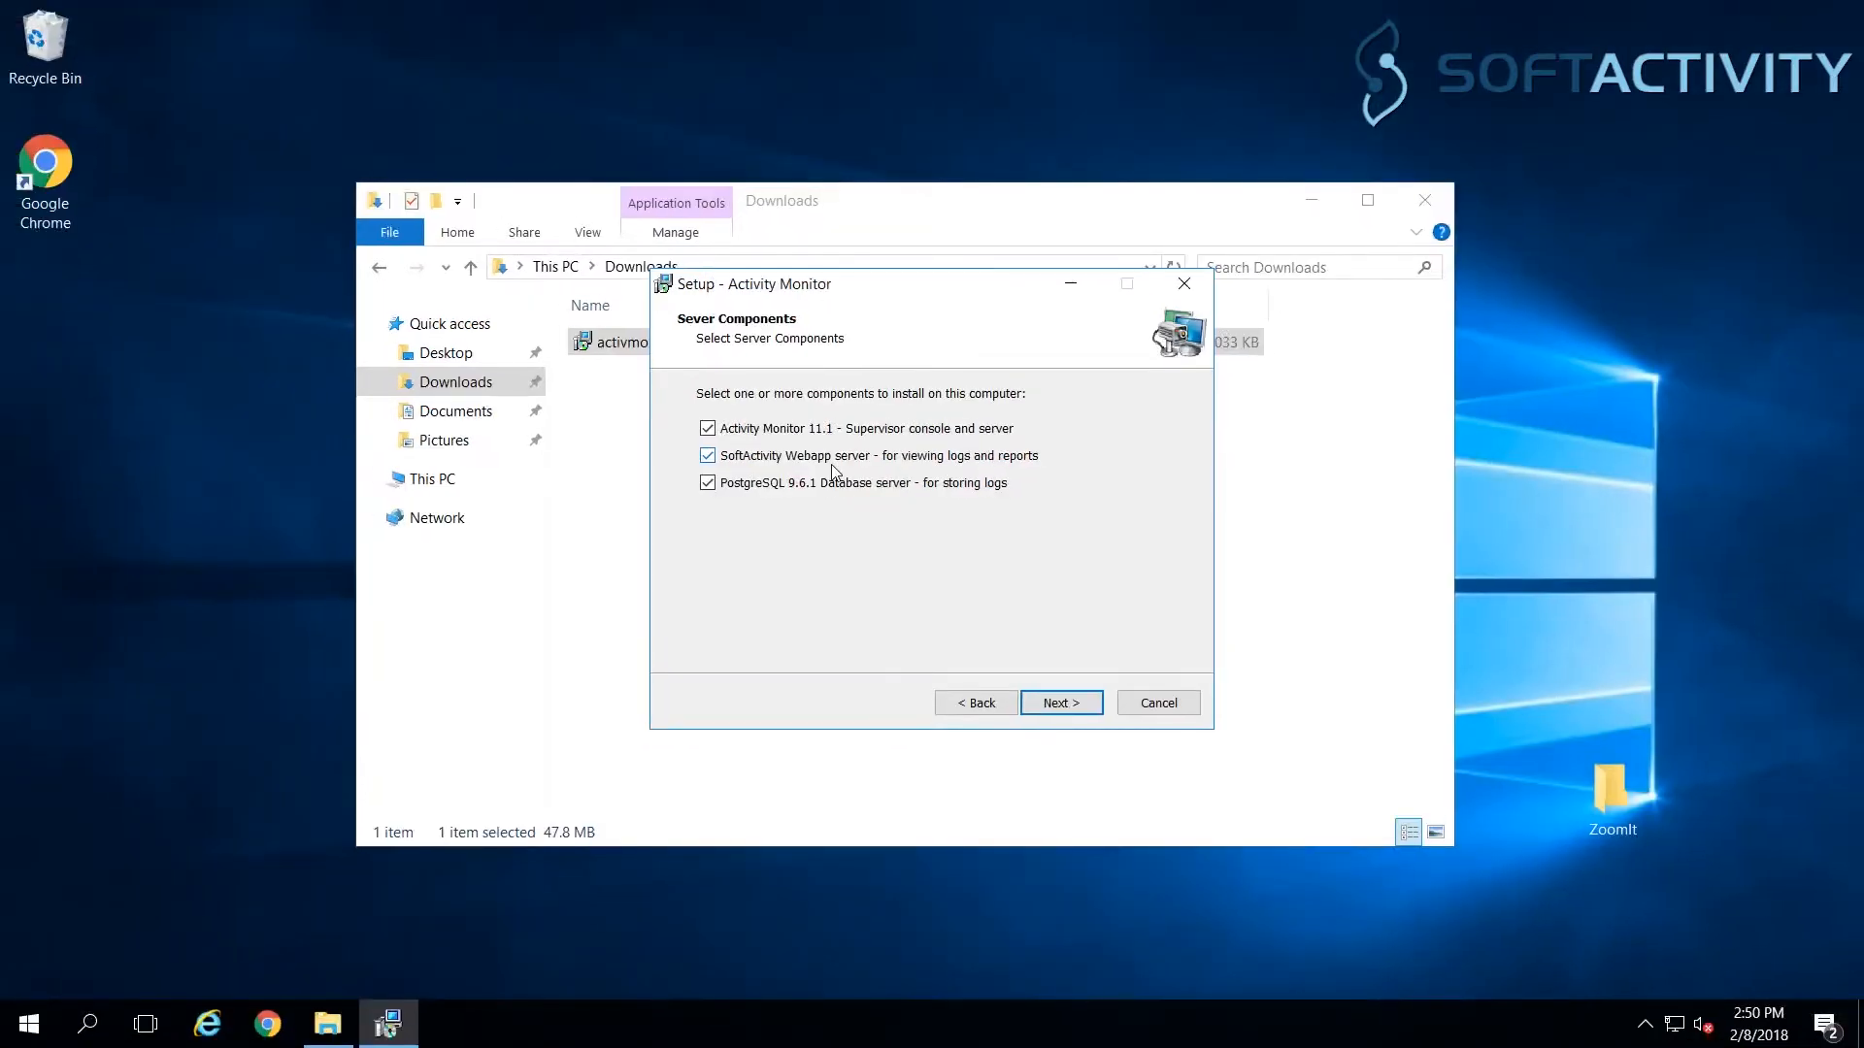
left_click(1058, 703)
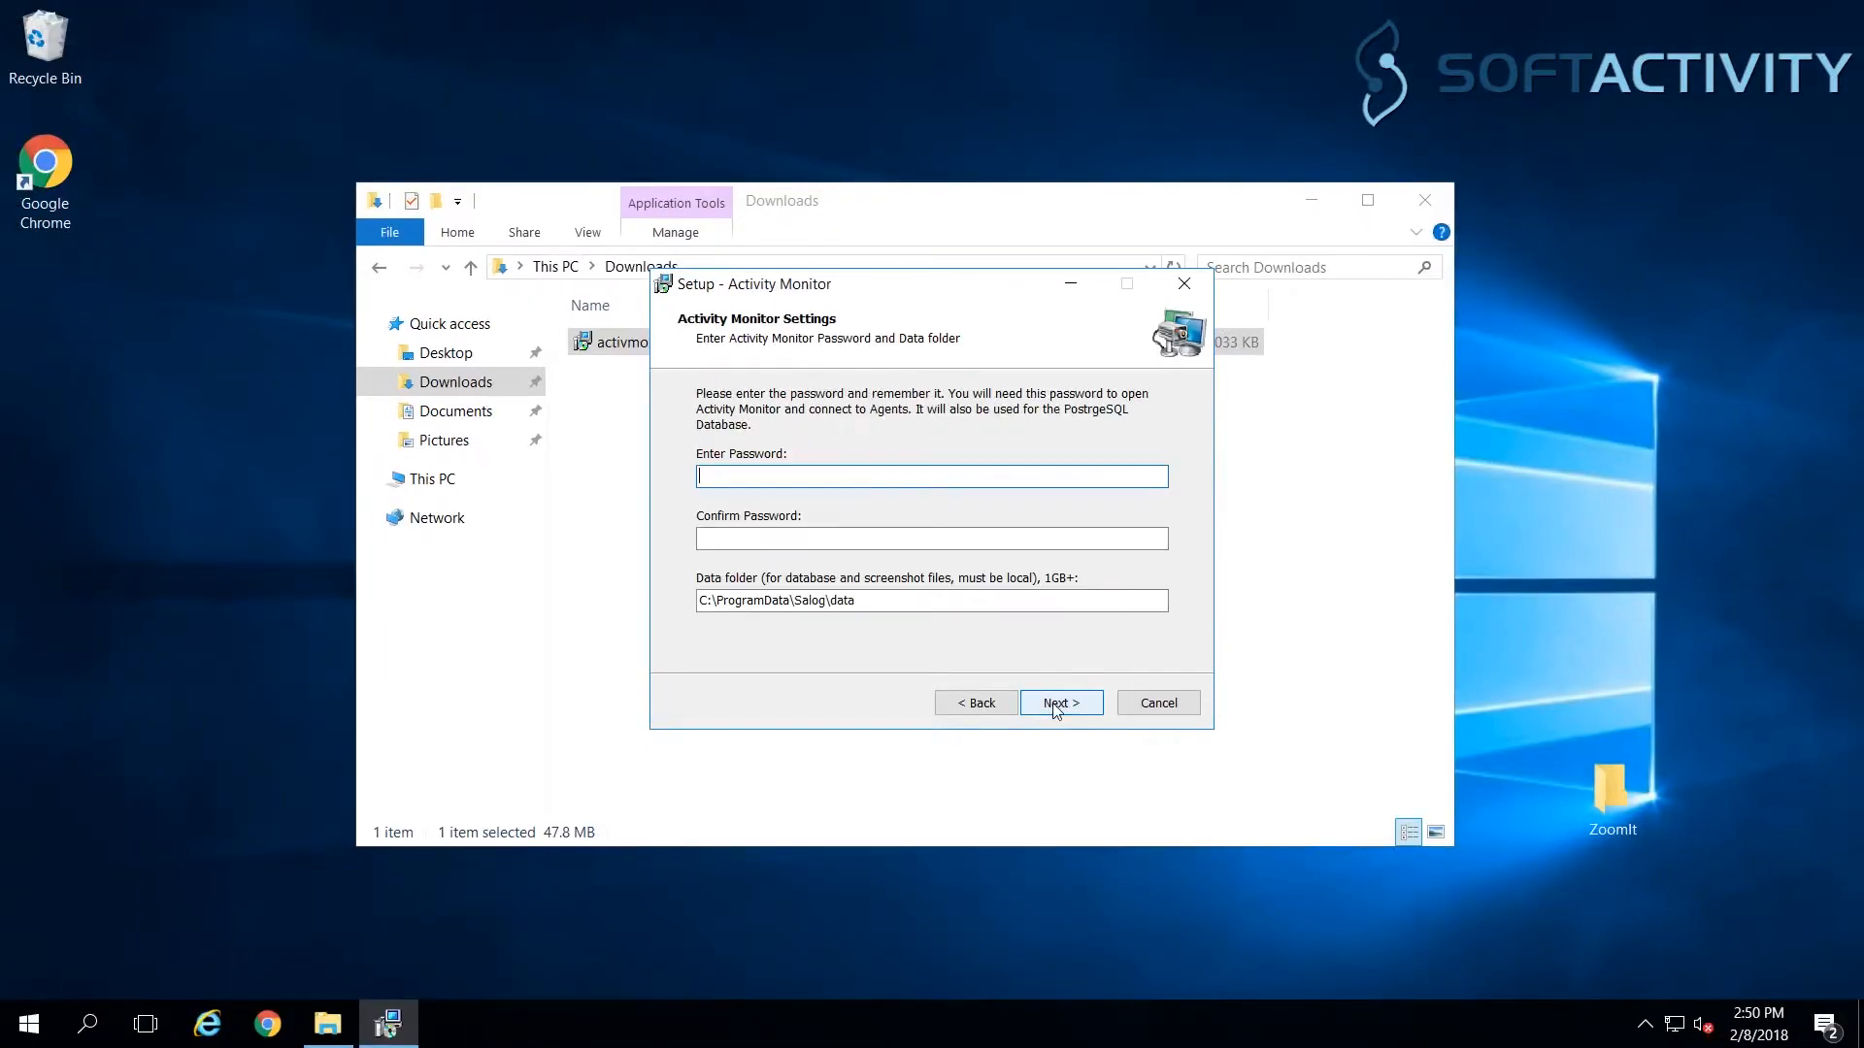
mouse_move(757, 477)
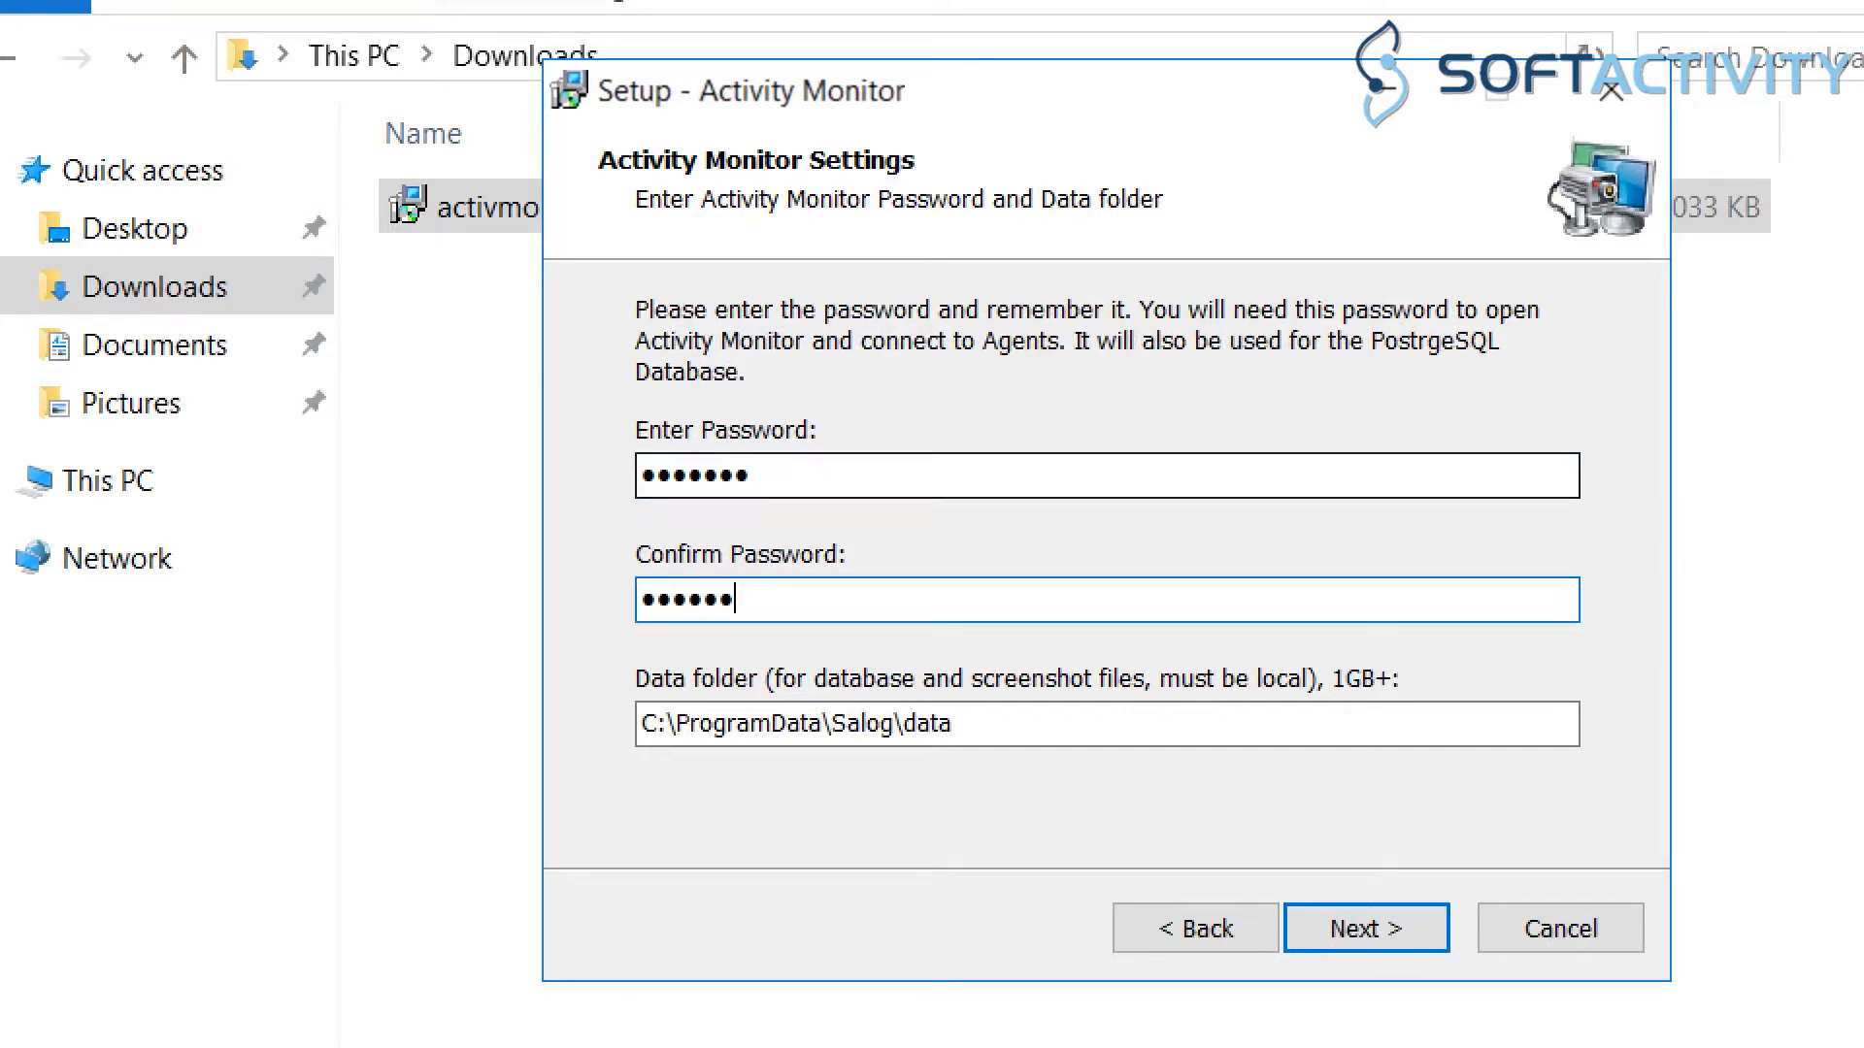
Step: Confirm the password, keep port 8081 and default database settings, and install
key("BackSpace")
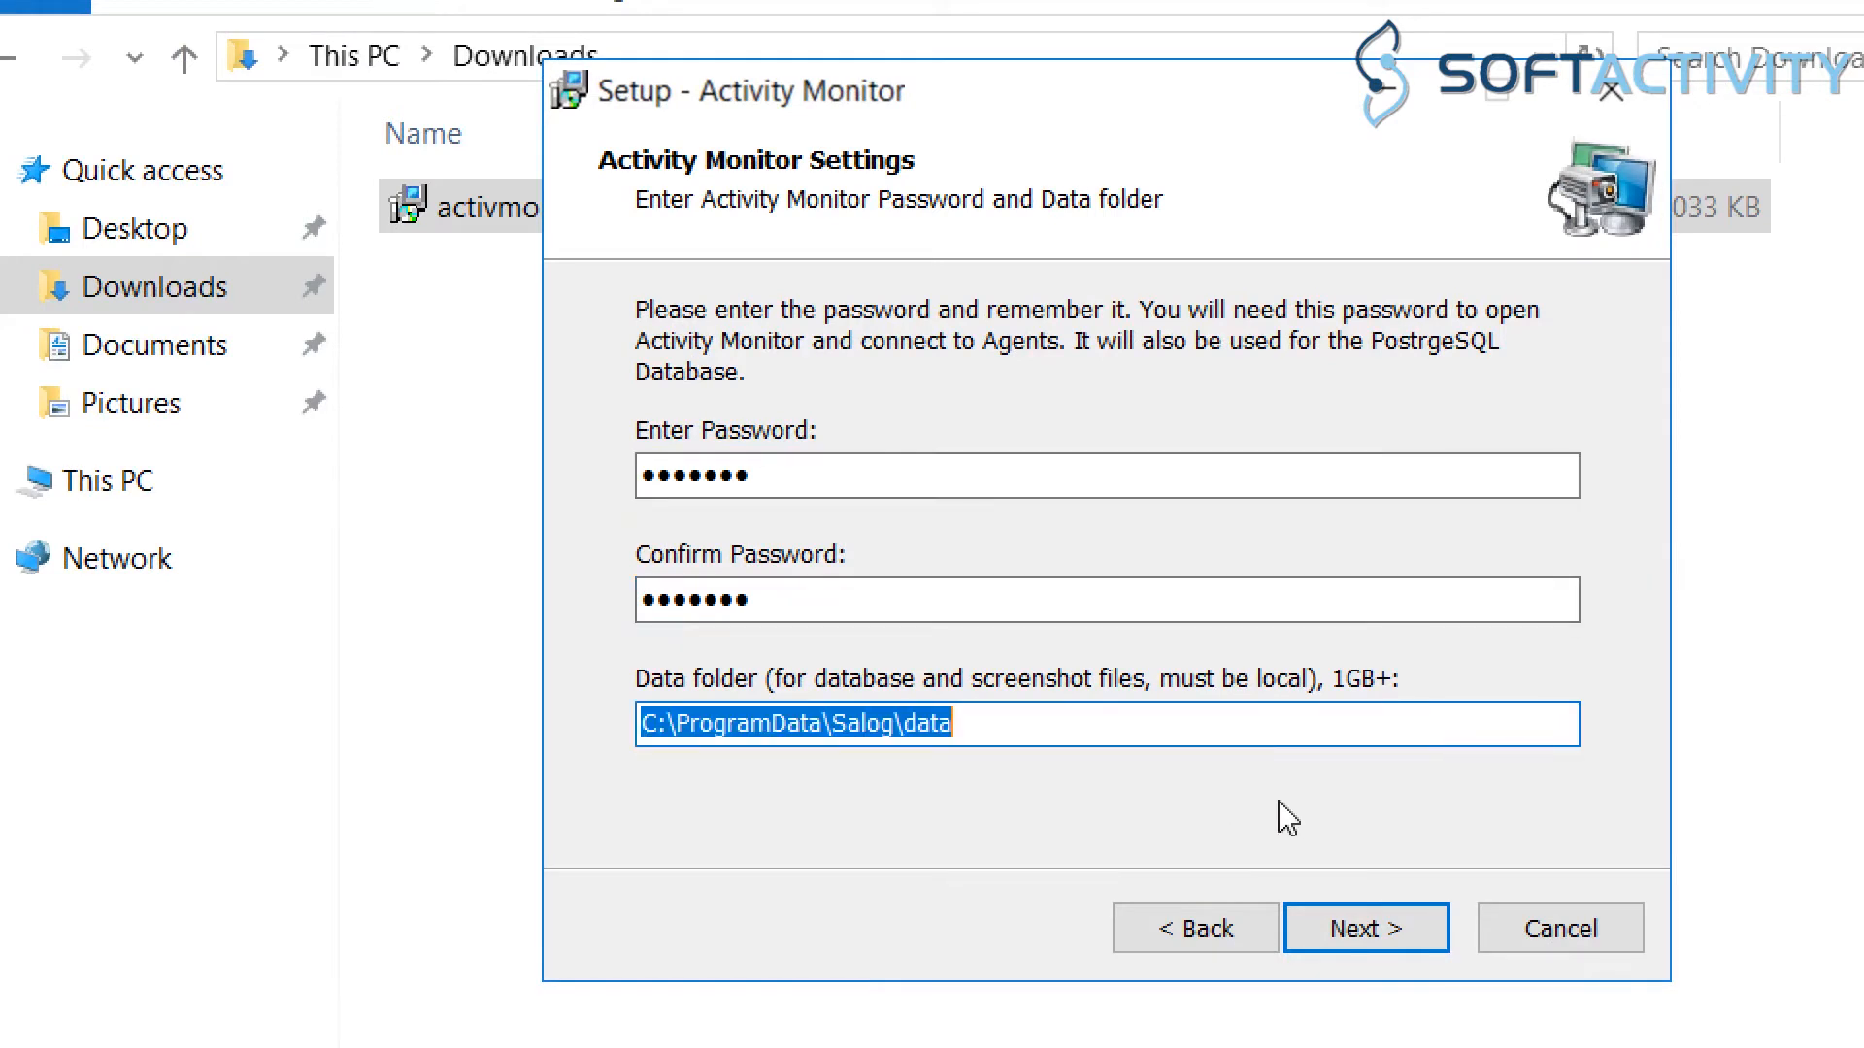
left_click(1366, 927)
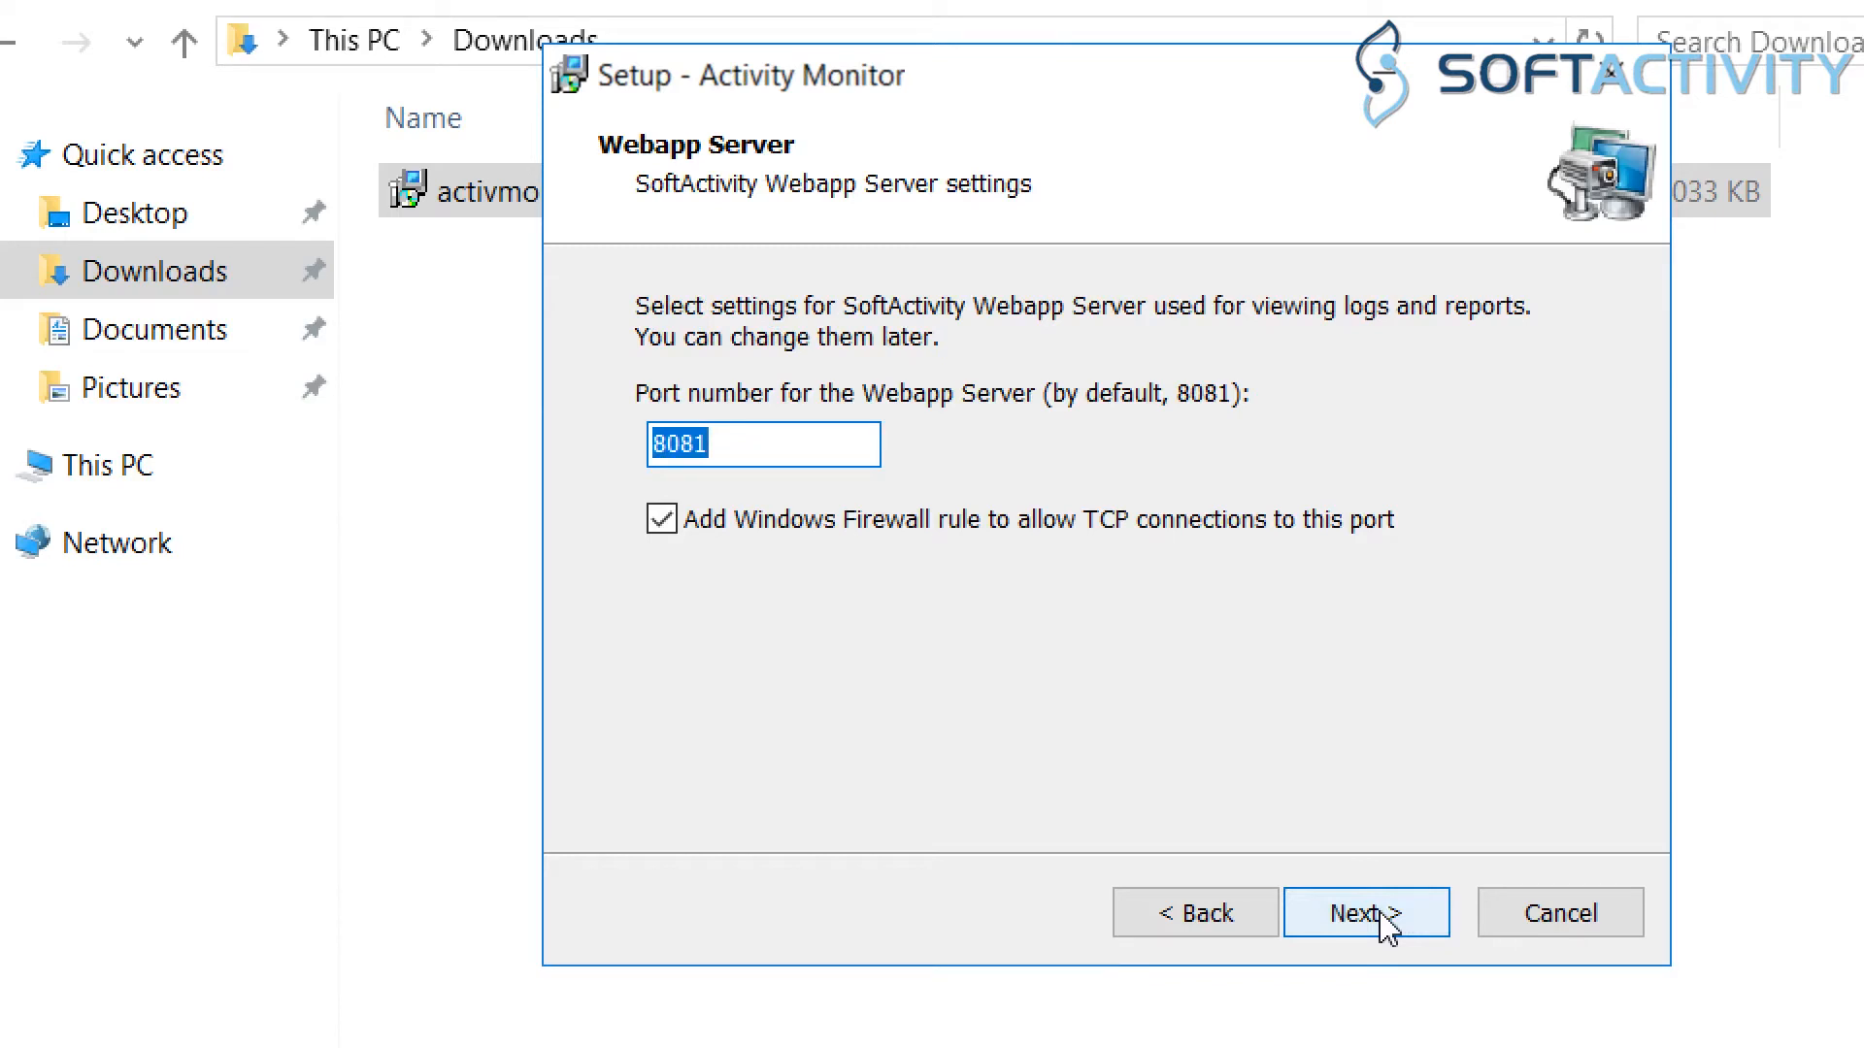
left_click(1366, 912)
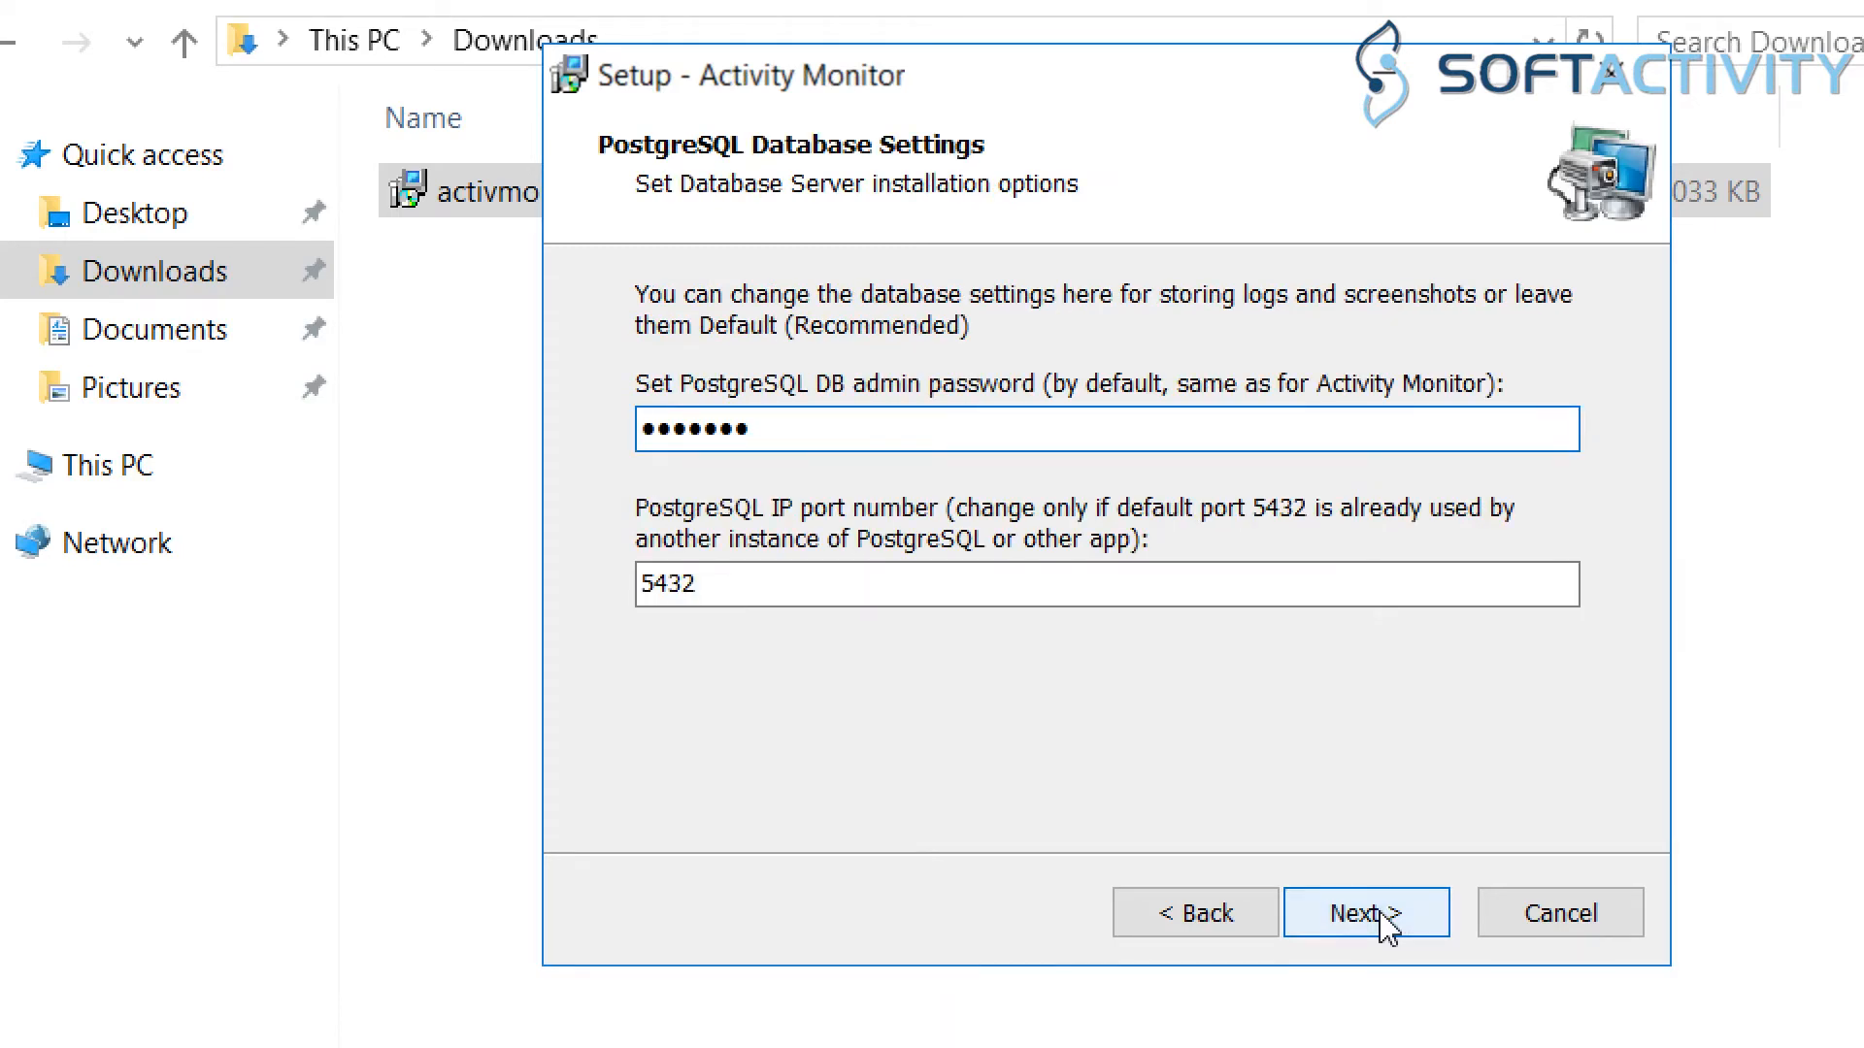
left_click(1366, 912)
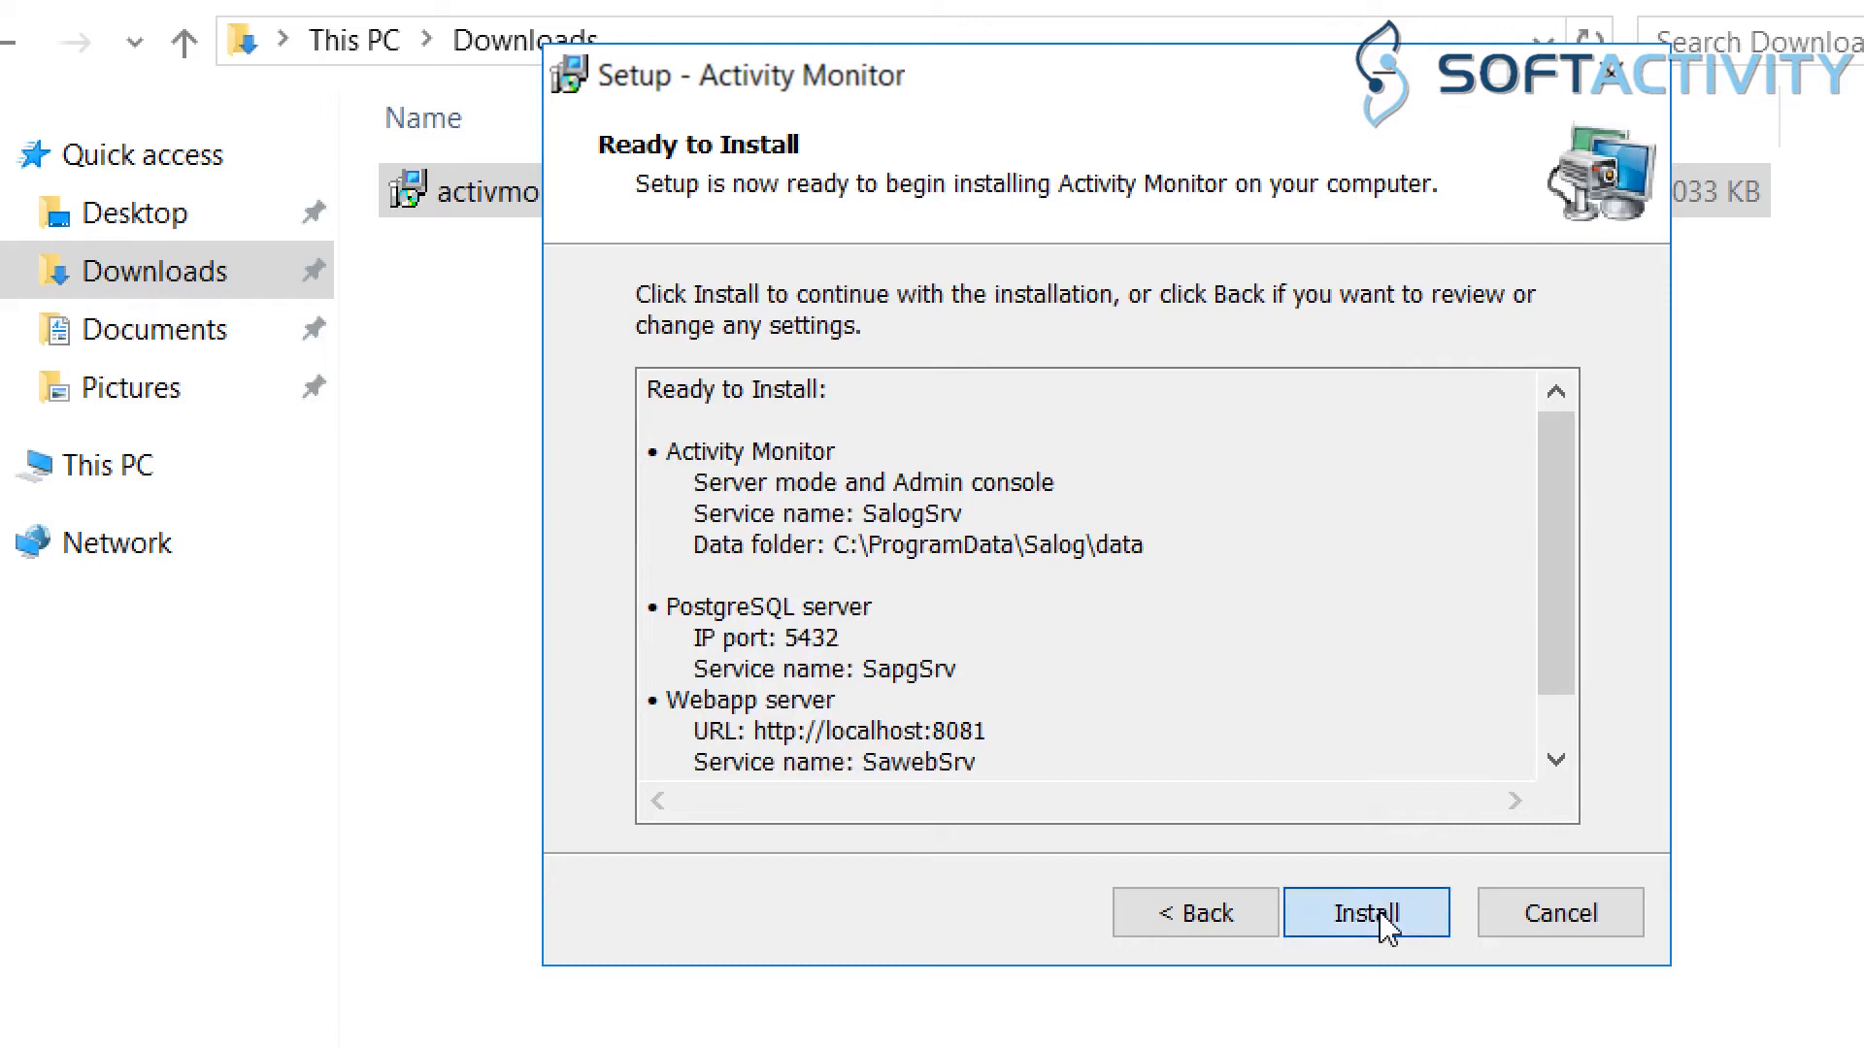
left_click(1366, 911)
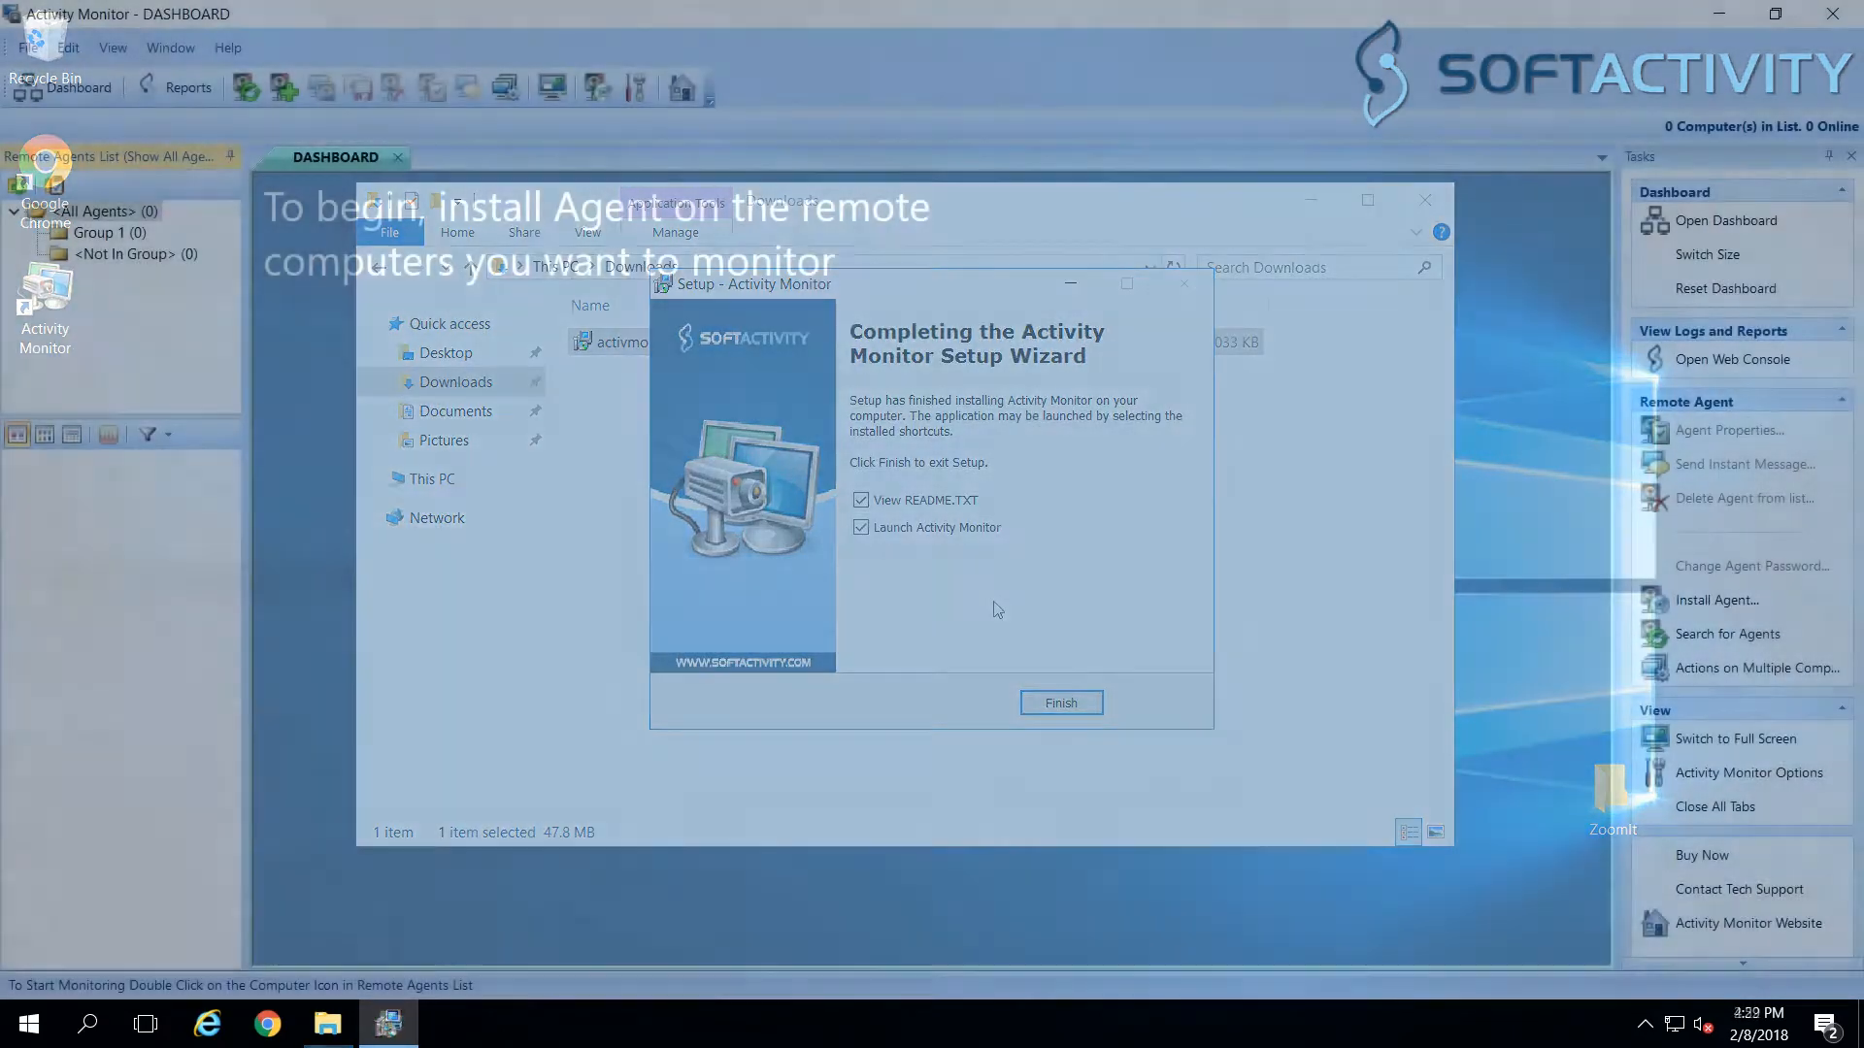
Step: Finish the wizard to launch Activity Monitor, then open remote agent installation
left_click(1059, 702)
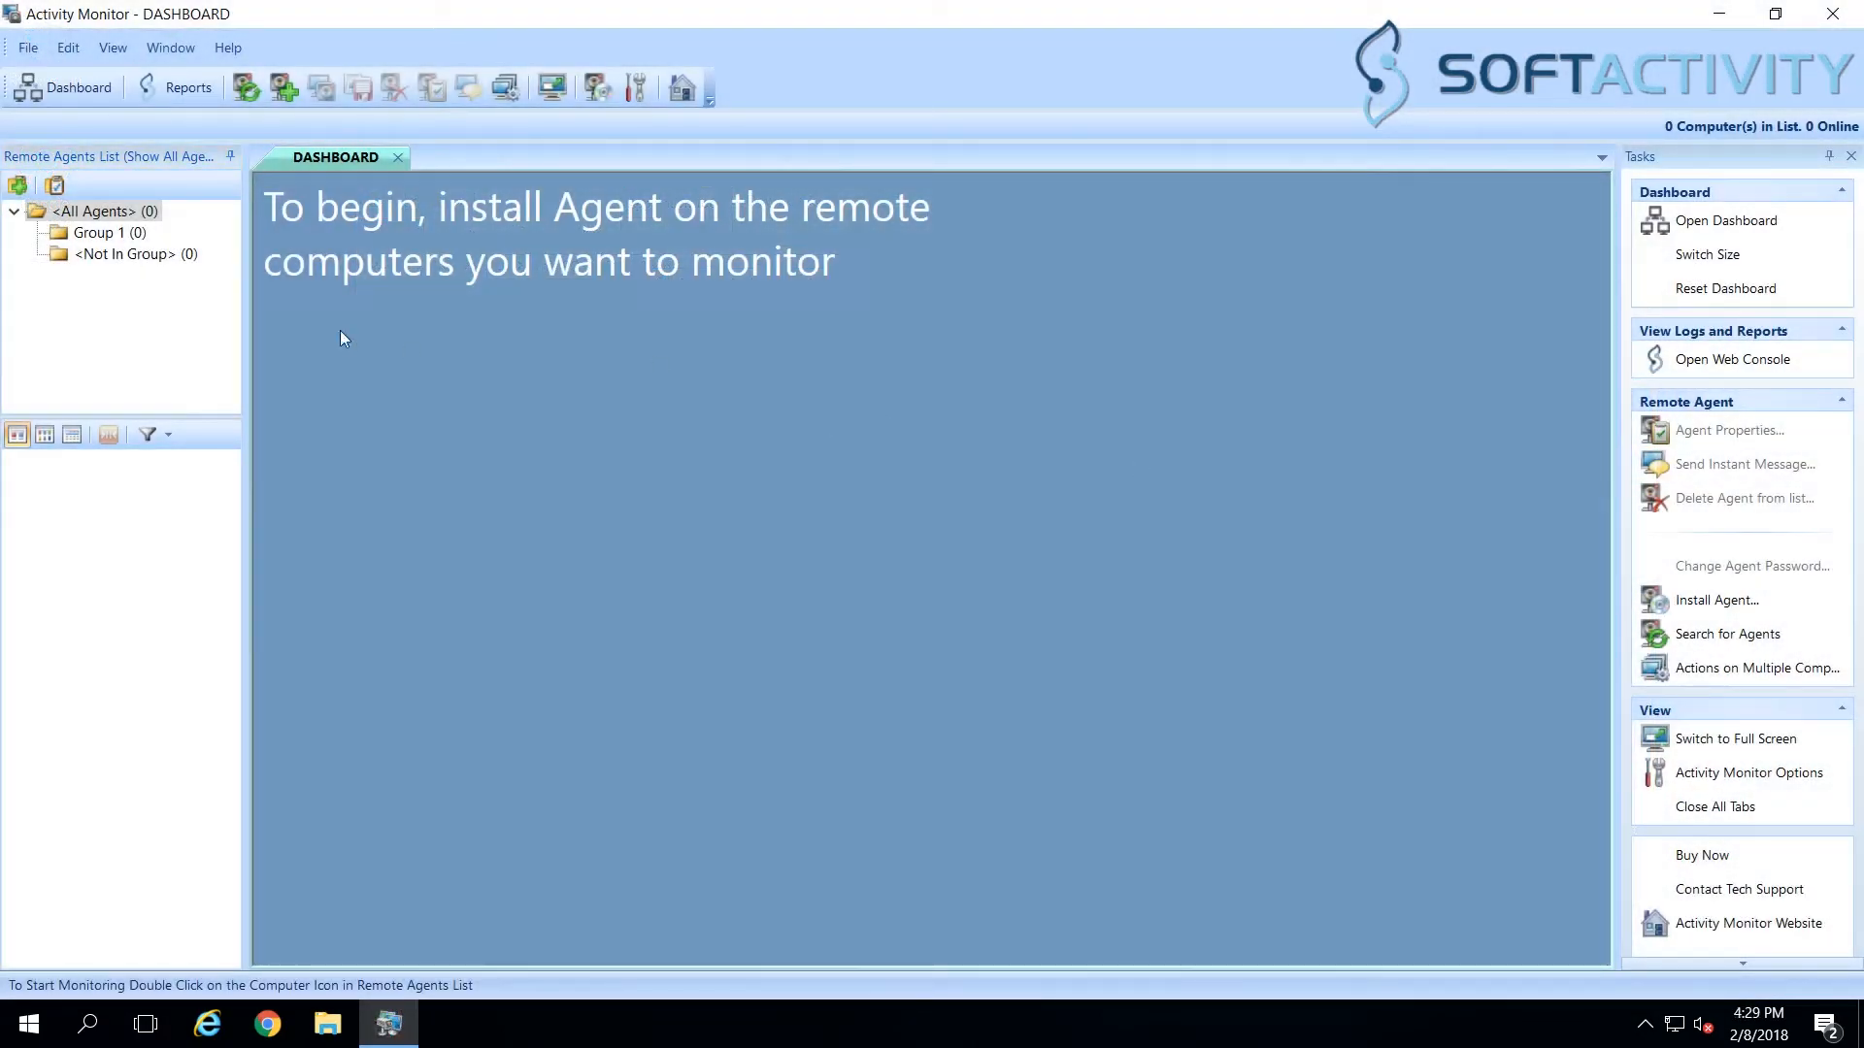
mouse_move(1716, 600)
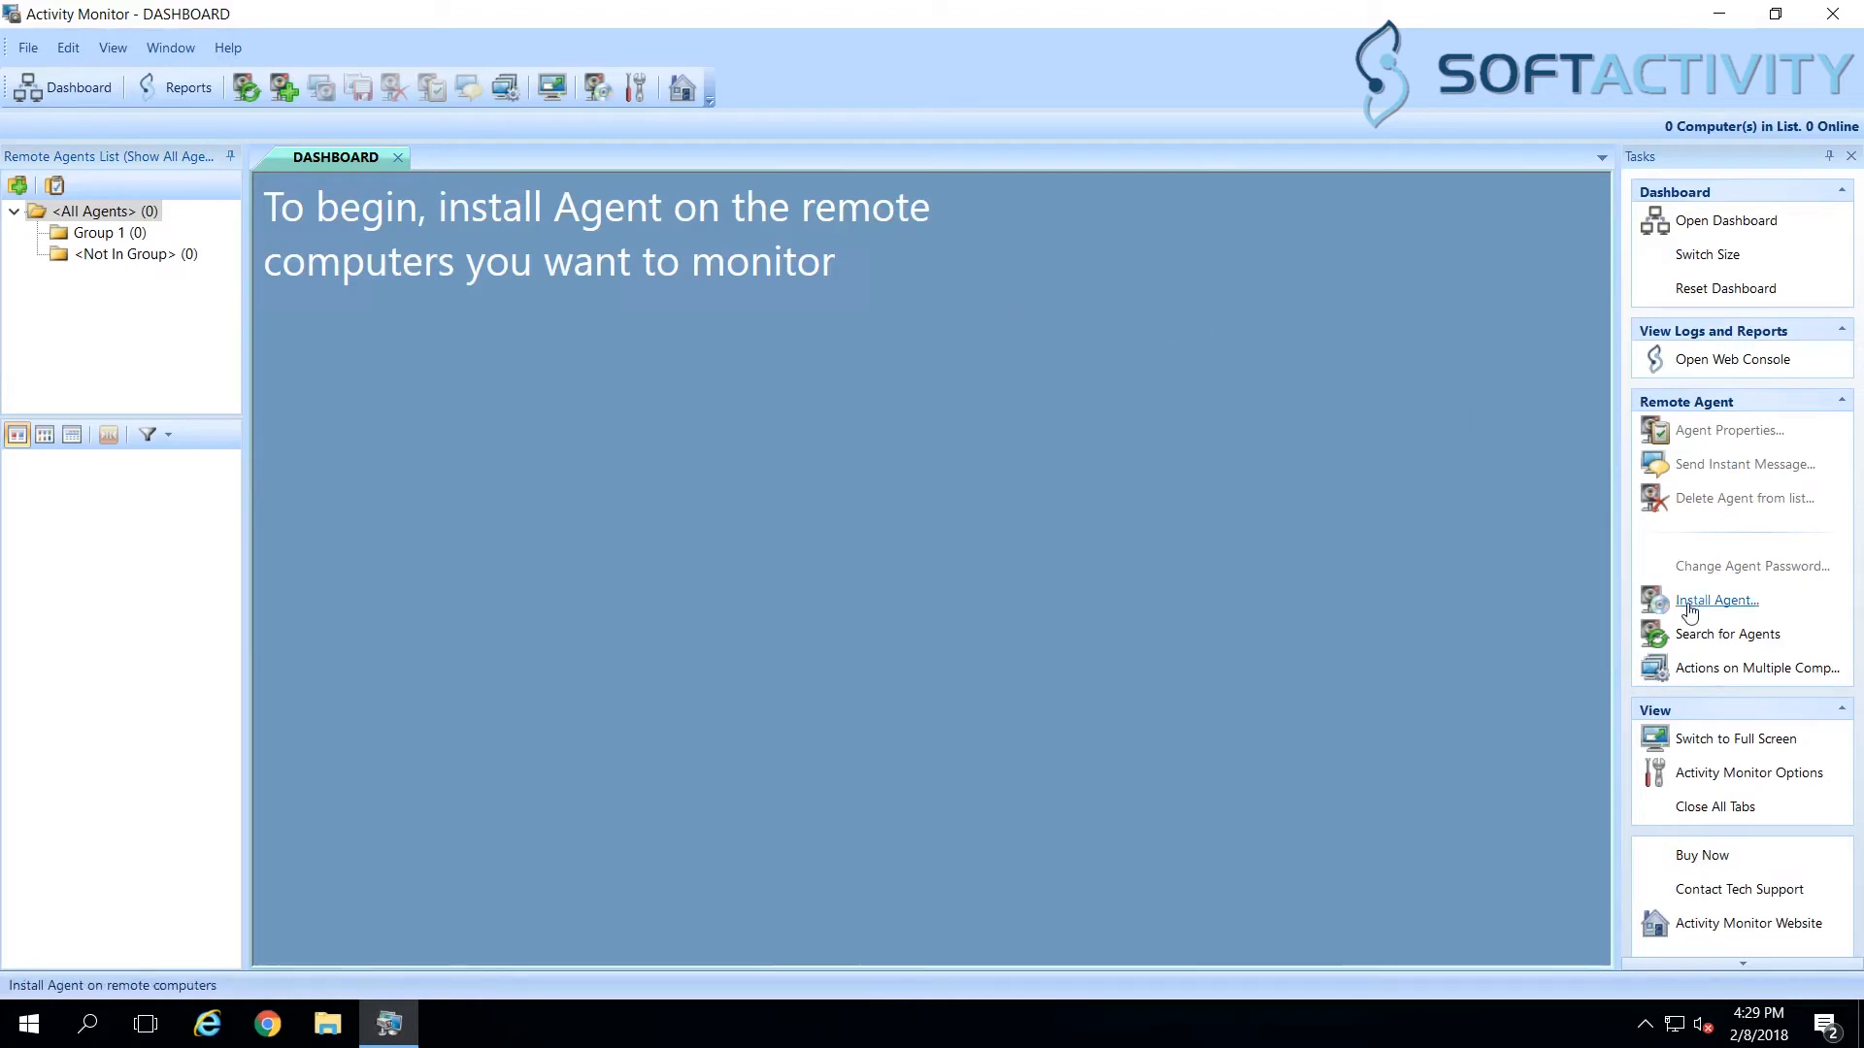
mouse_move(1676, 610)
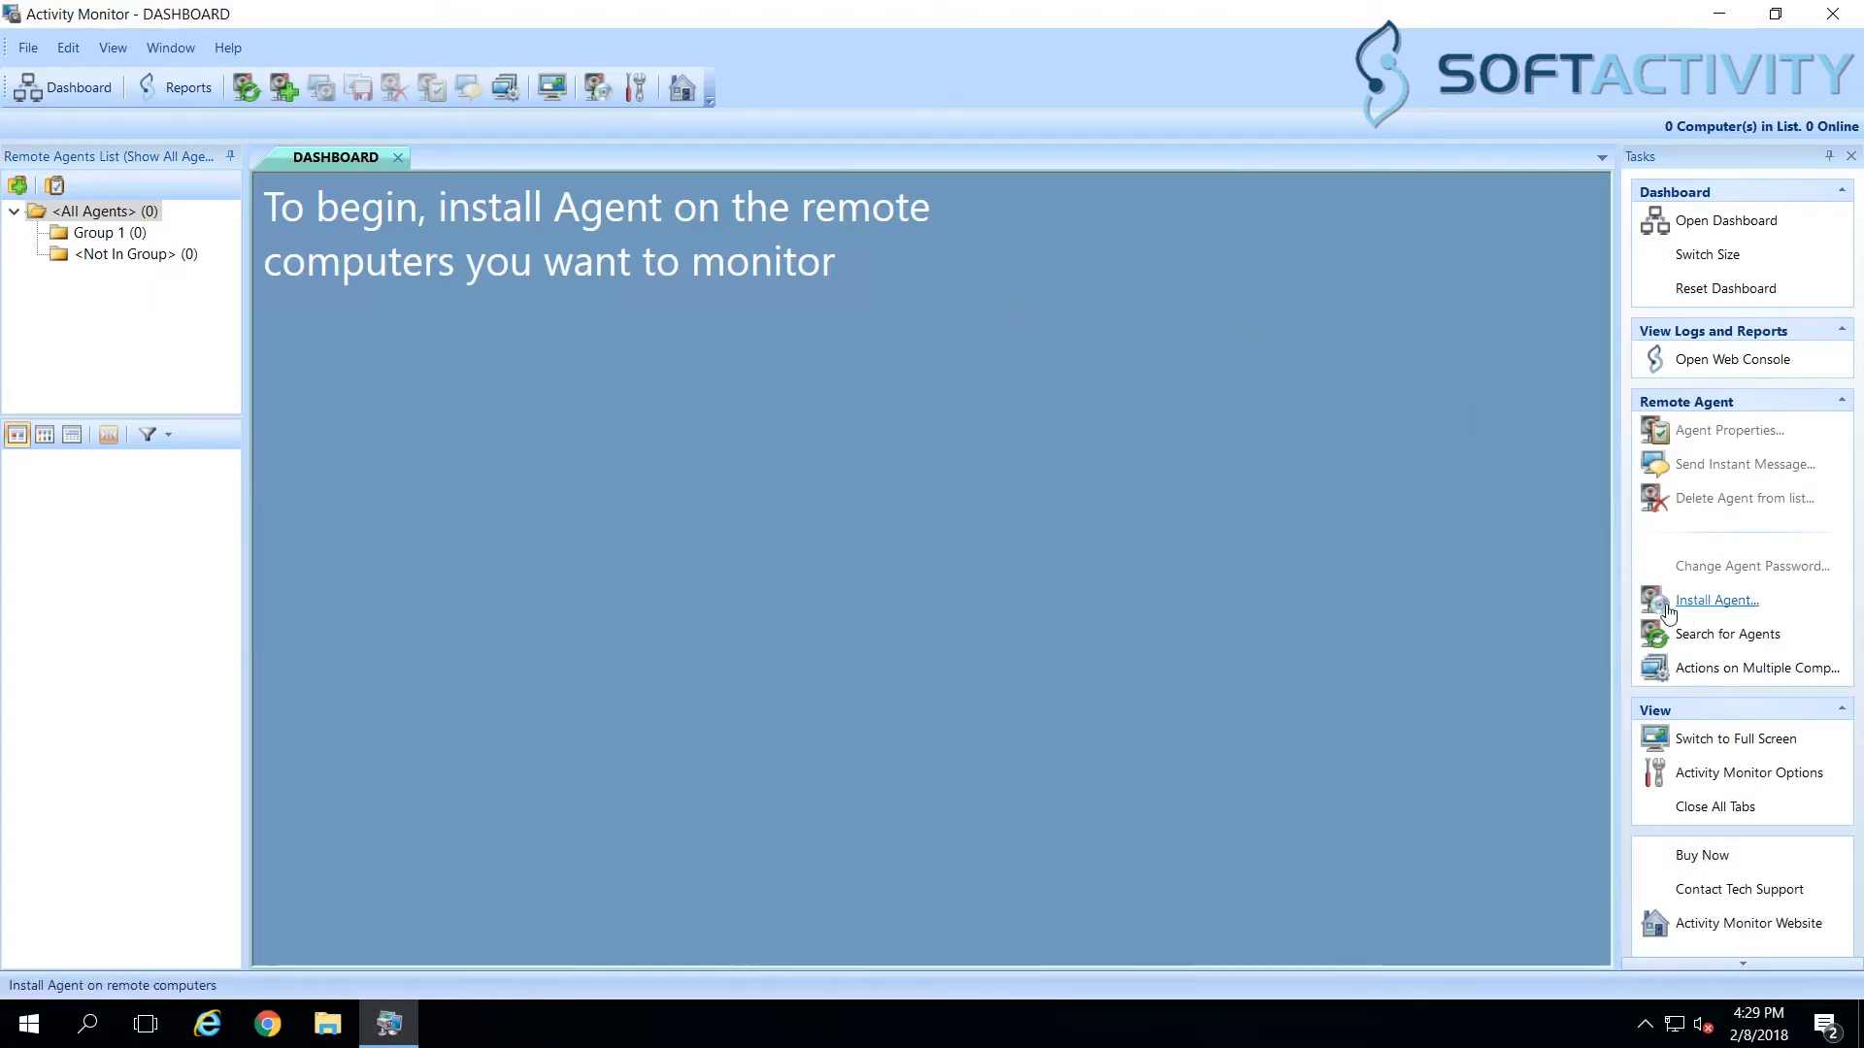
mouse_move(896, 512)
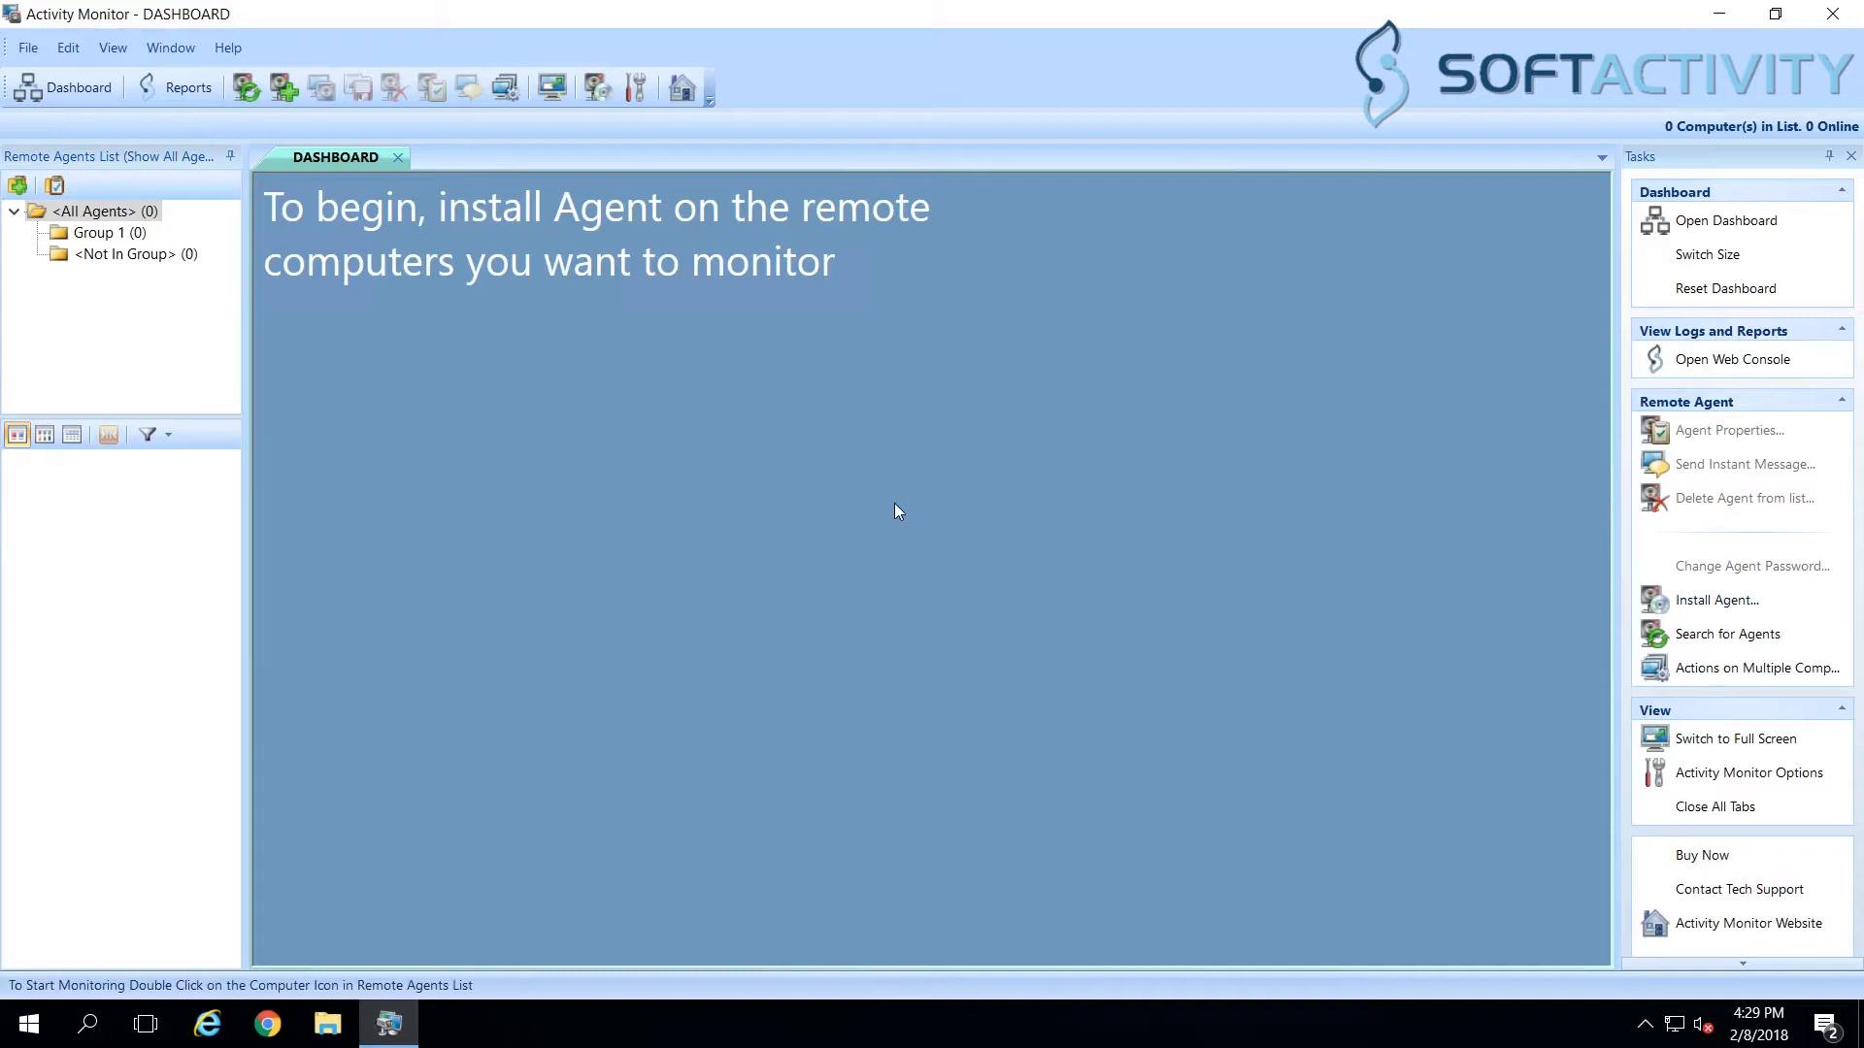
mouse_move(1717, 600)
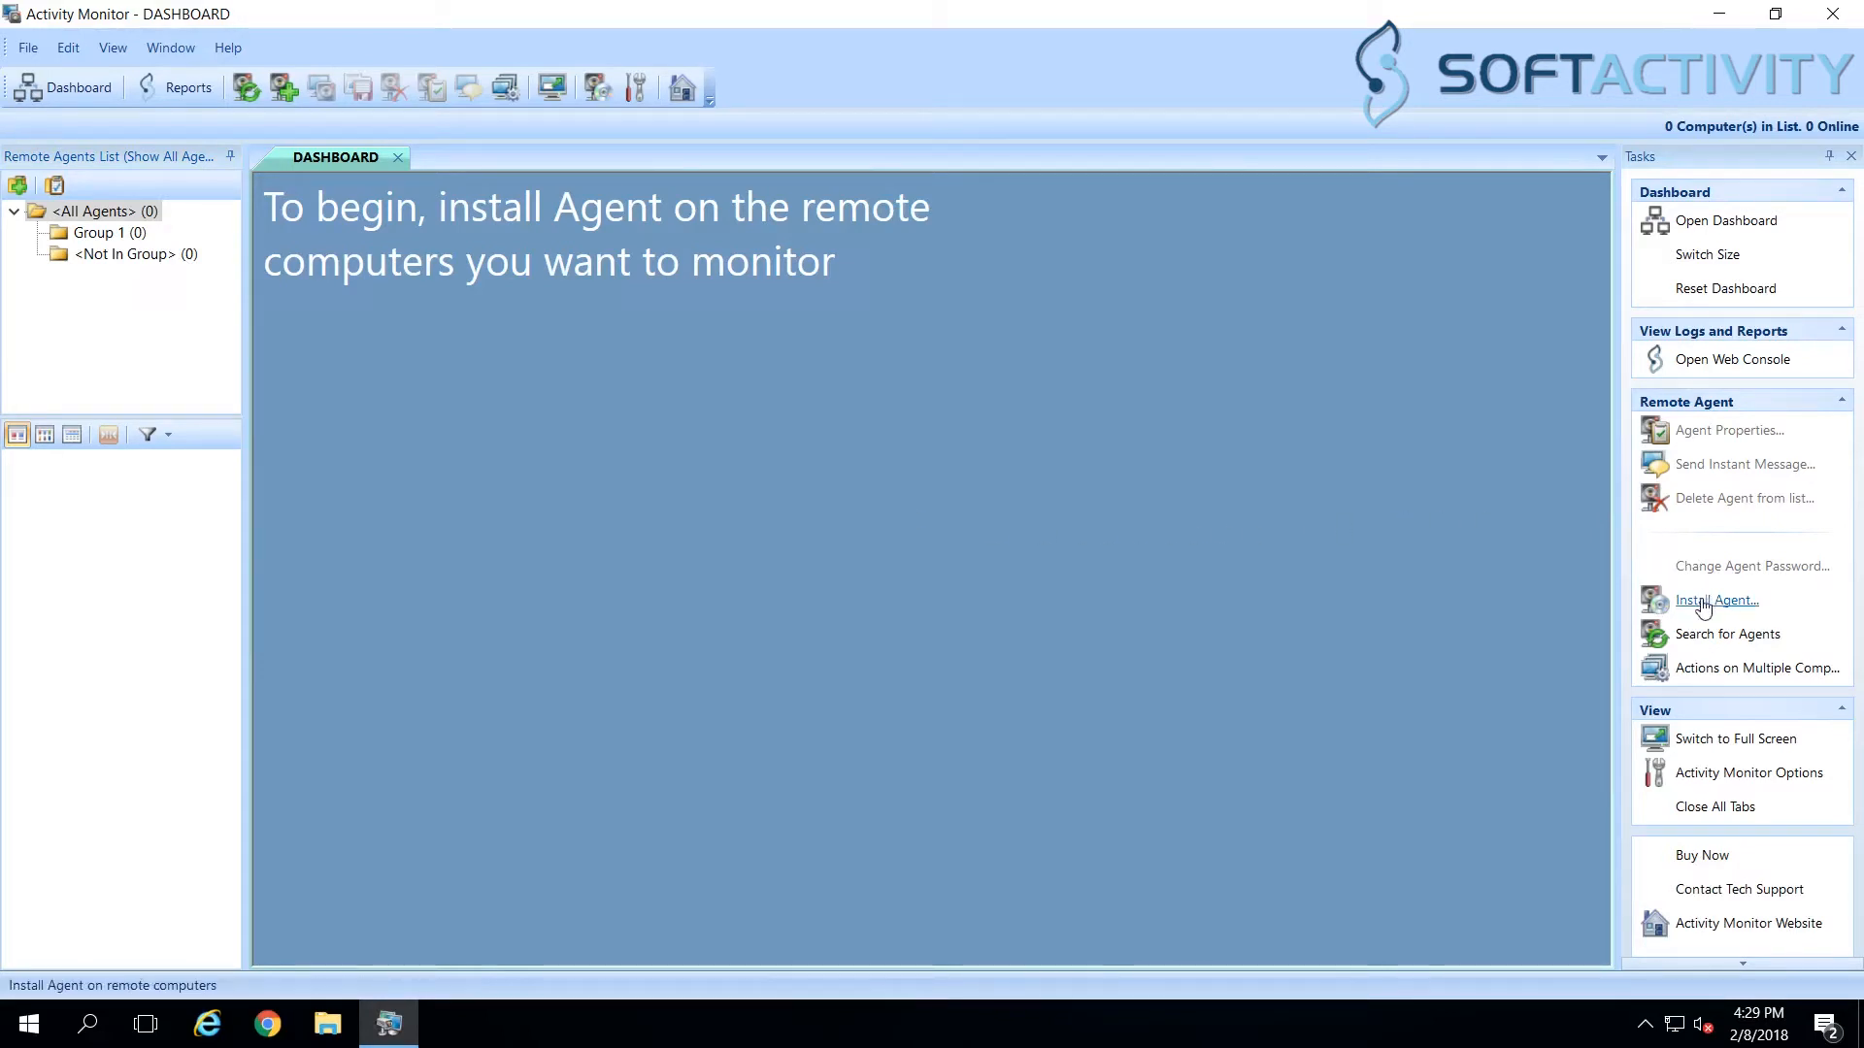
left_click(1715, 600)
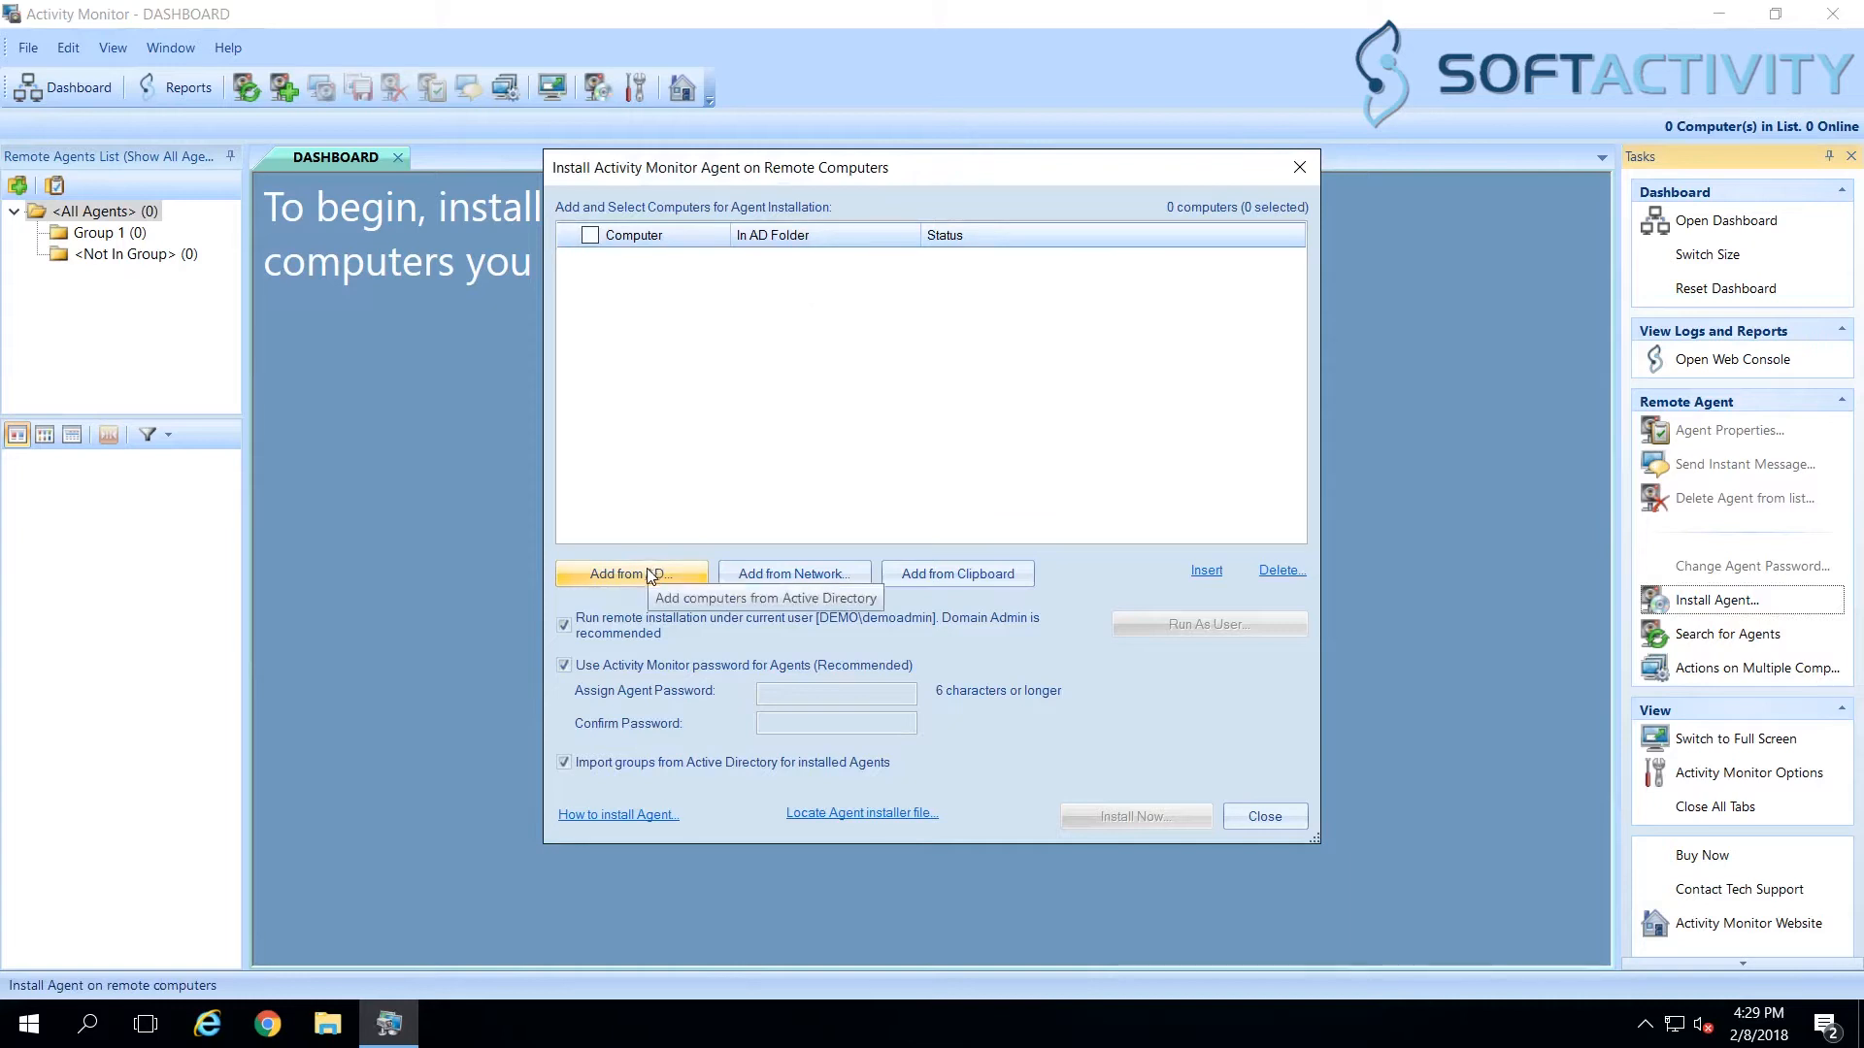
mouse_move(630, 580)
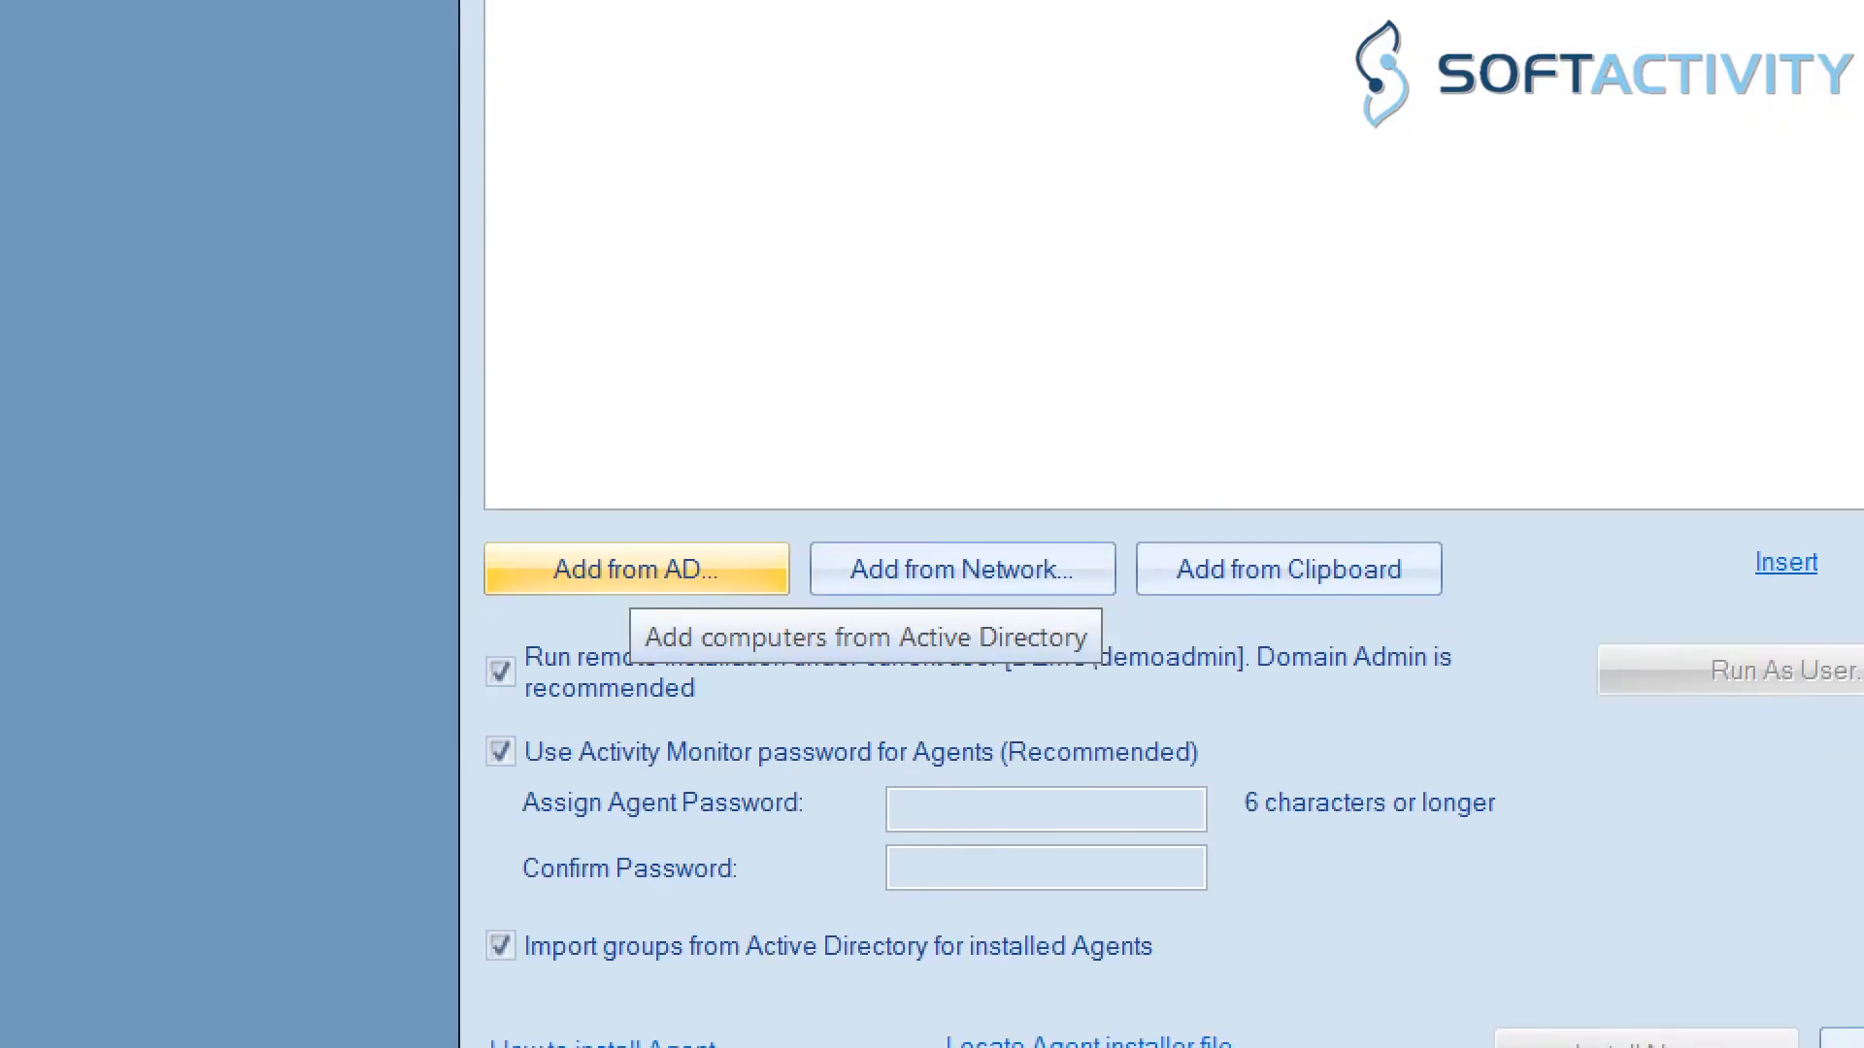
Step: Choose target computers from Active Directory in the demo.softactivity.com domain
left_click(634, 568)
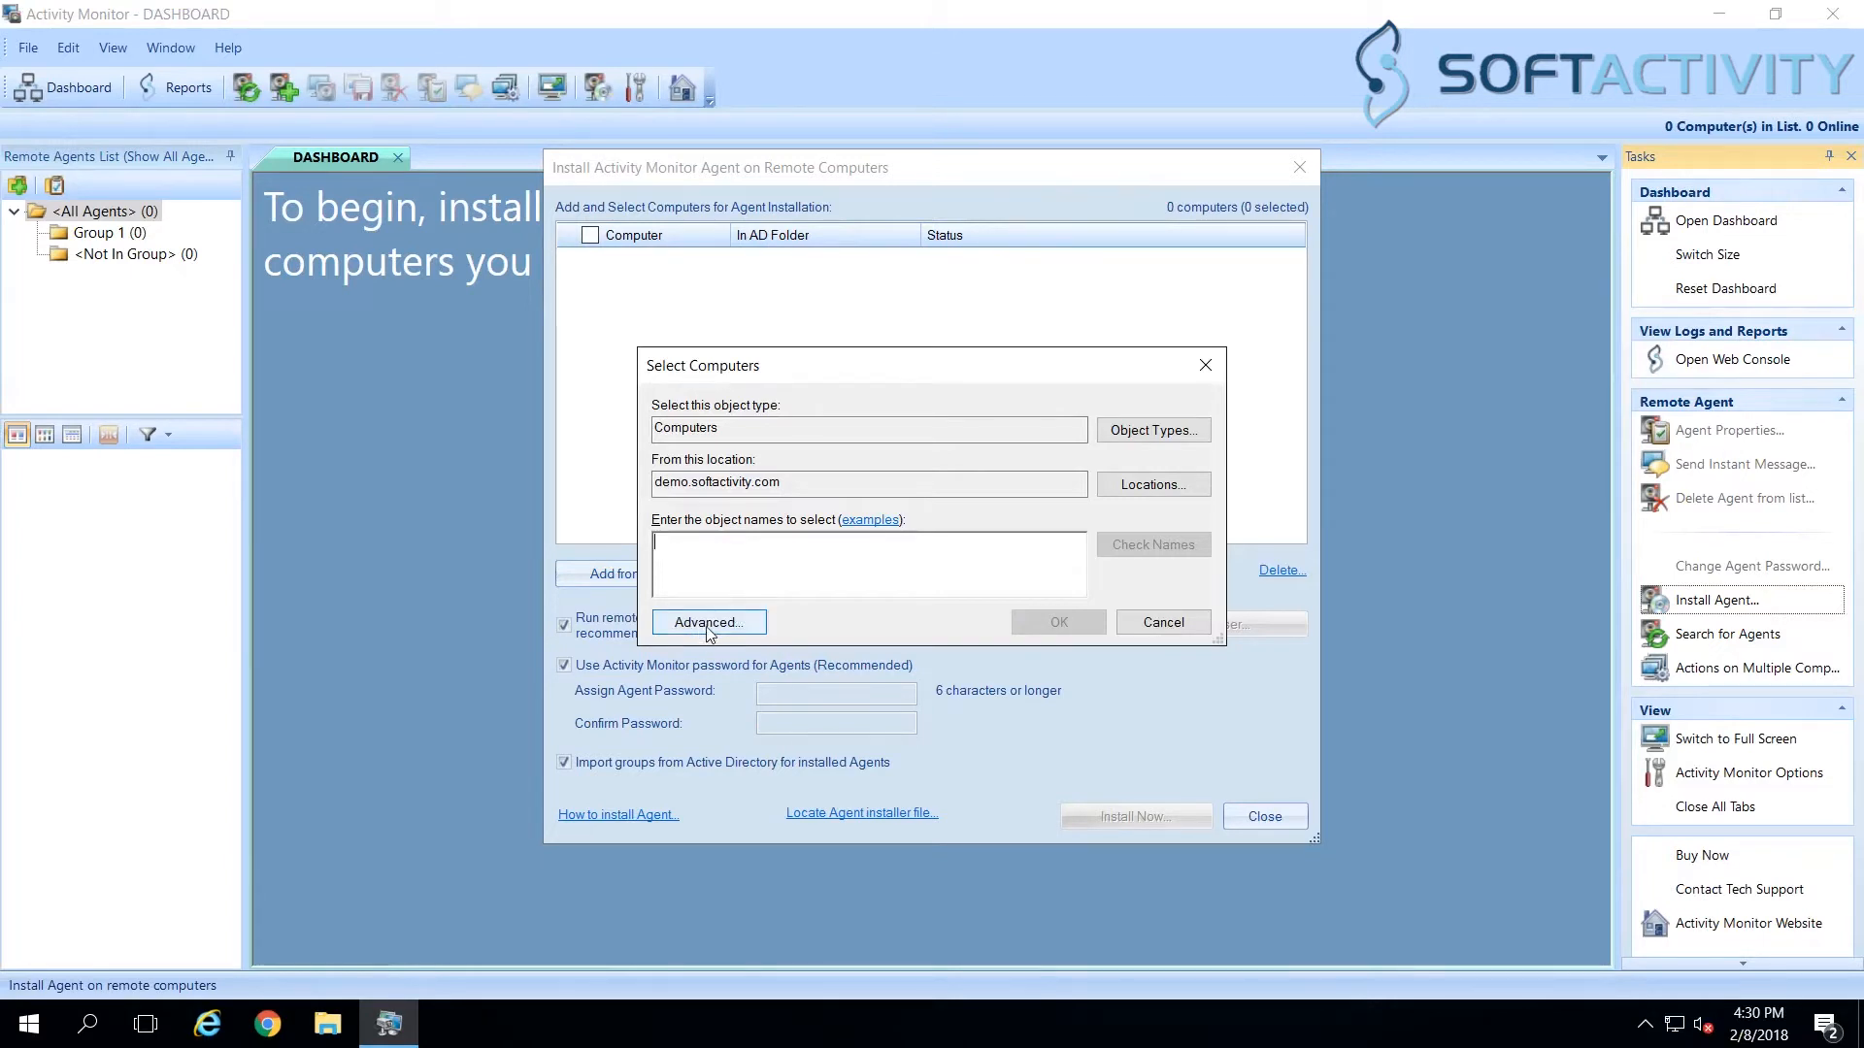
Step: Find domain computers and add DEMO-PC1 through DEMO-PC3 to the installation list
left_click(708, 621)
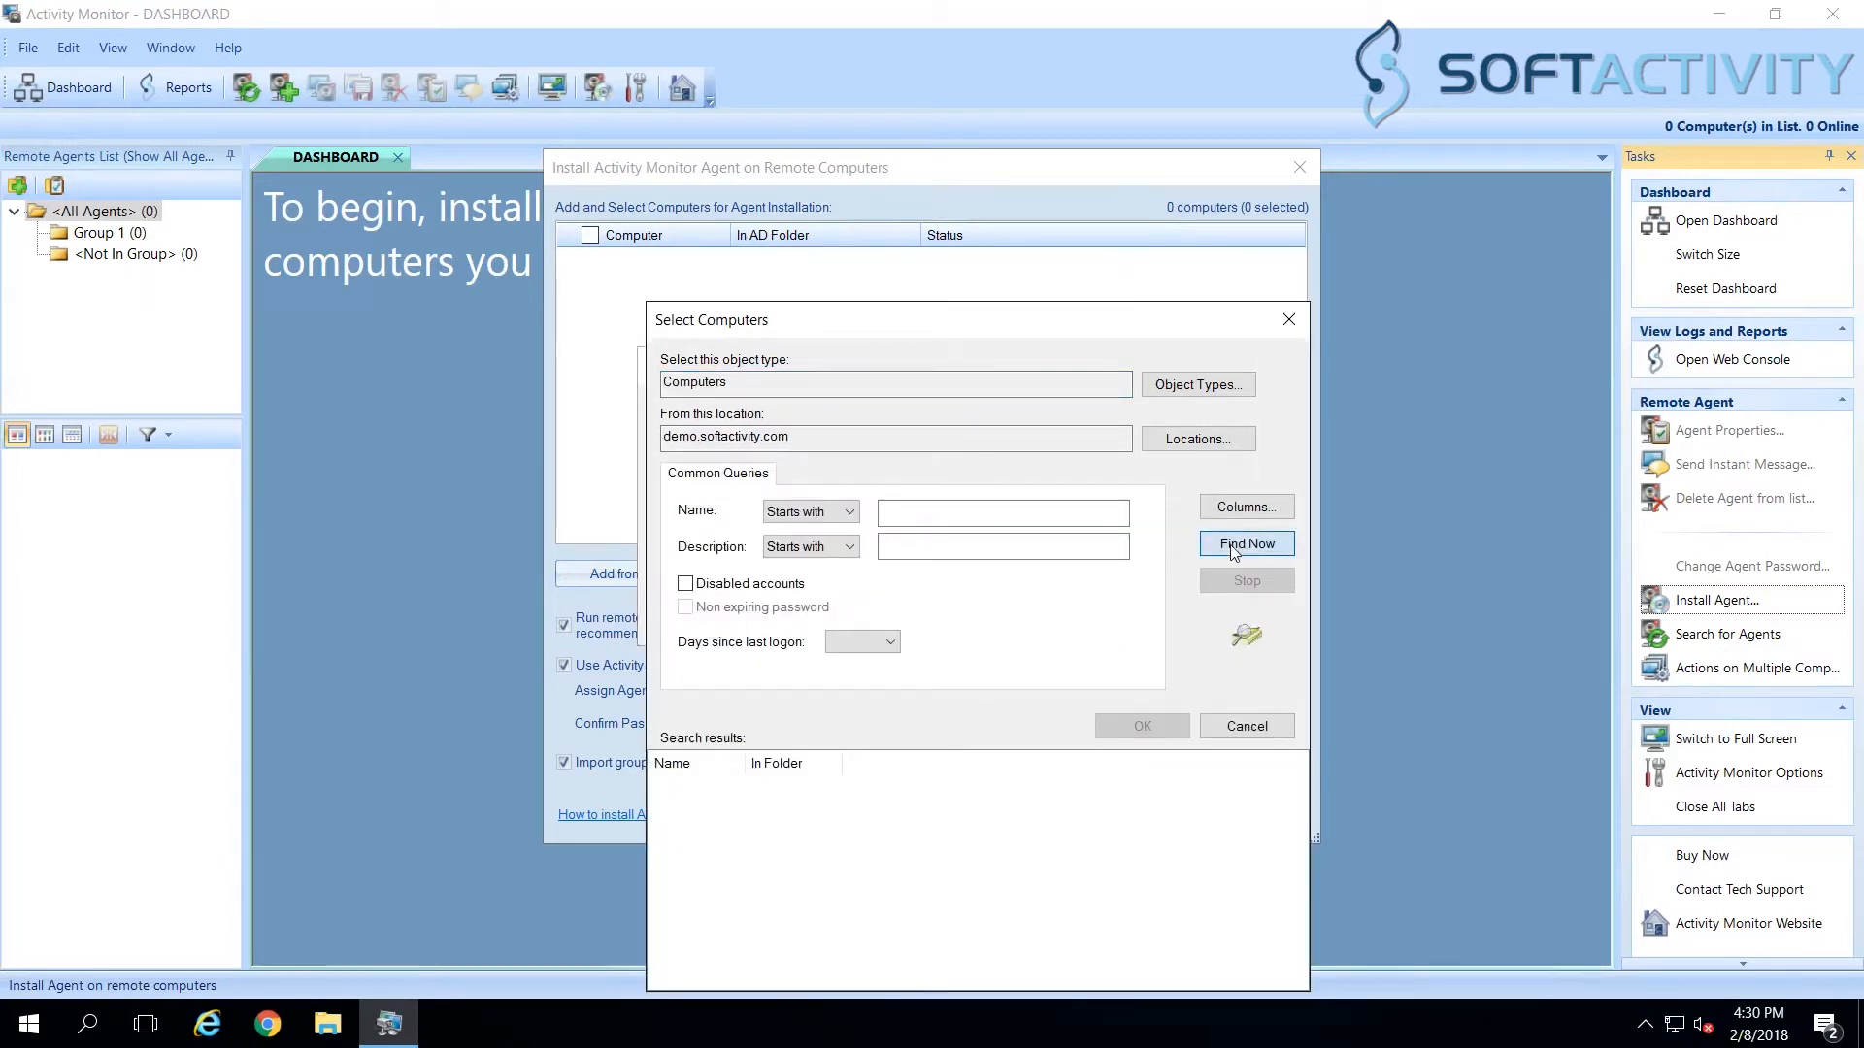
left_click(1246, 543)
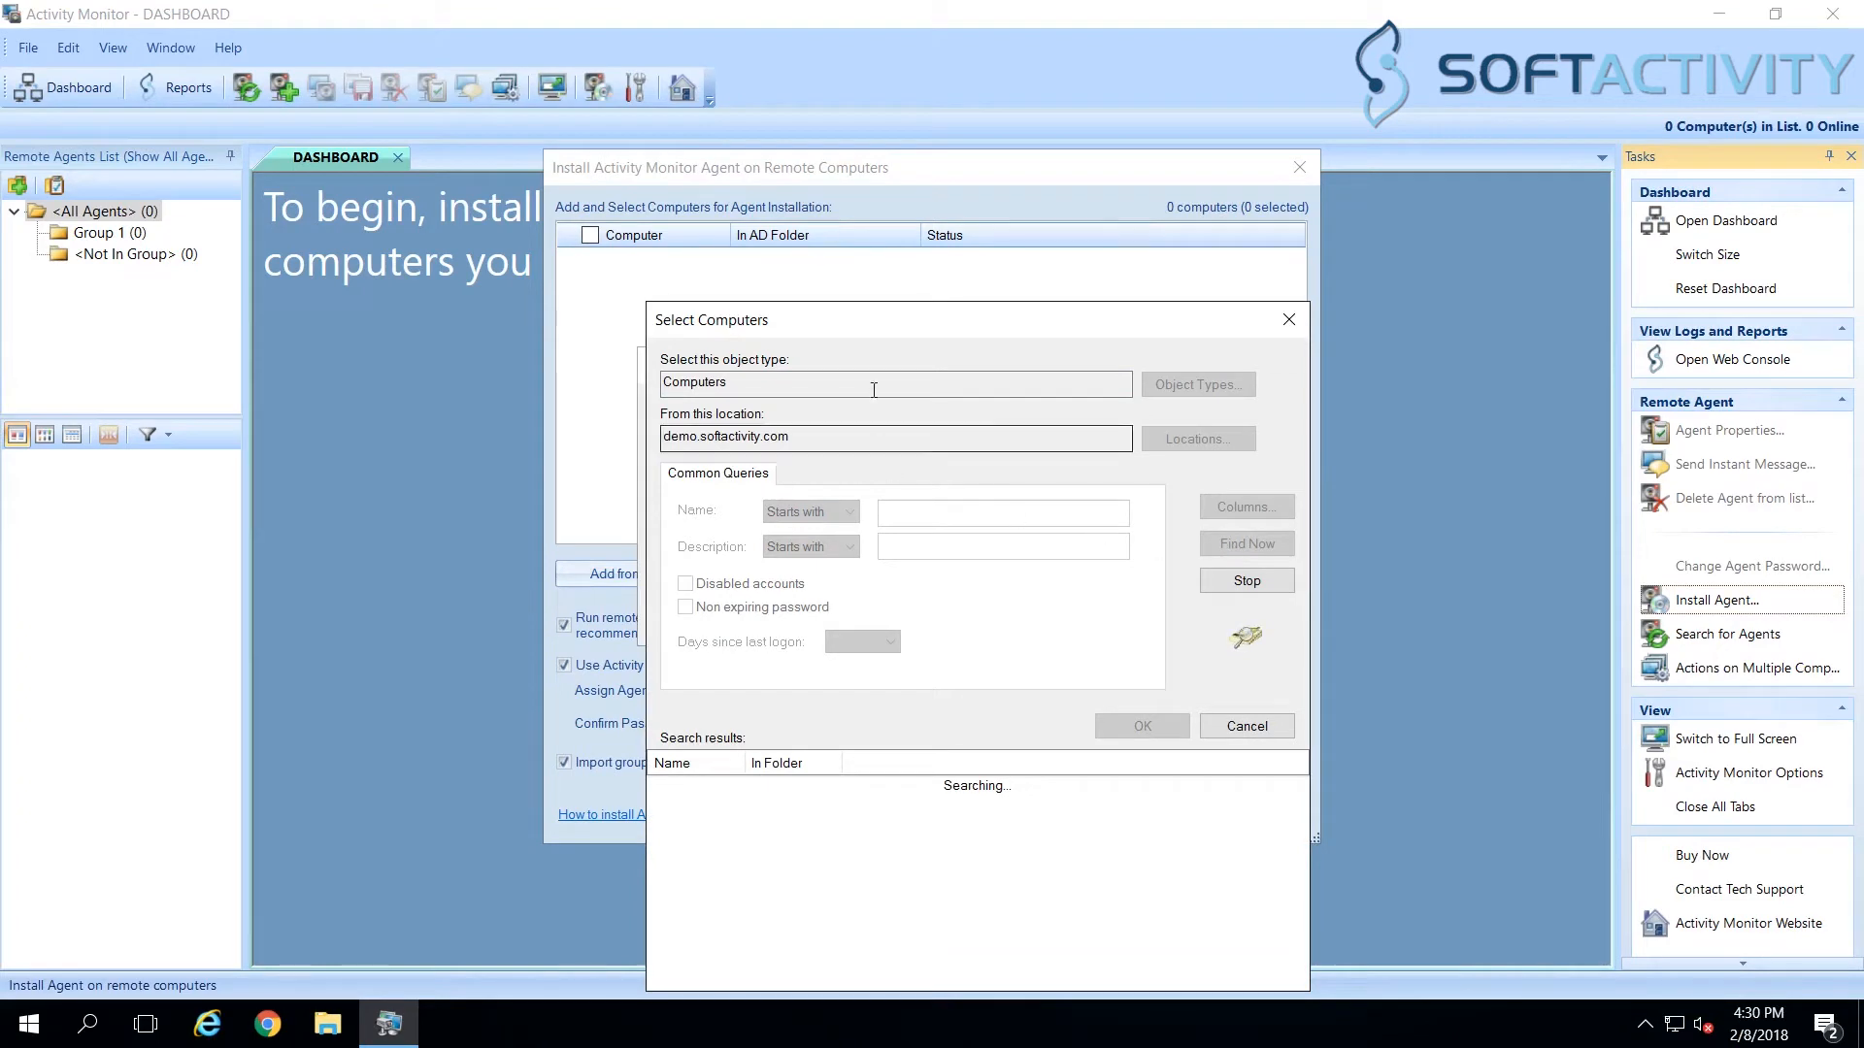
mouse_move(874, 337)
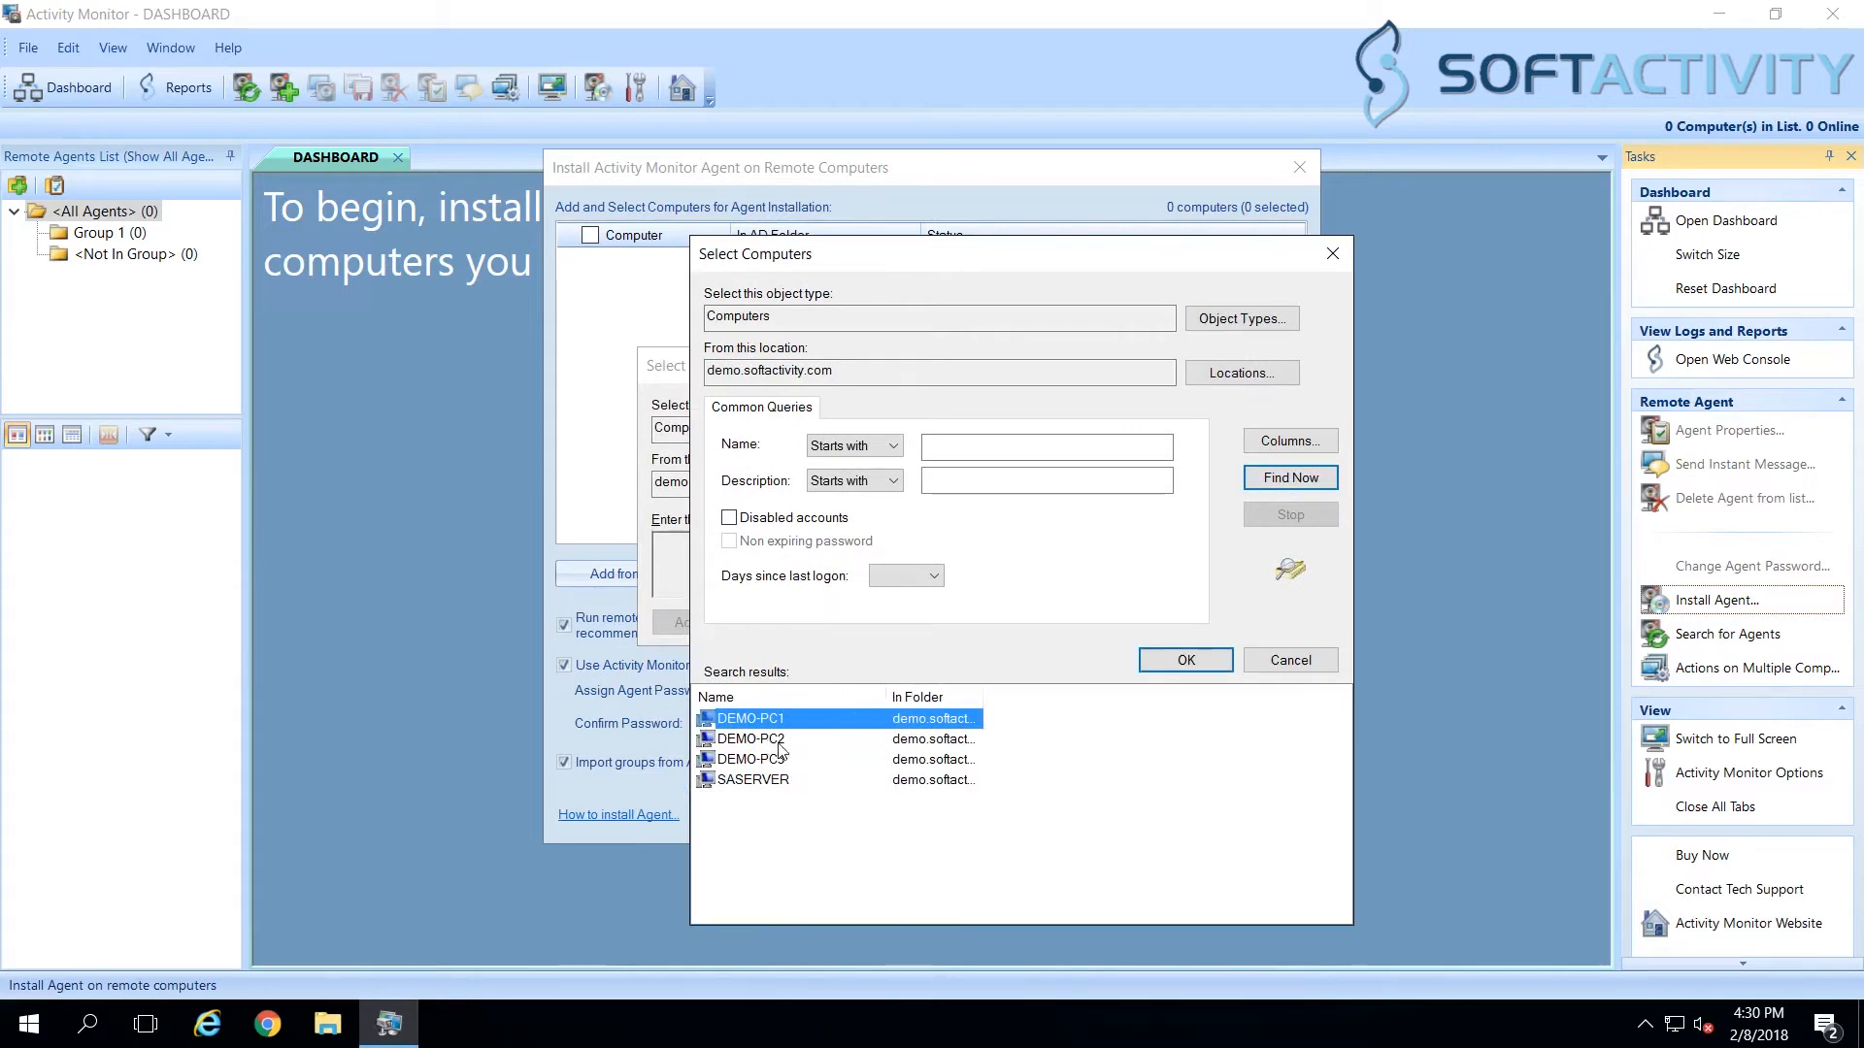
left_click(785, 758)
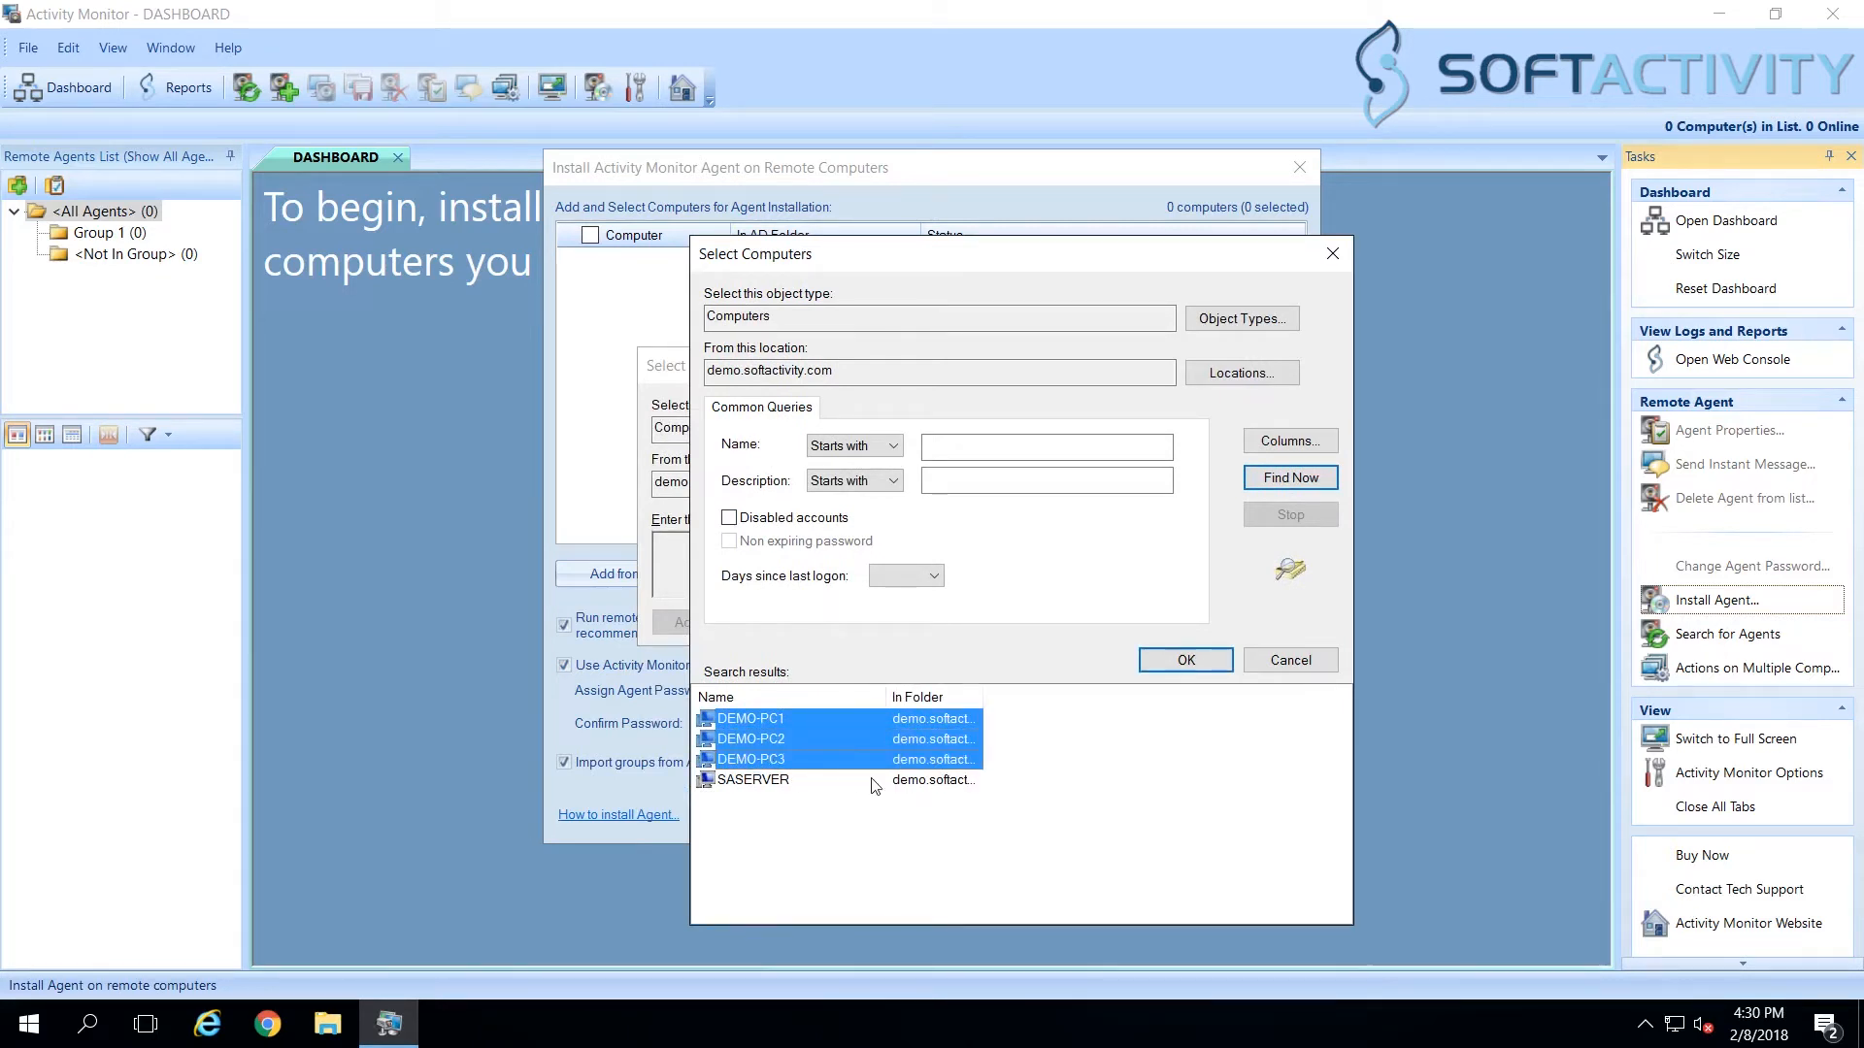
left_click(1184, 660)
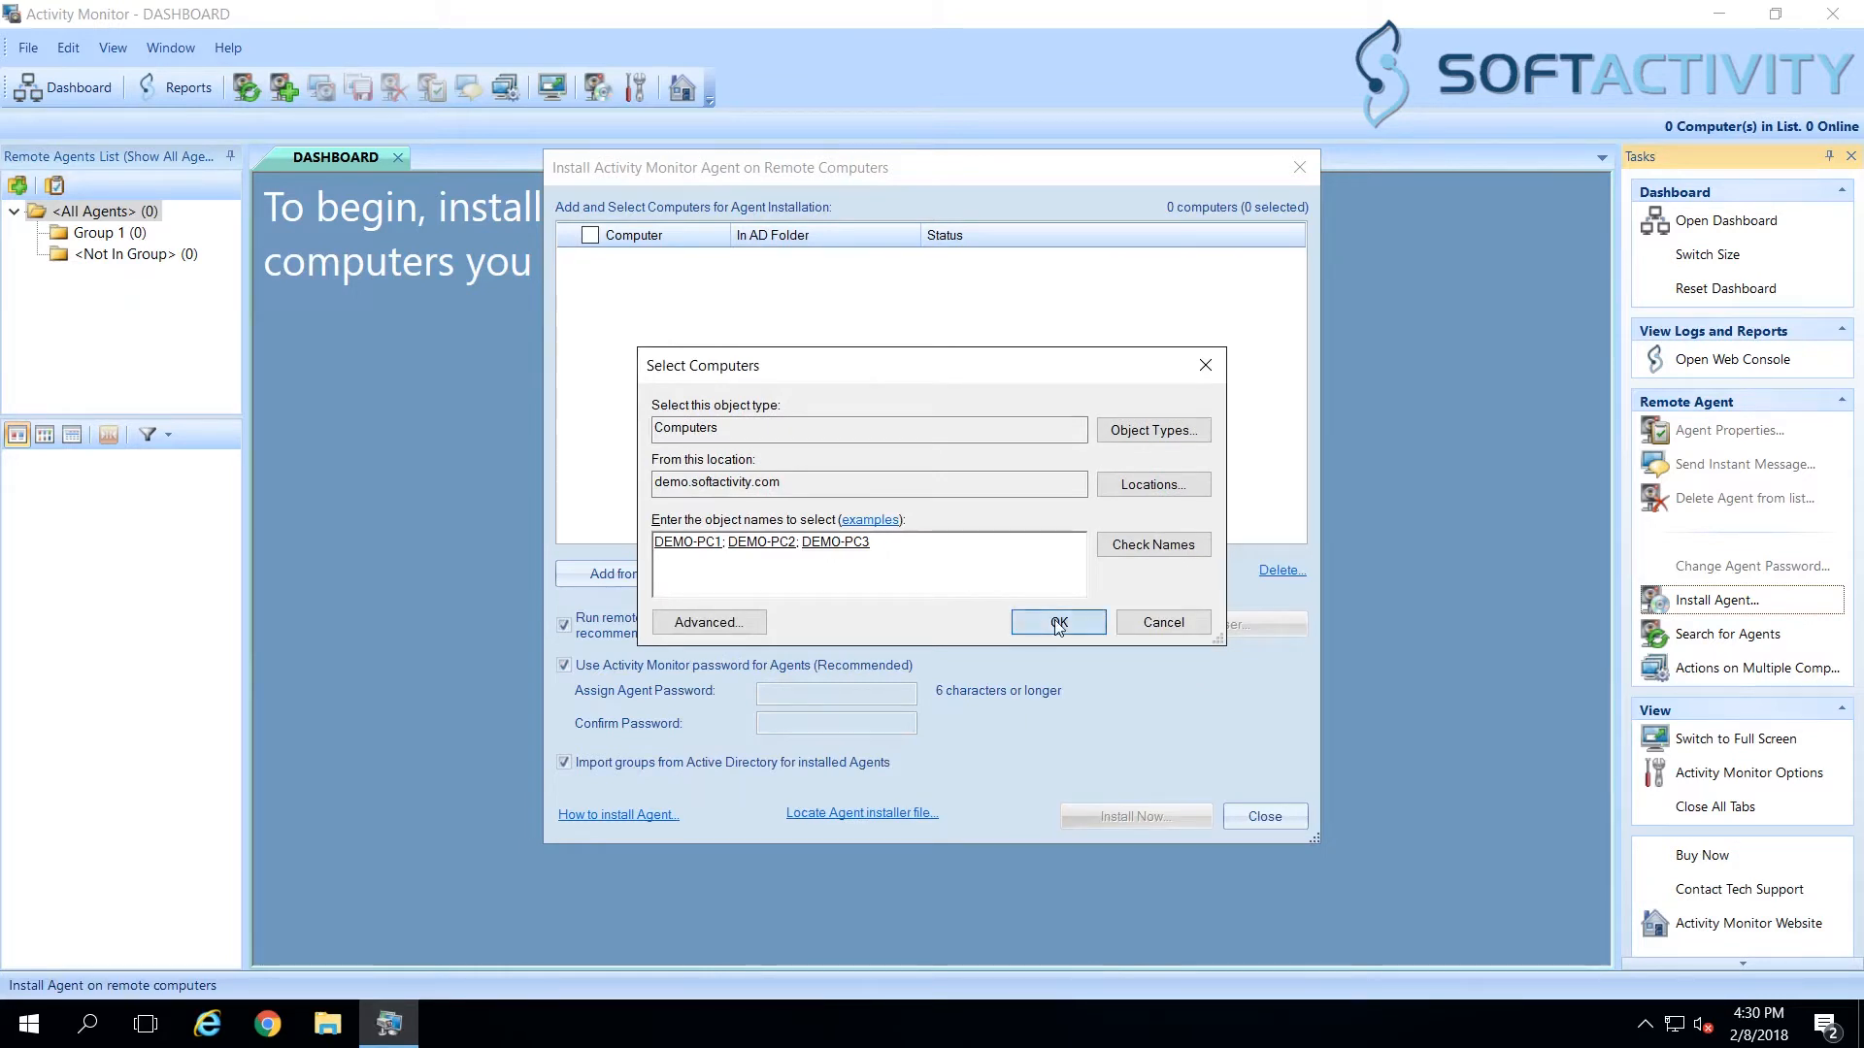
left_click(1055, 621)
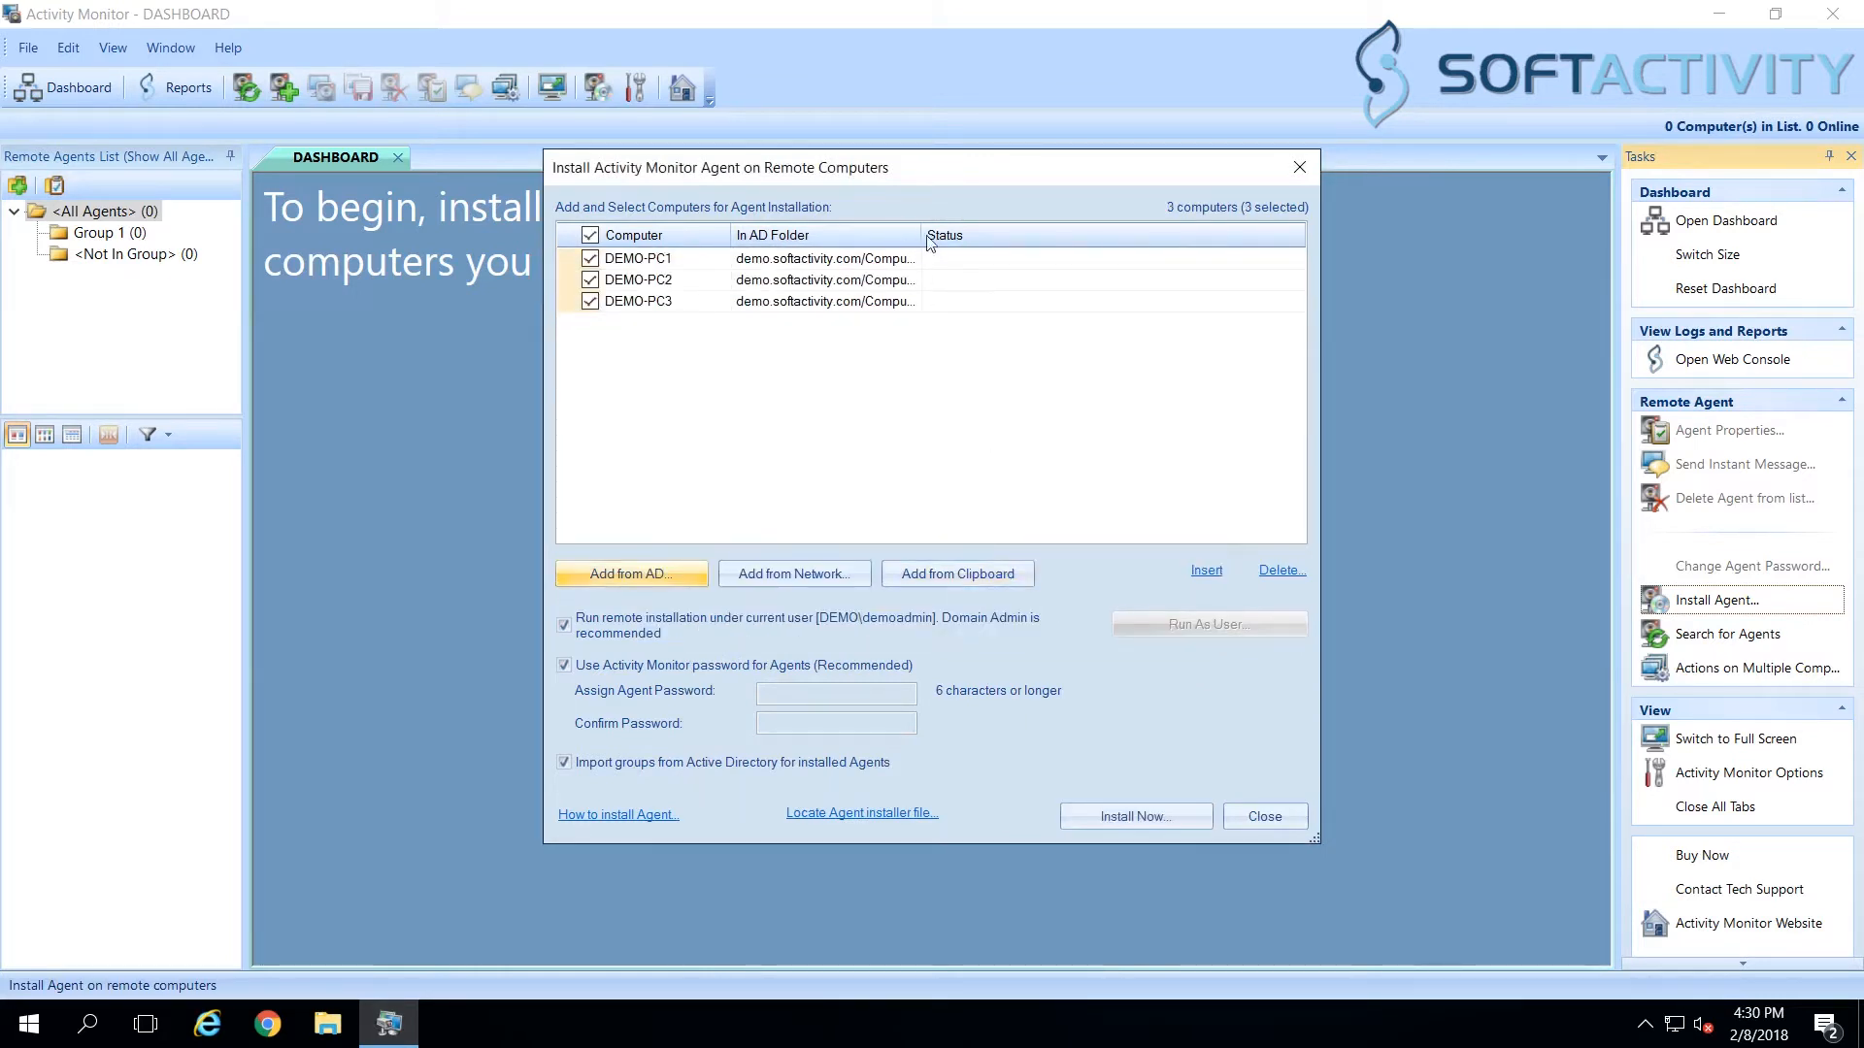
mouse_move(686, 657)
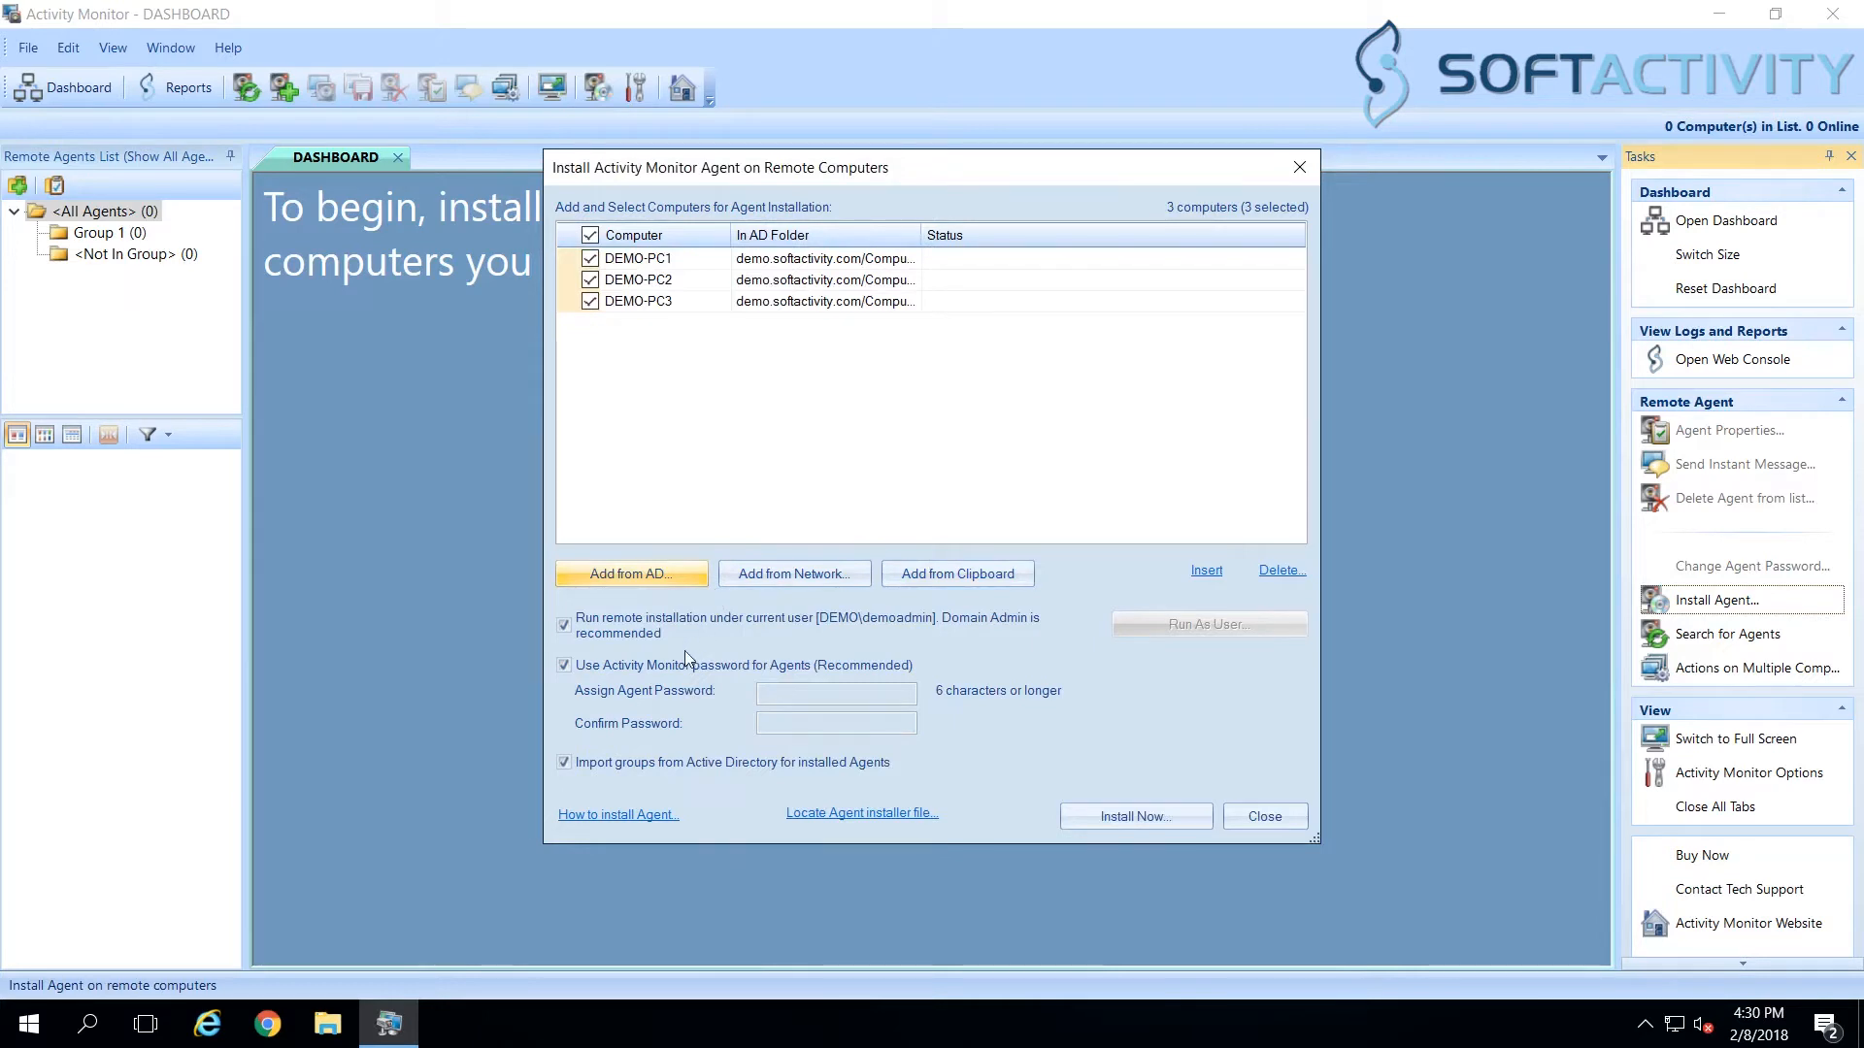
mouse_move(1067, 817)
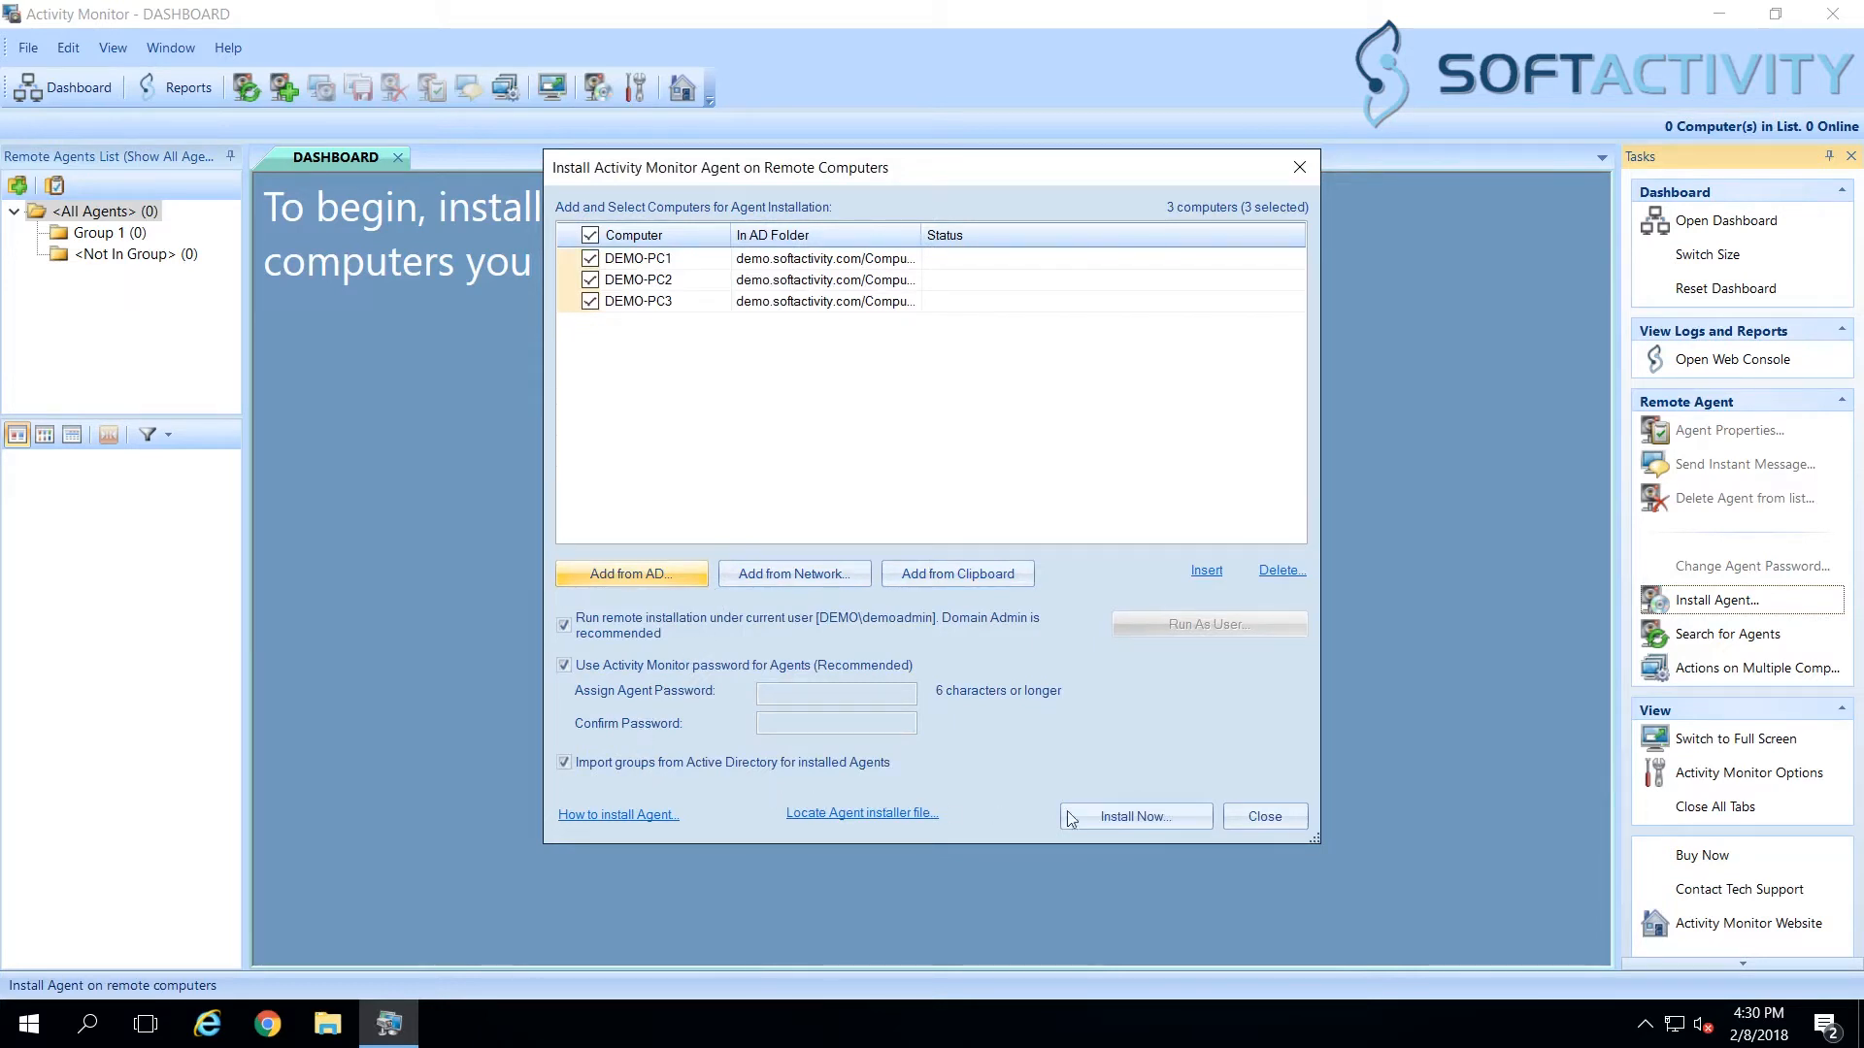
mouse_move(1133, 816)
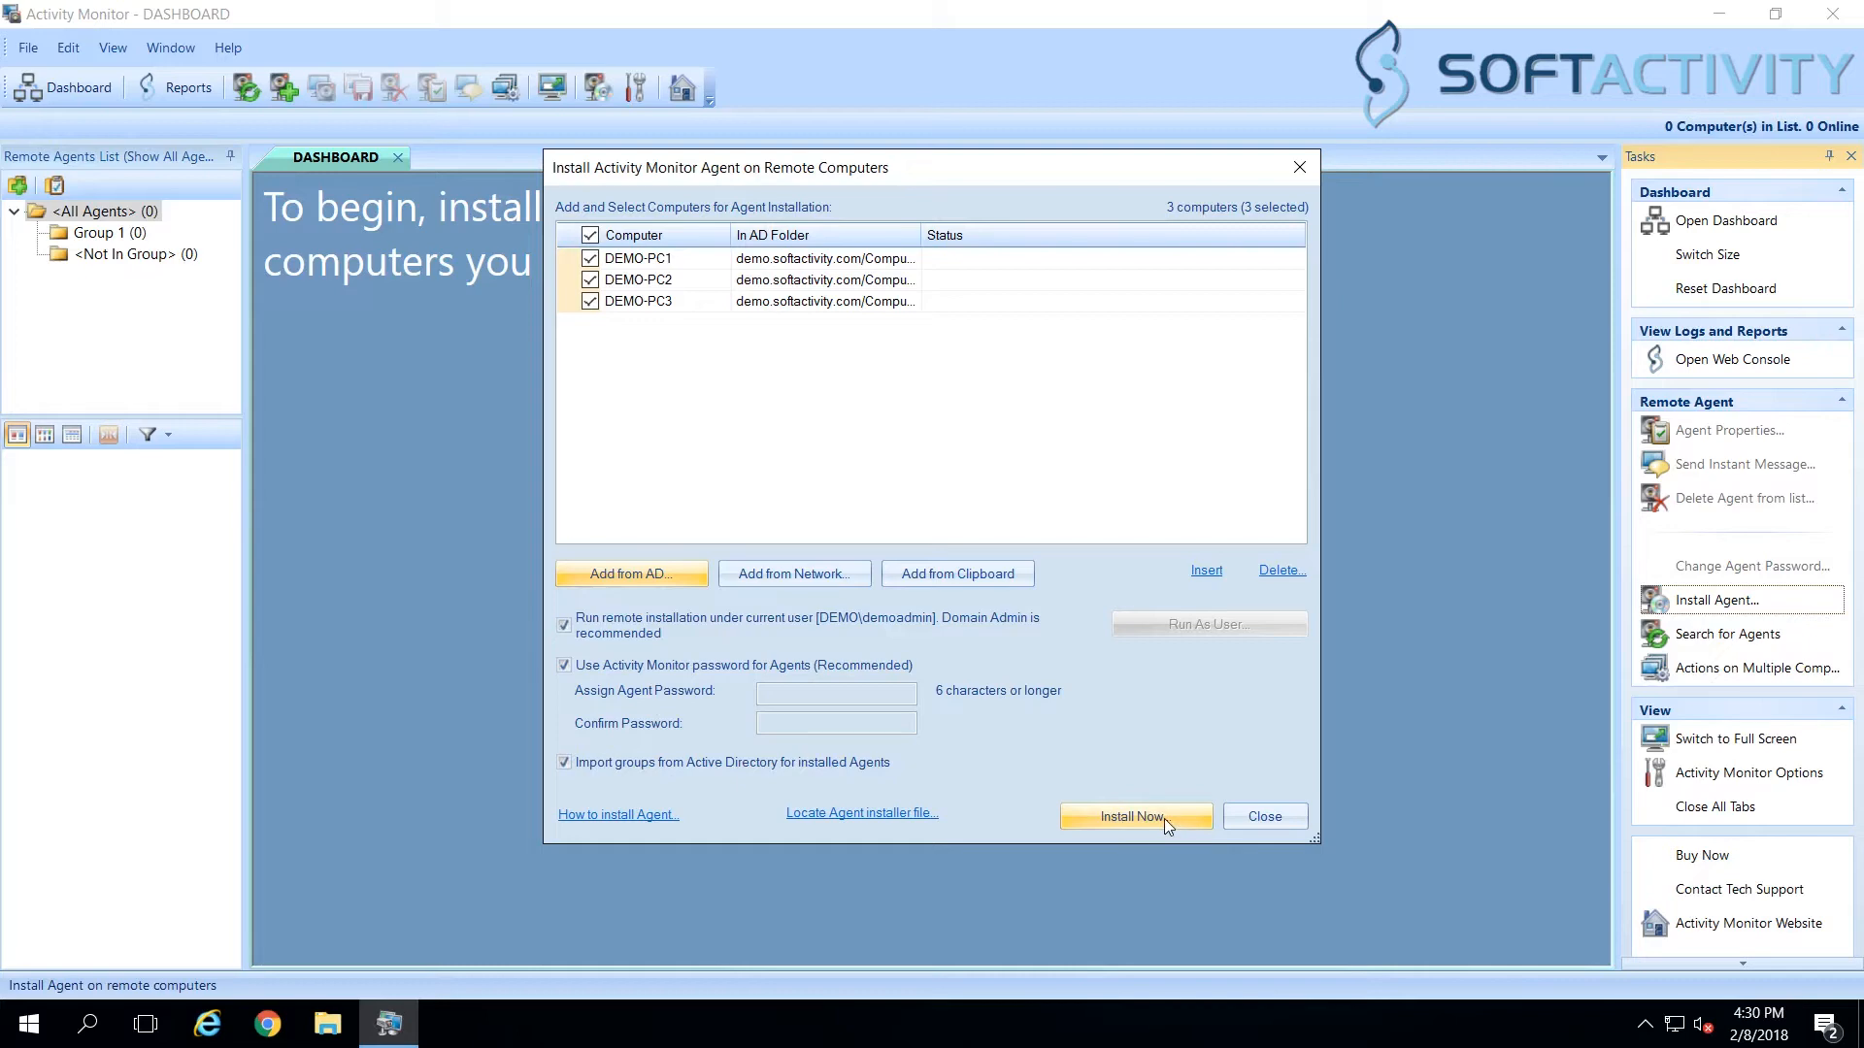
Step: Install the monitoring agent on DEMO-PC1, DEMO-PC2 and DEMO-PC3
left_click(1133, 817)
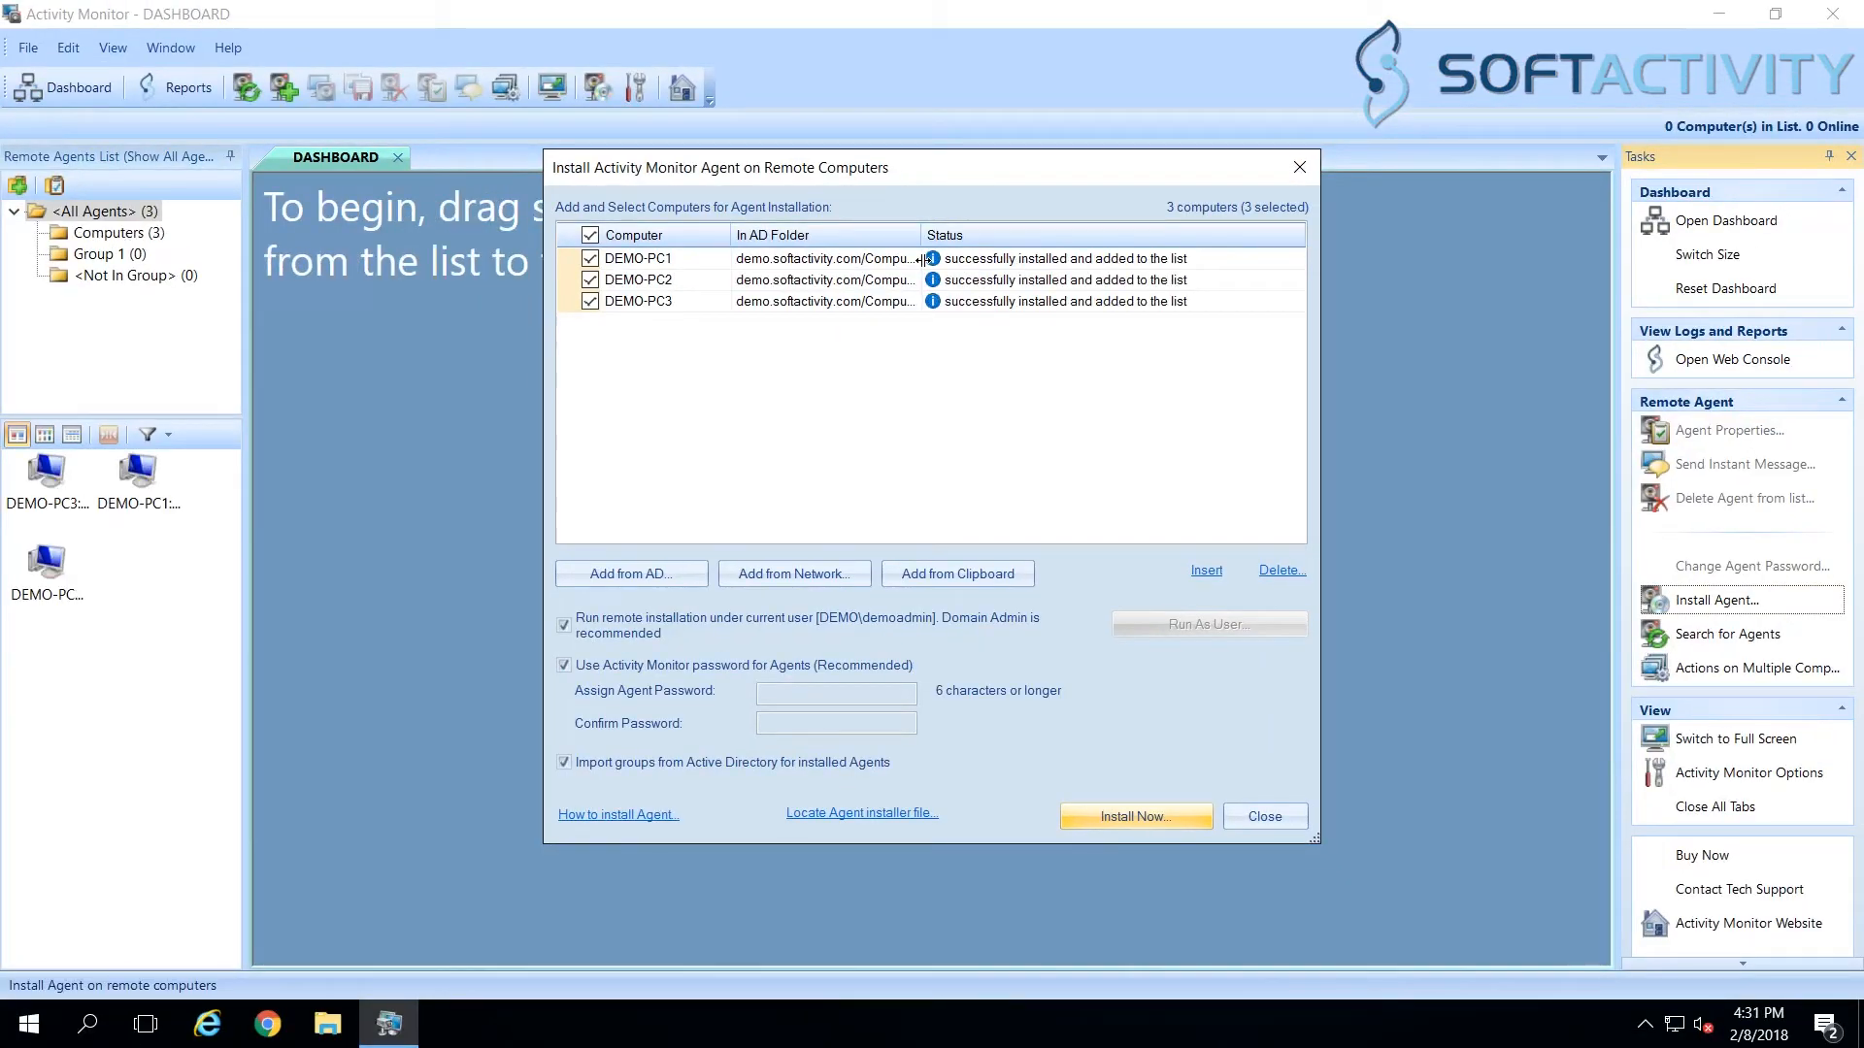
mouse_move(940, 180)
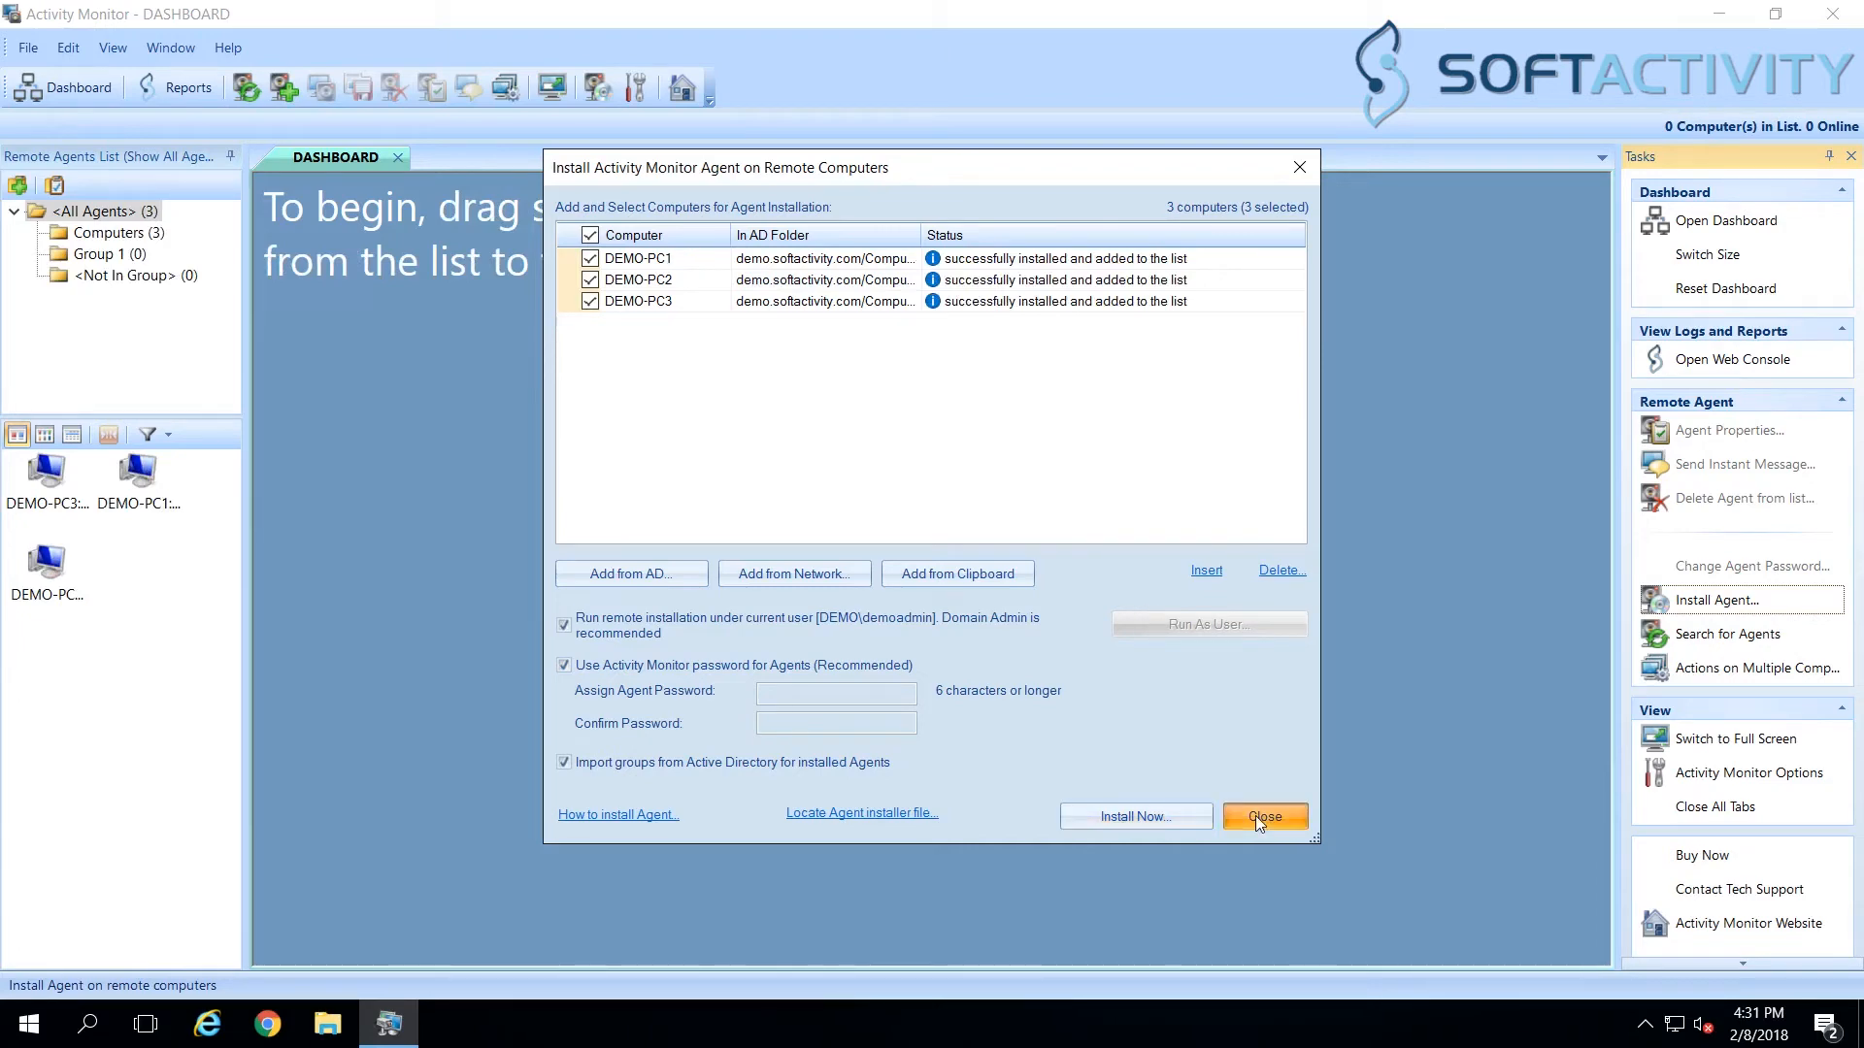
Step: Close the Install Agent dialog to show live thumbnails of the three PCs
left_click(1262, 817)
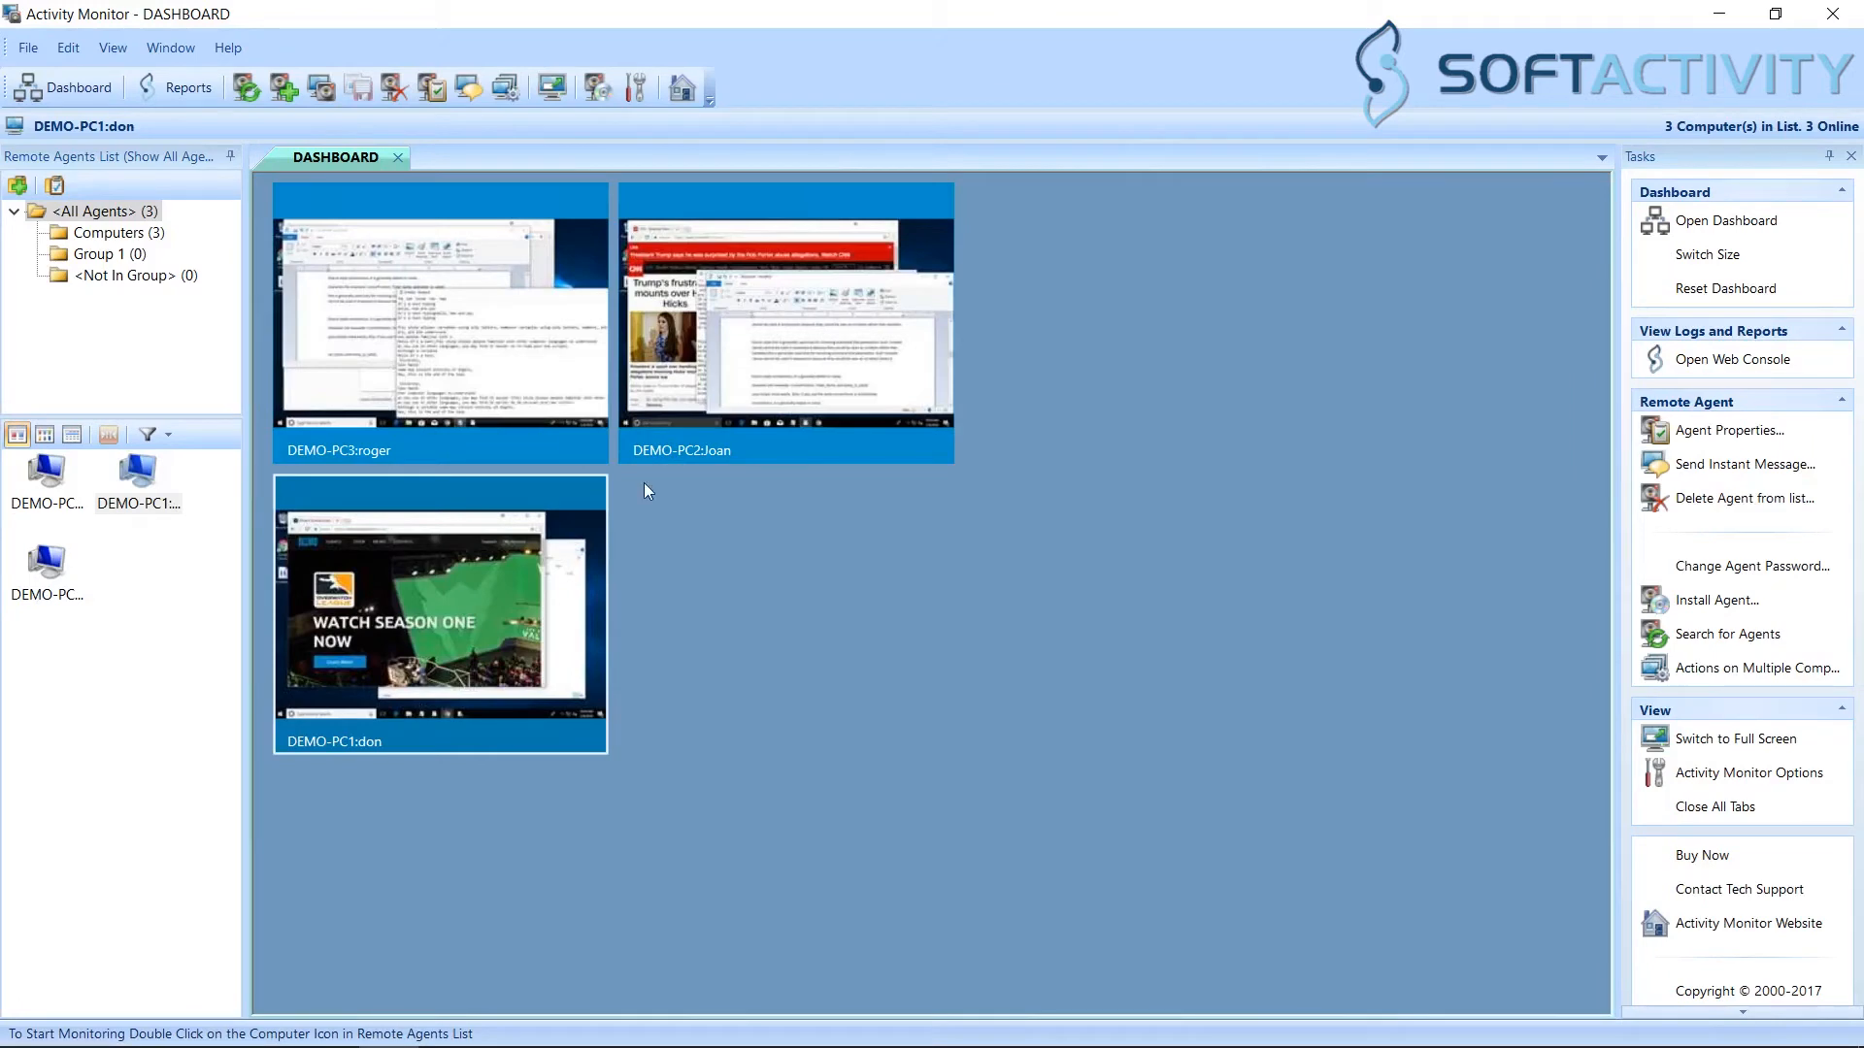
Step: Open DEMO-PC1 live monitoring and review its screen, keystrokes and applications
double_click(440, 605)
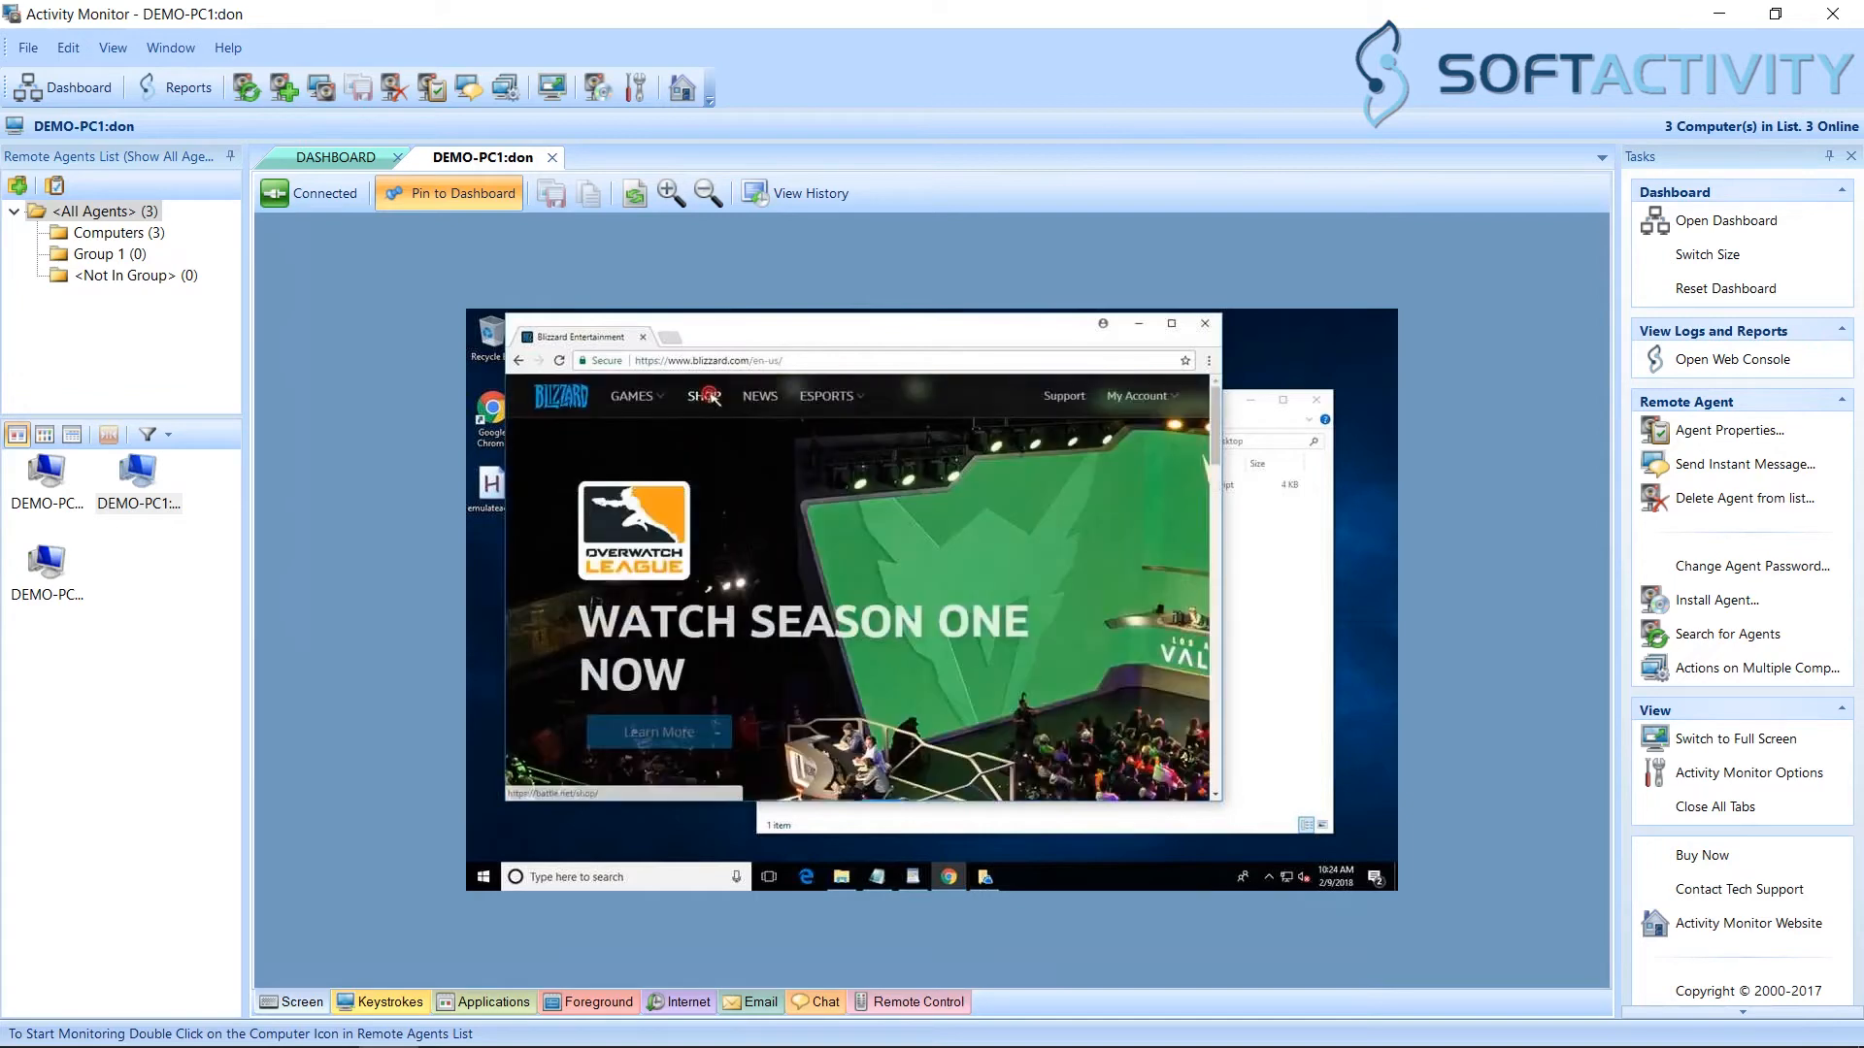
left_click(704, 395)
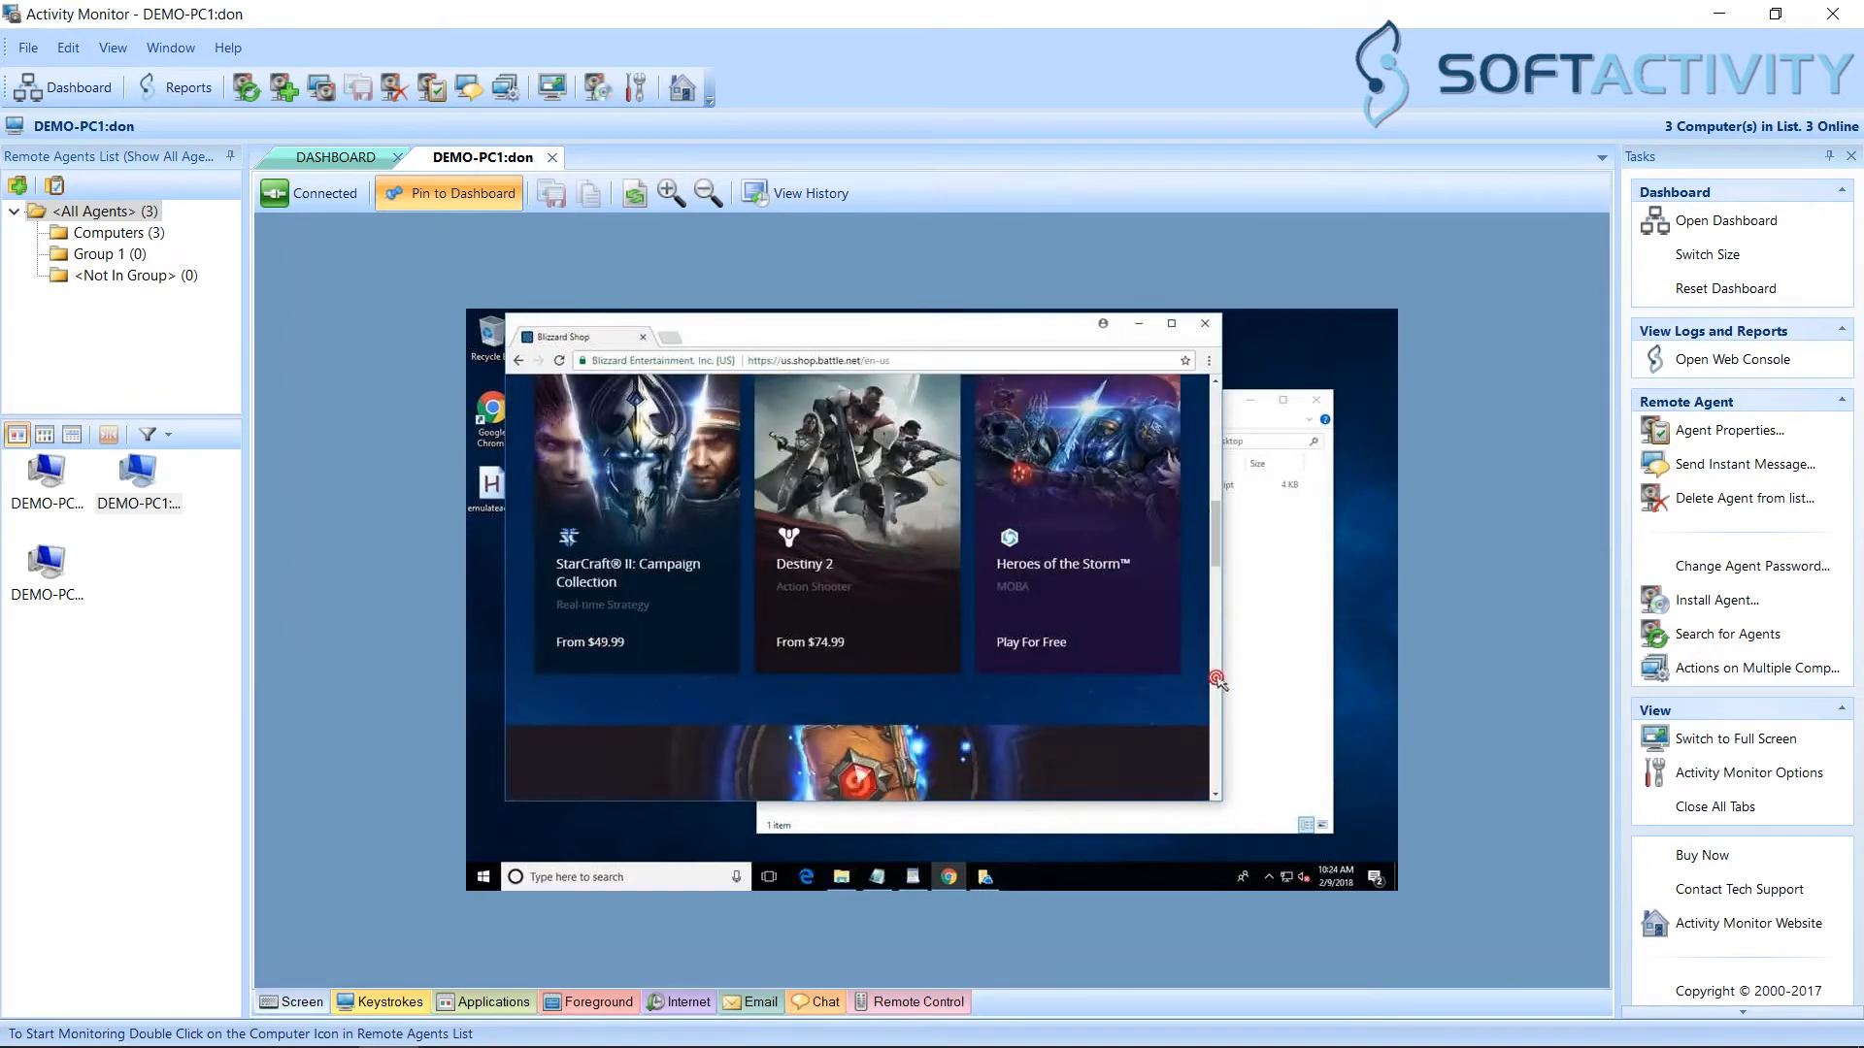
left_click(388, 1002)
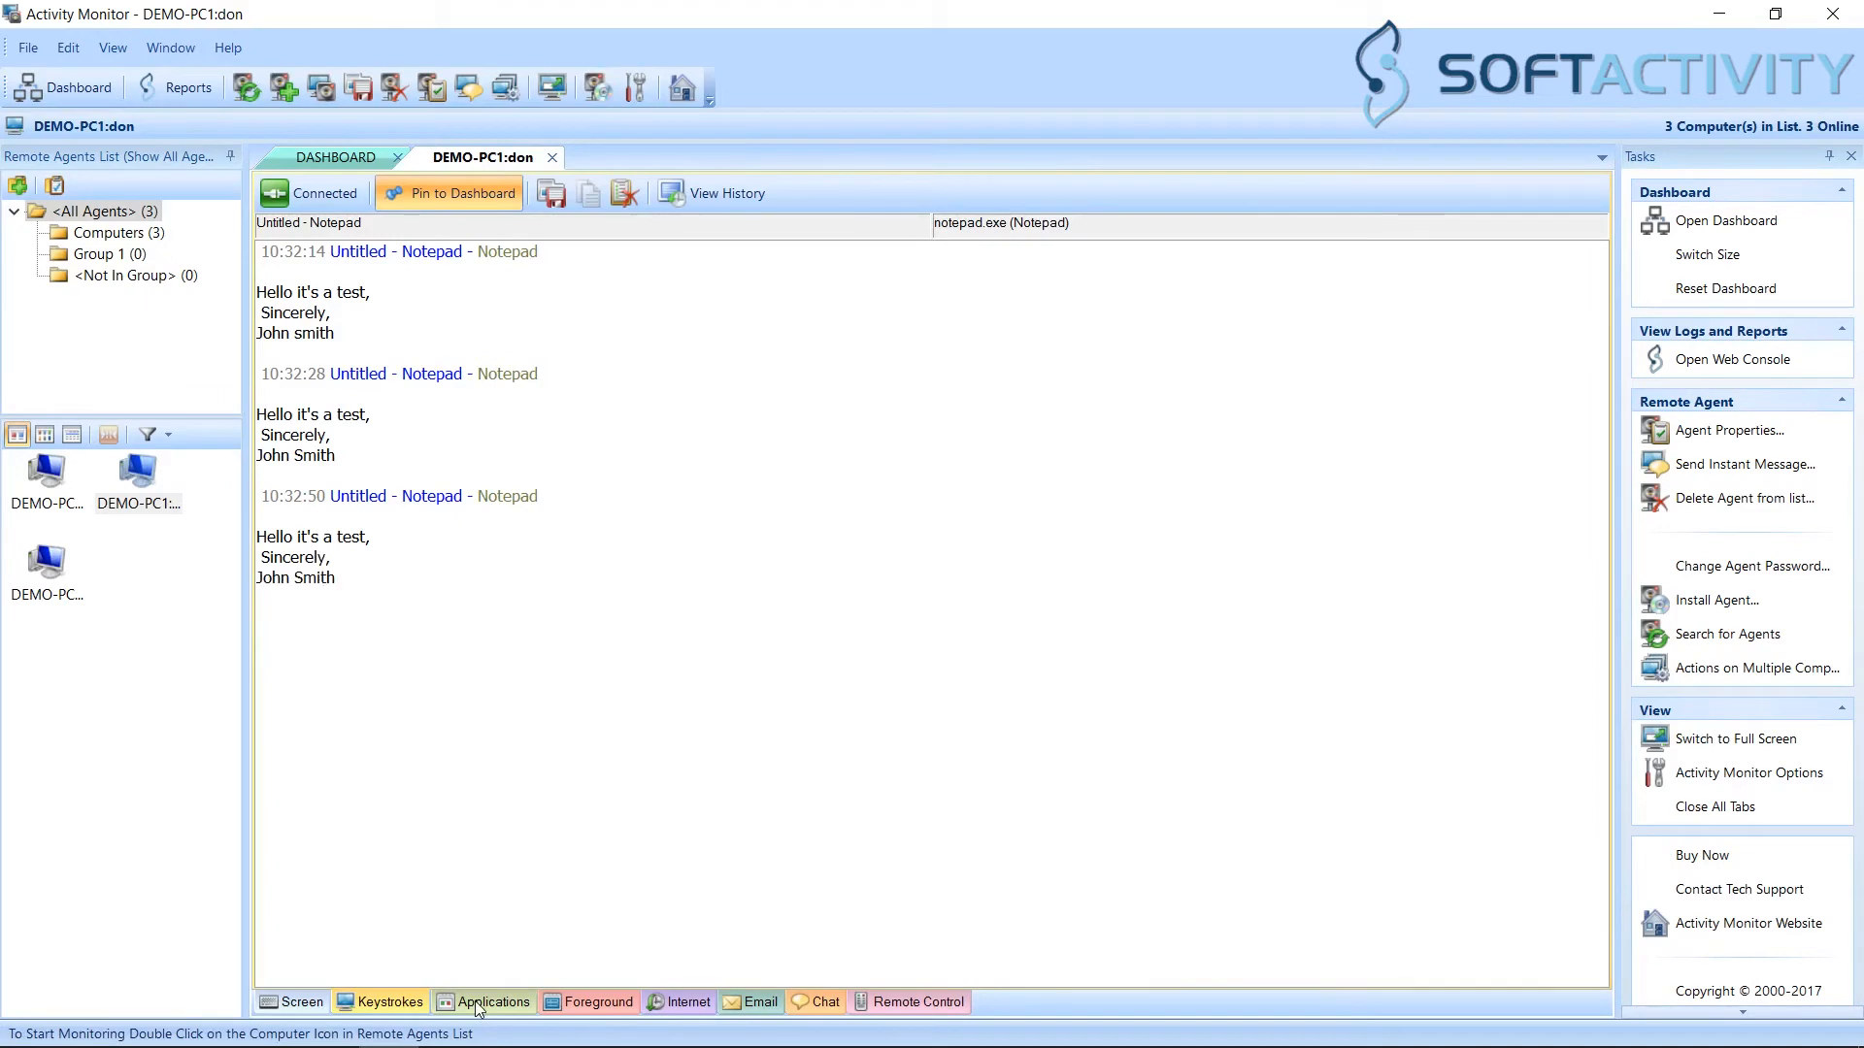
left_click(491, 1002)
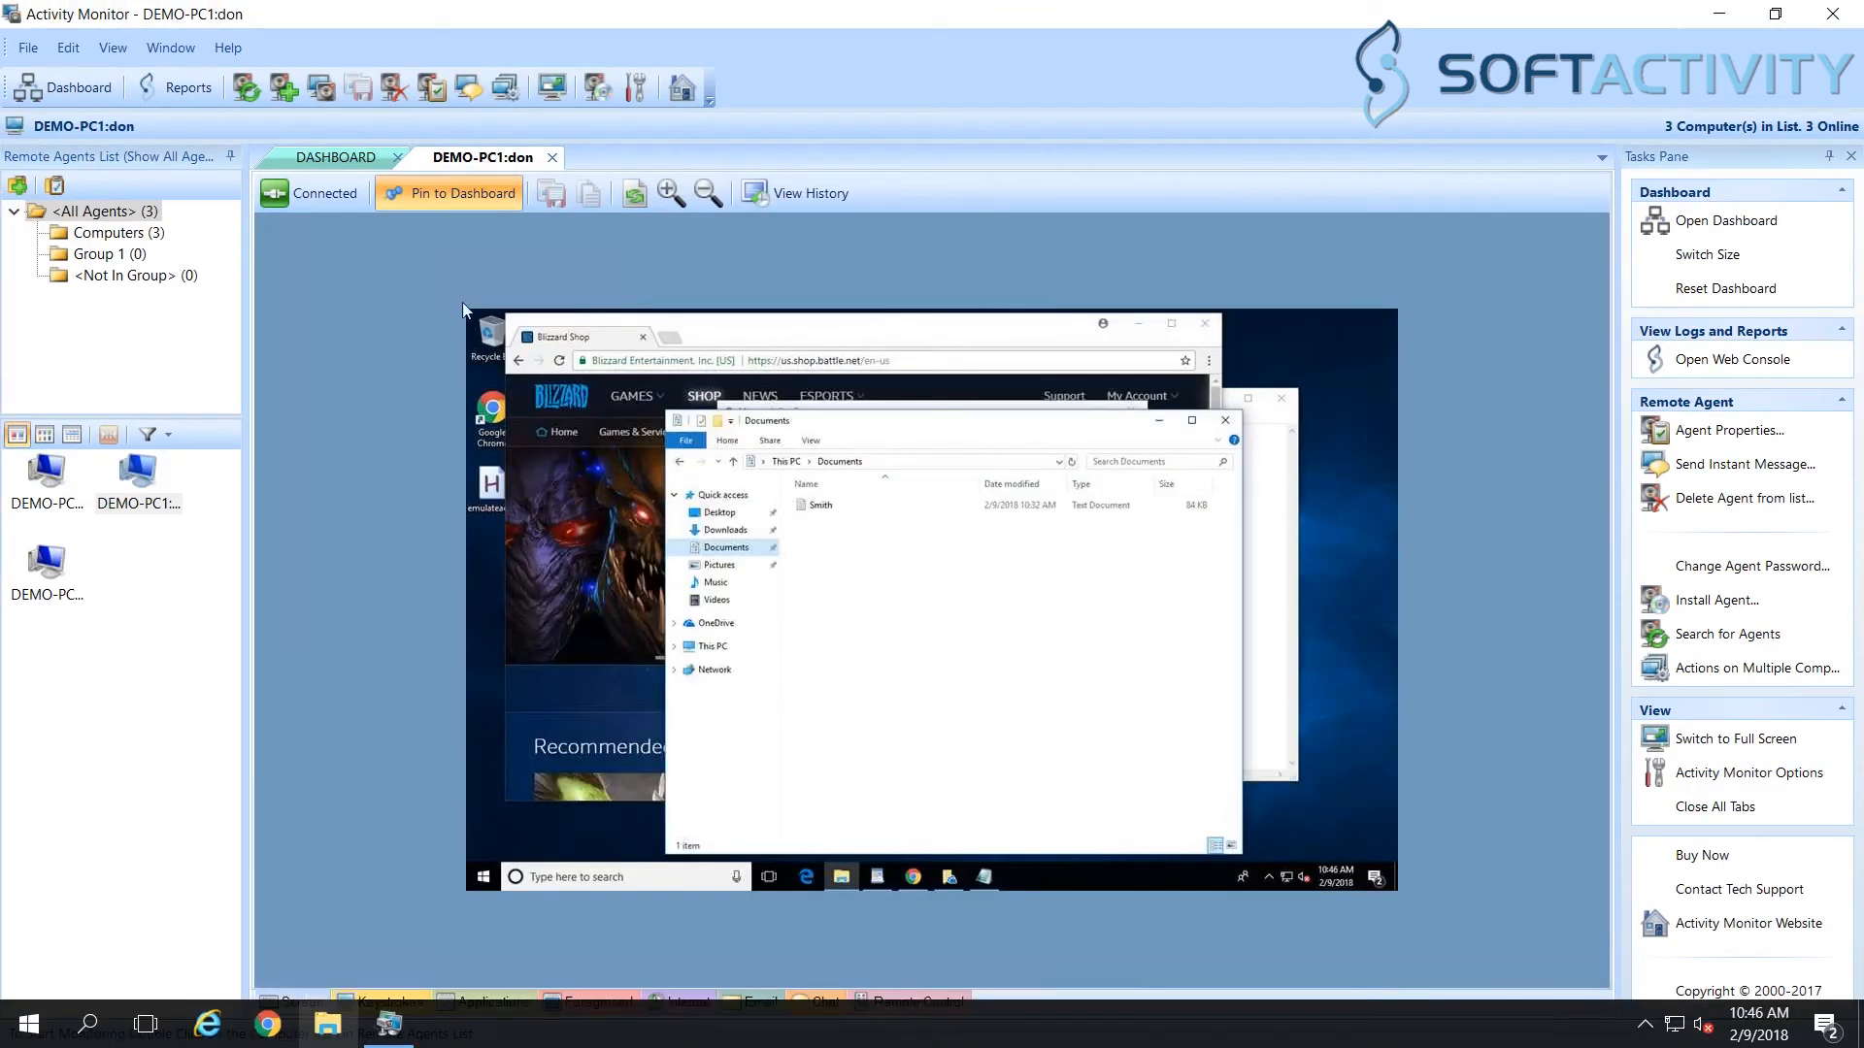
Step: Return to the dashboard, launch Reports, and acknowledge the default sadmin login notice
left_click(334, 157)
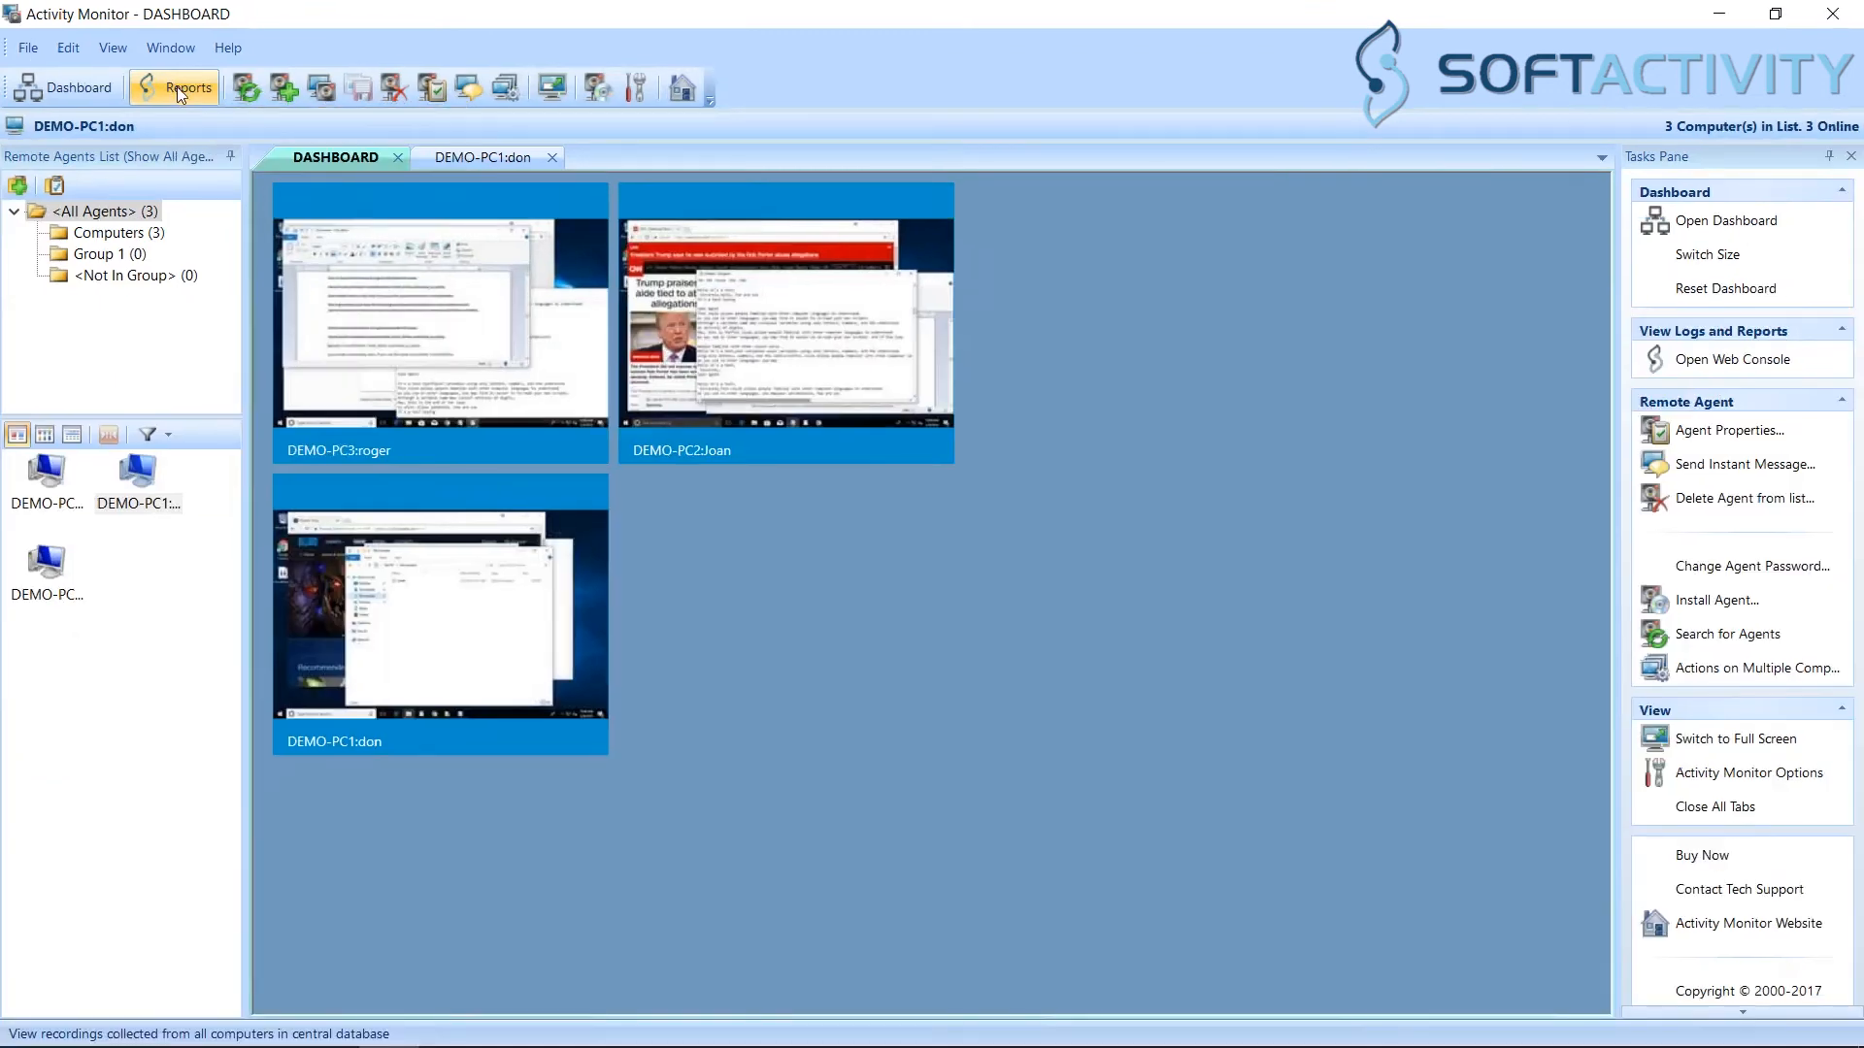
left_click(1733, 359)
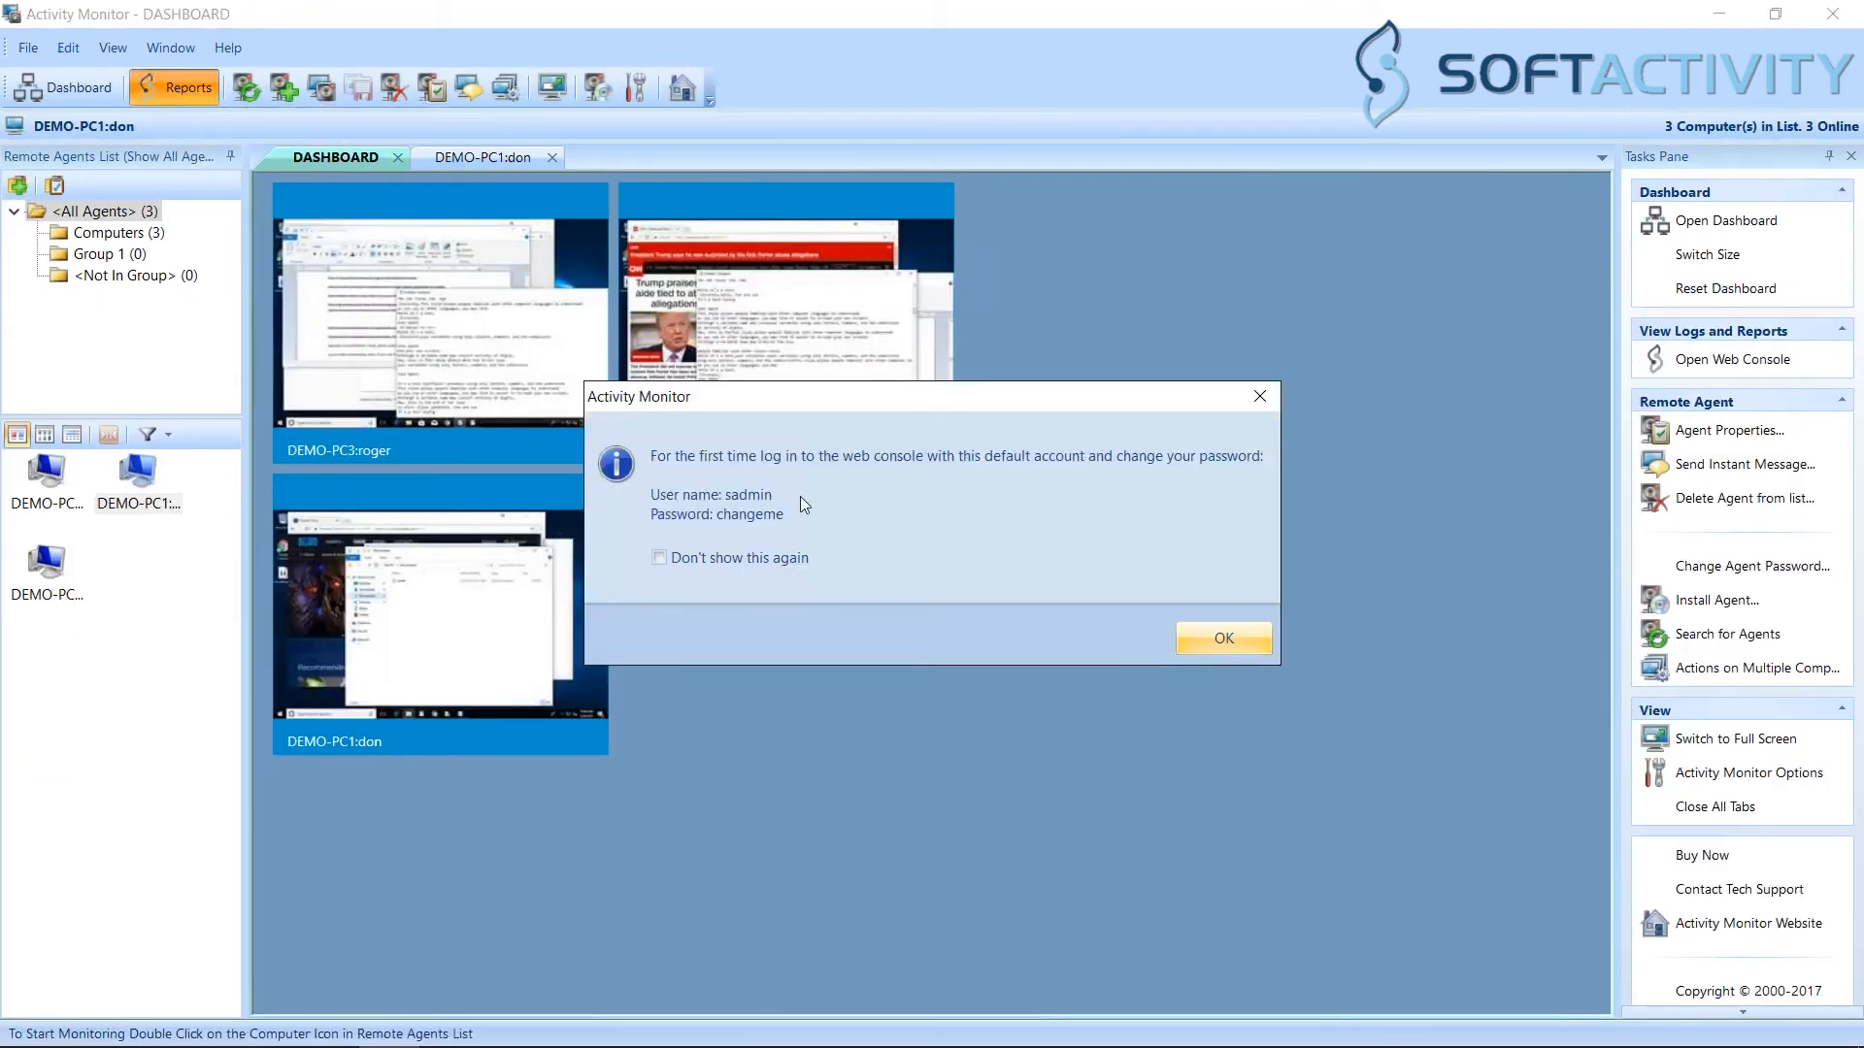
mouse_move(895, 535)
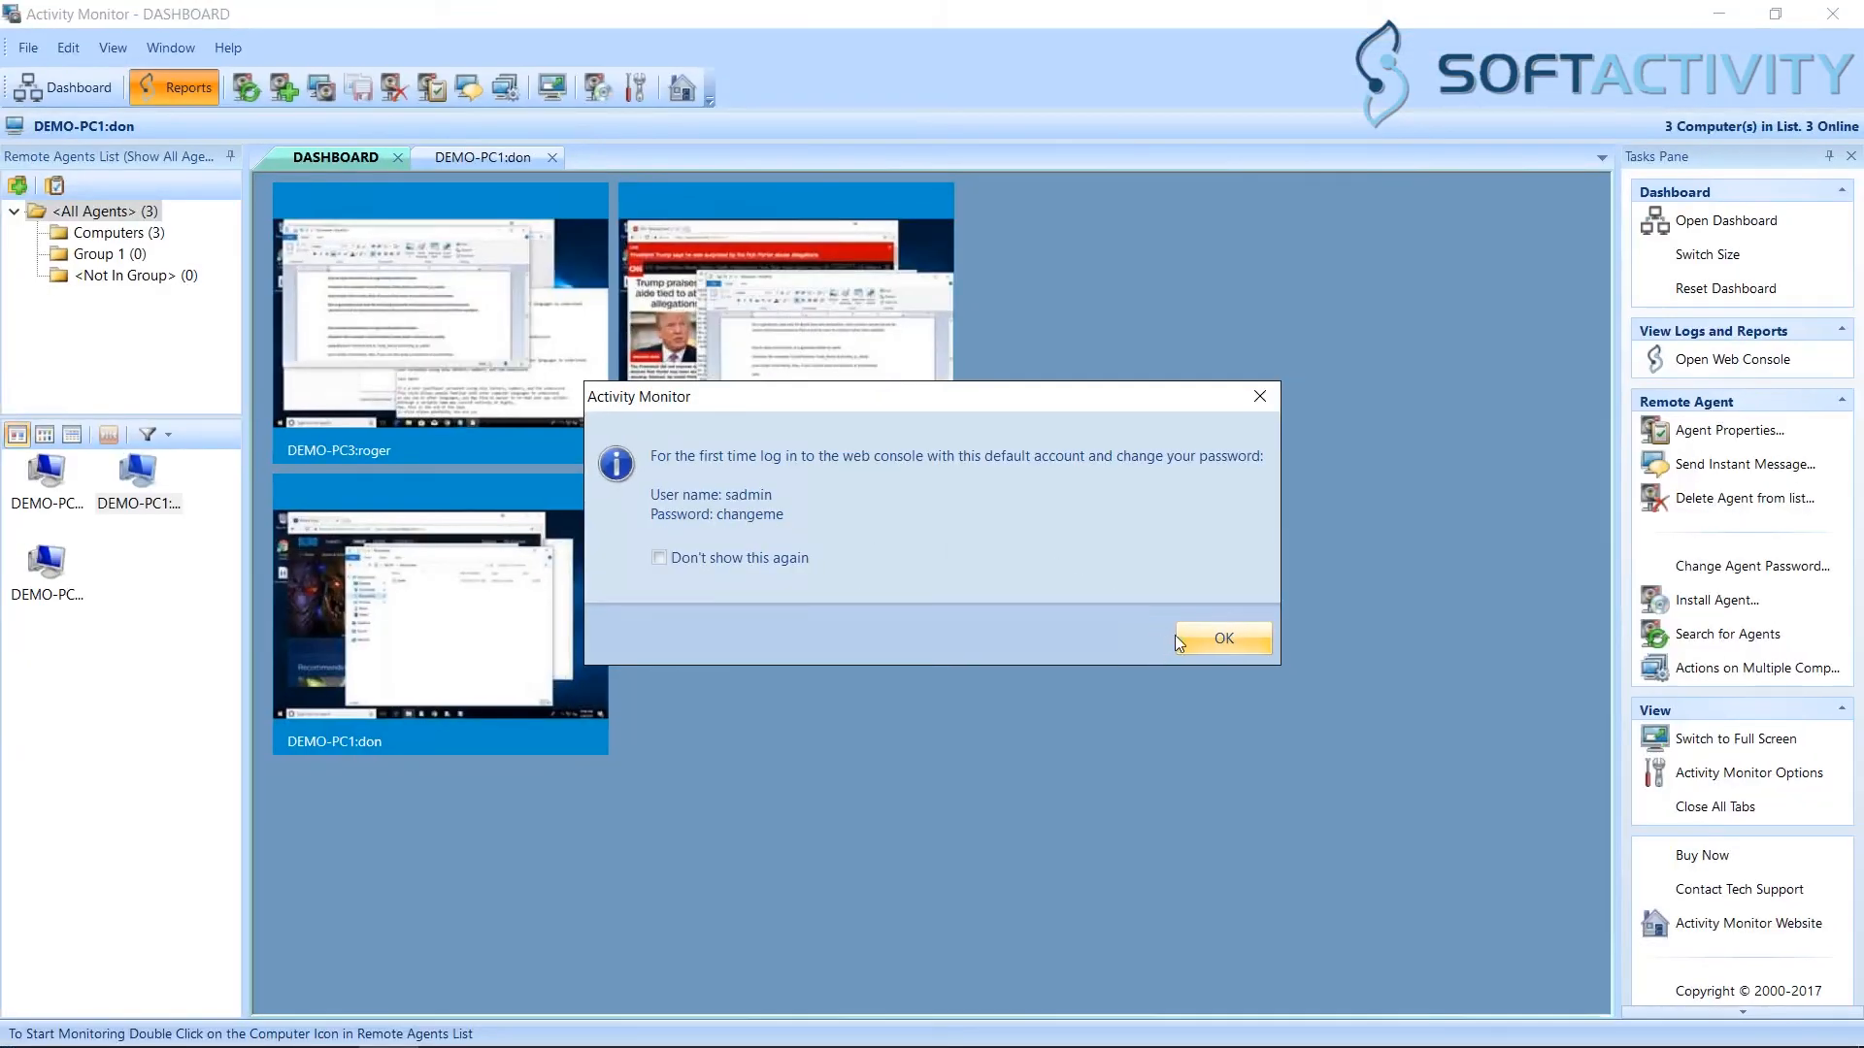
left_click(1222, 639)
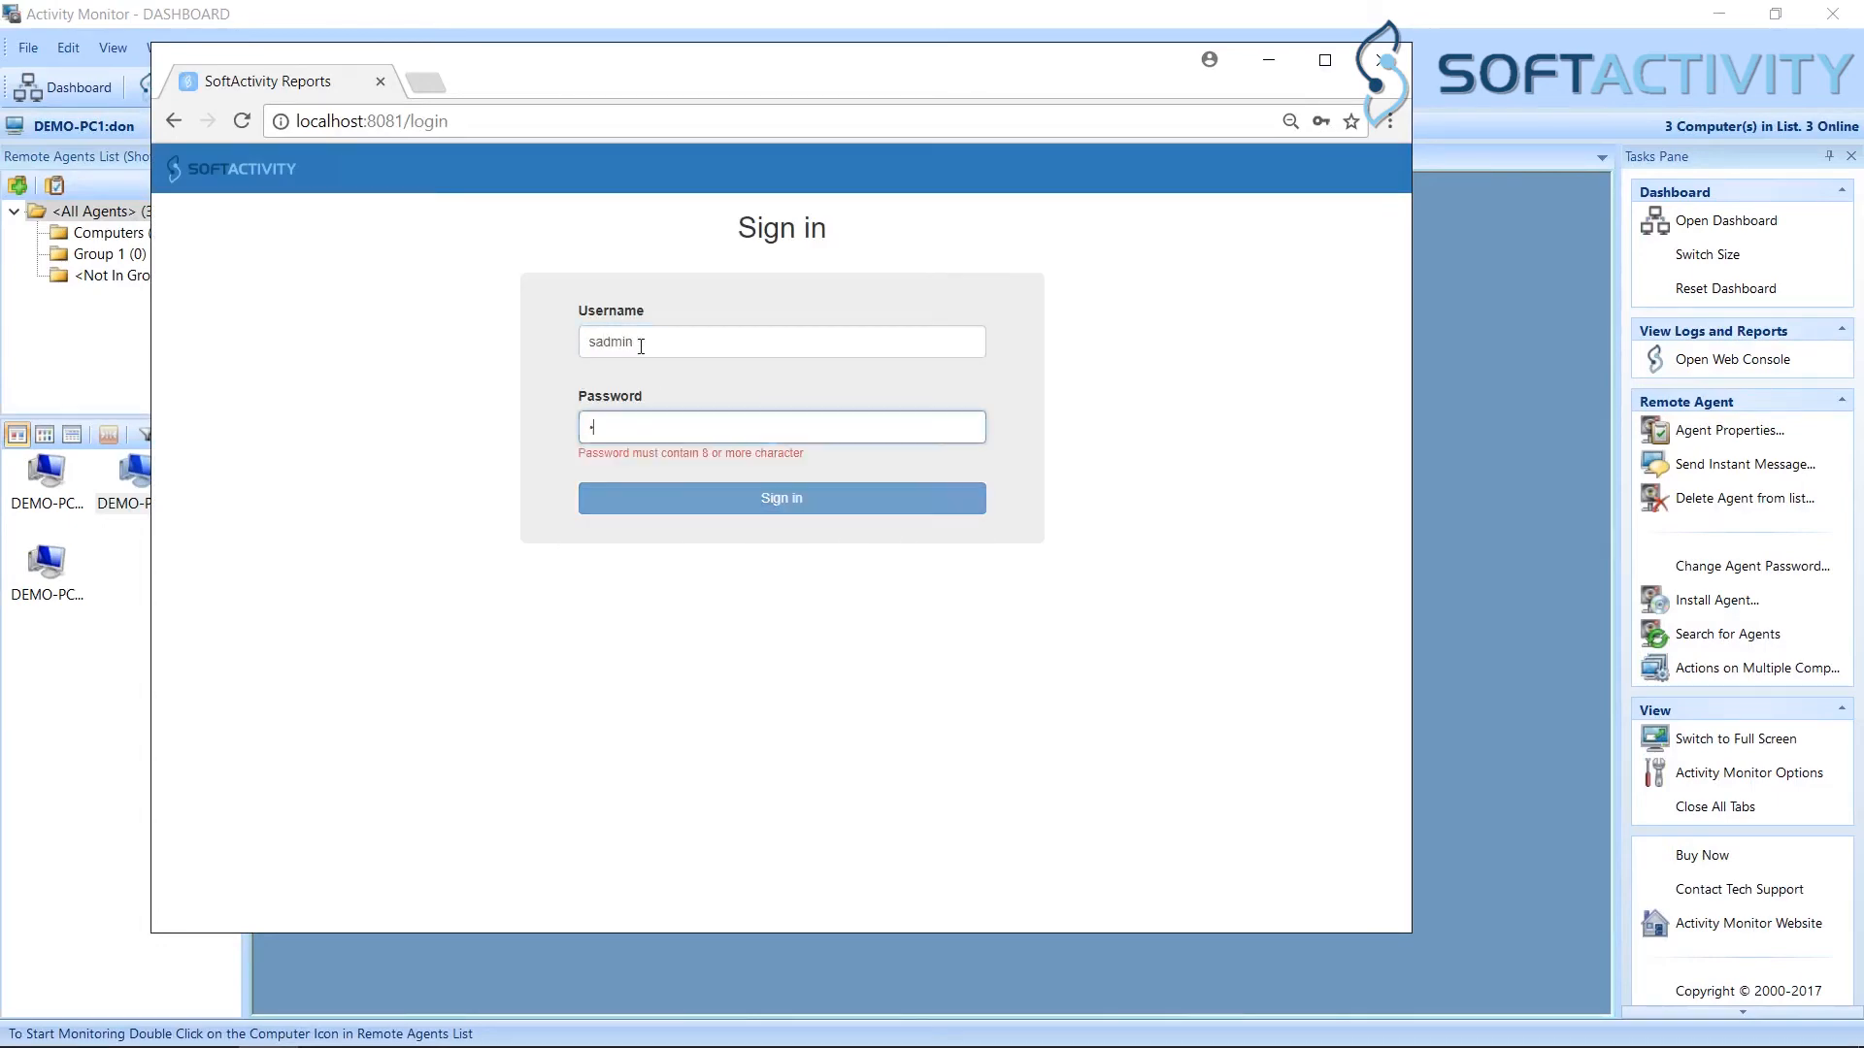
Step: Sign in as sadmin, check the account's Password settings, then show the attendance report
left_click(780, 498)
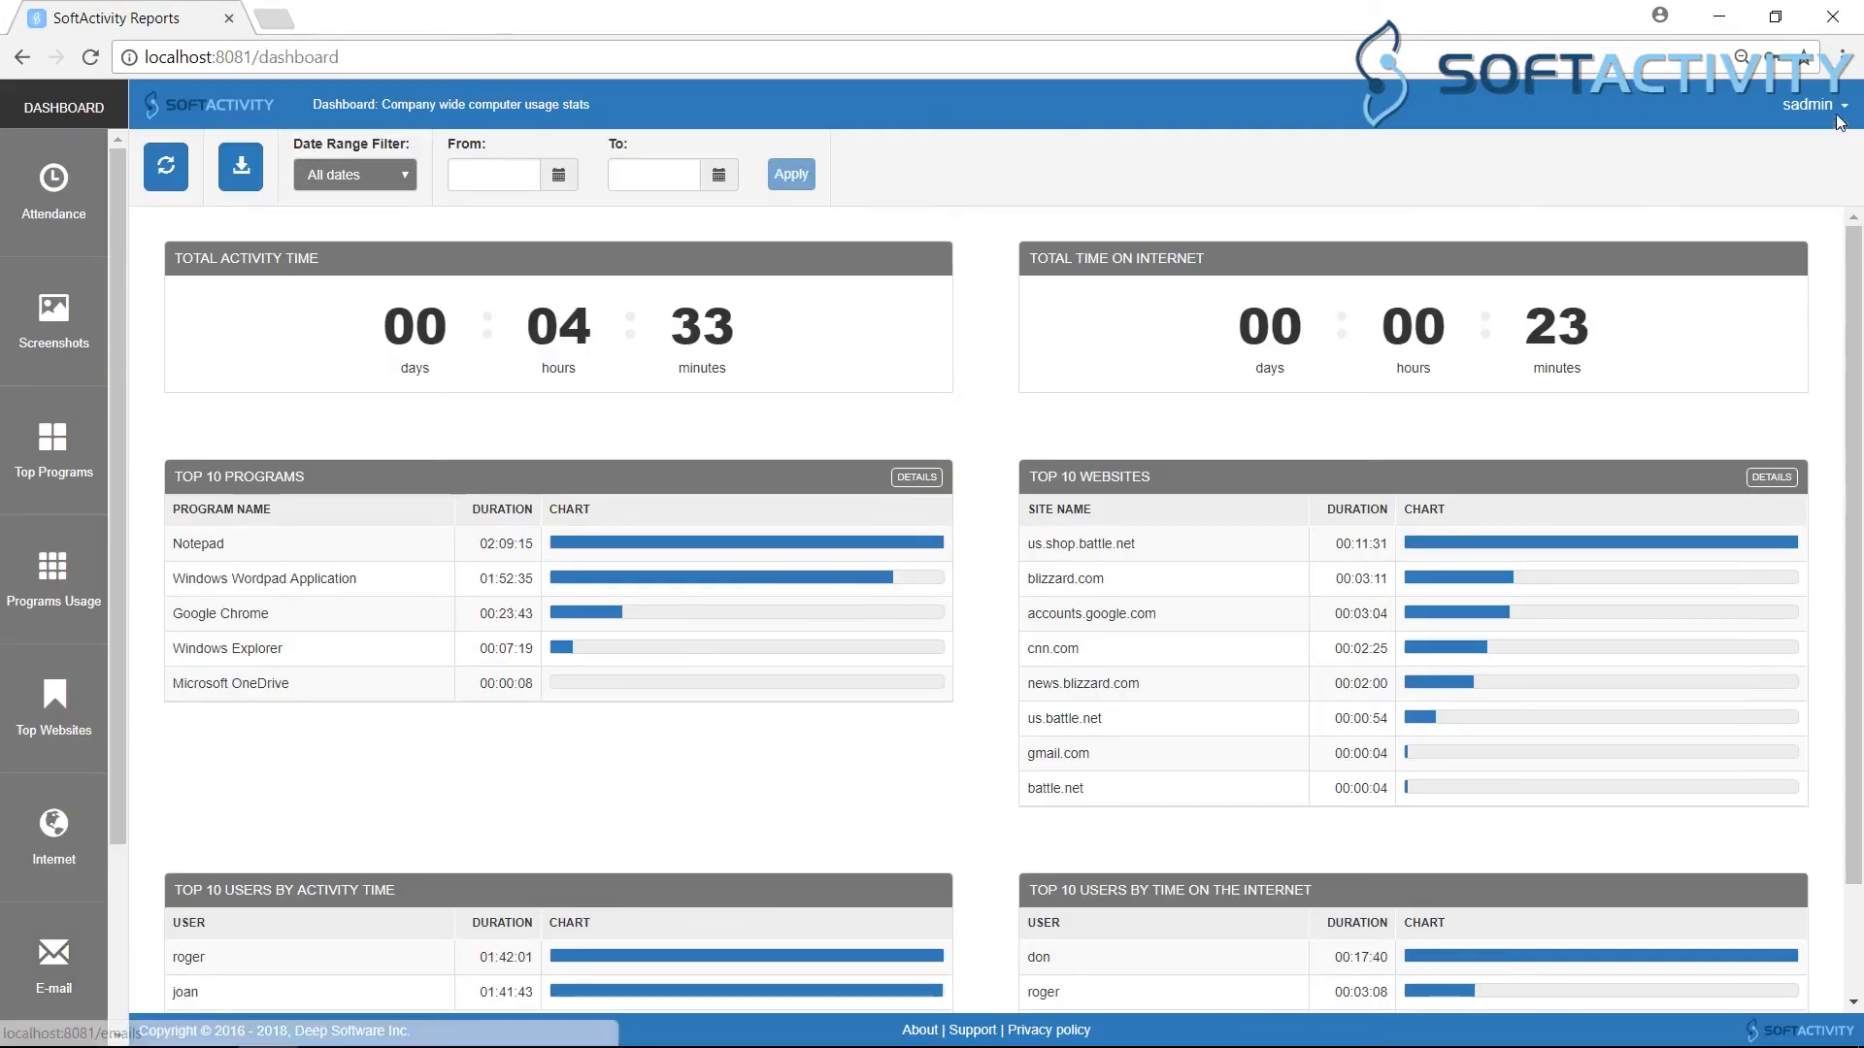
left_click(1808, 105)
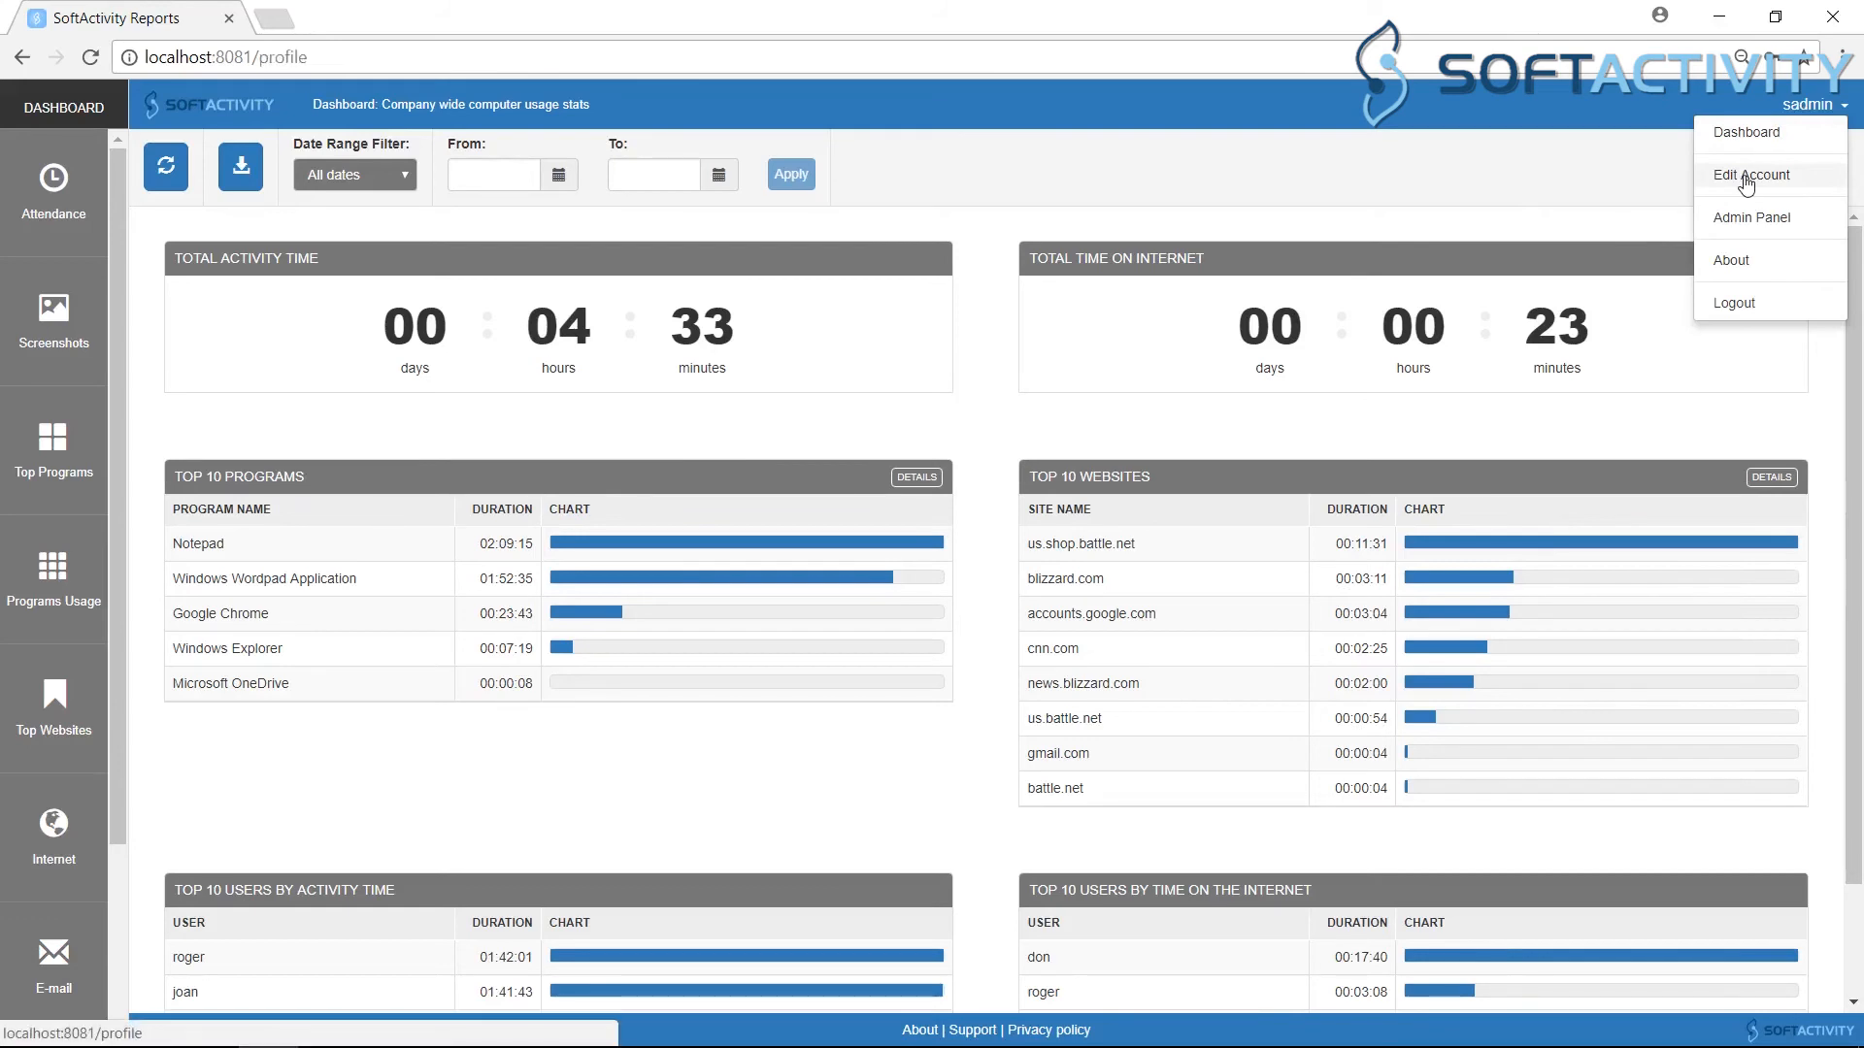
left_click(1753, 175)
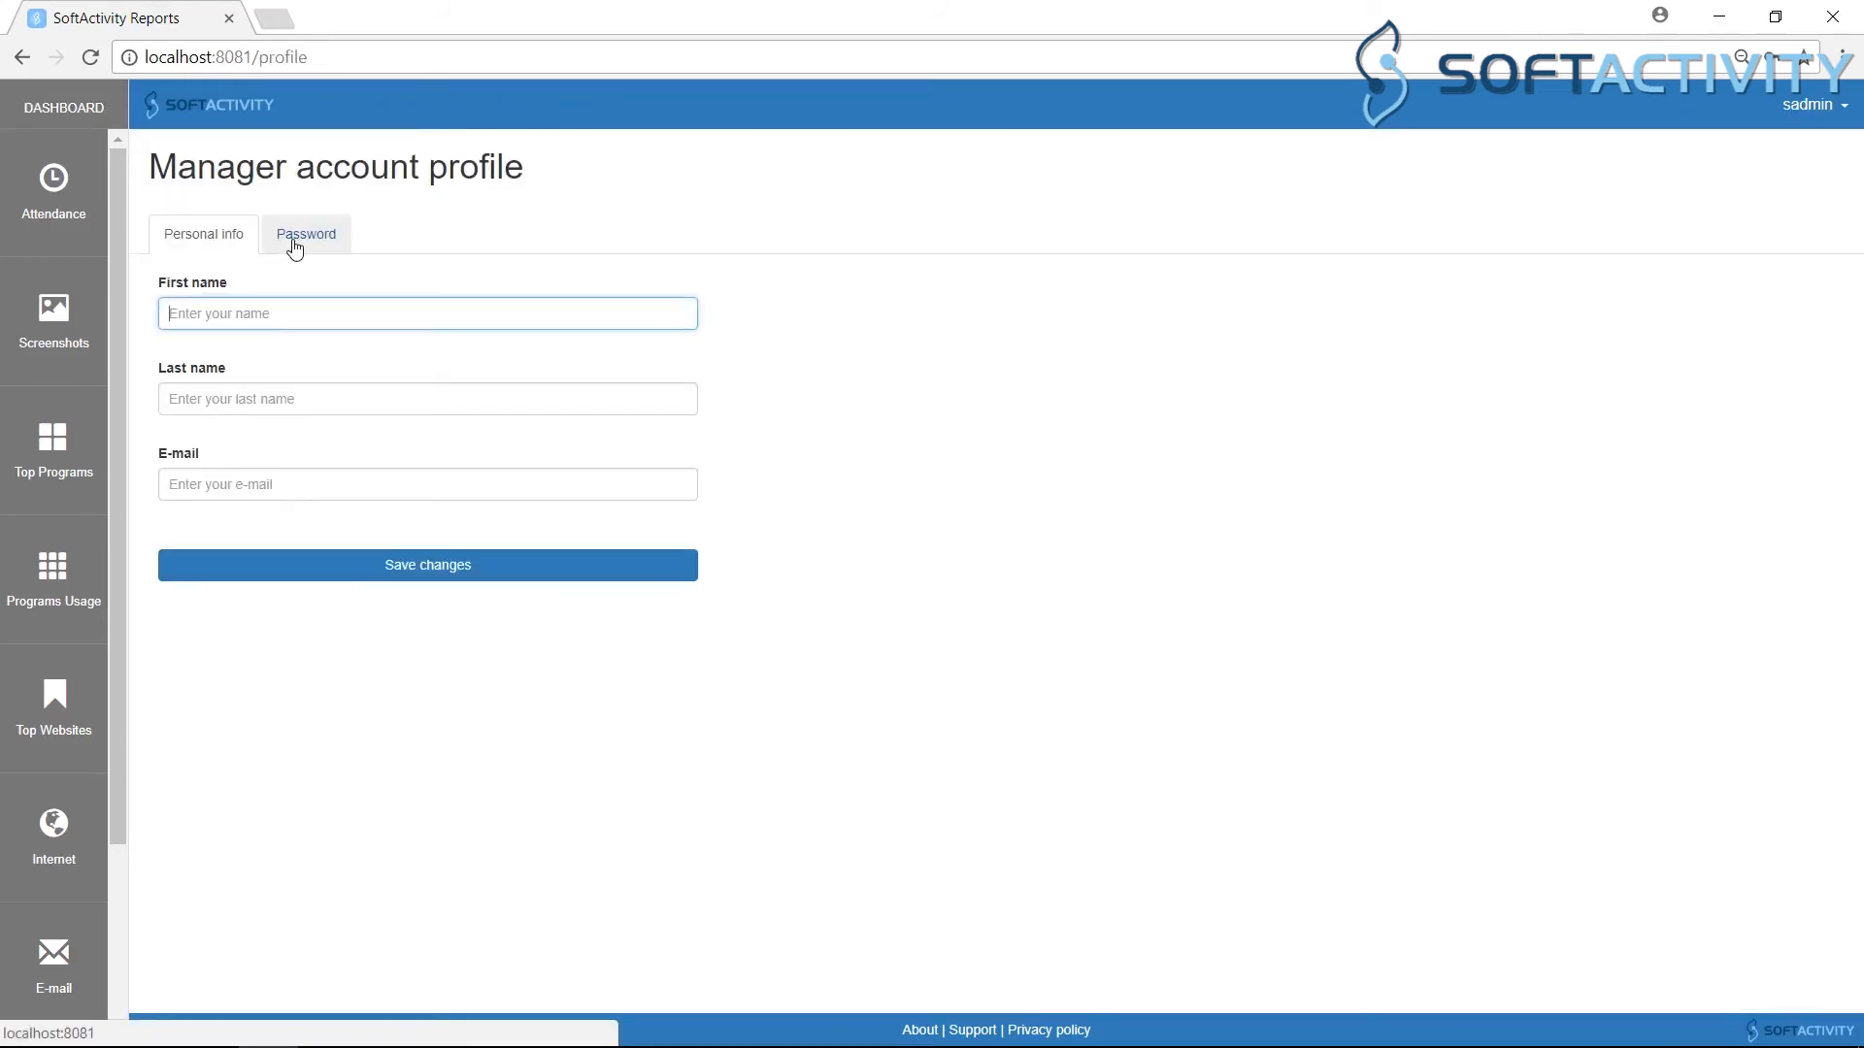
left_click(305, 233)
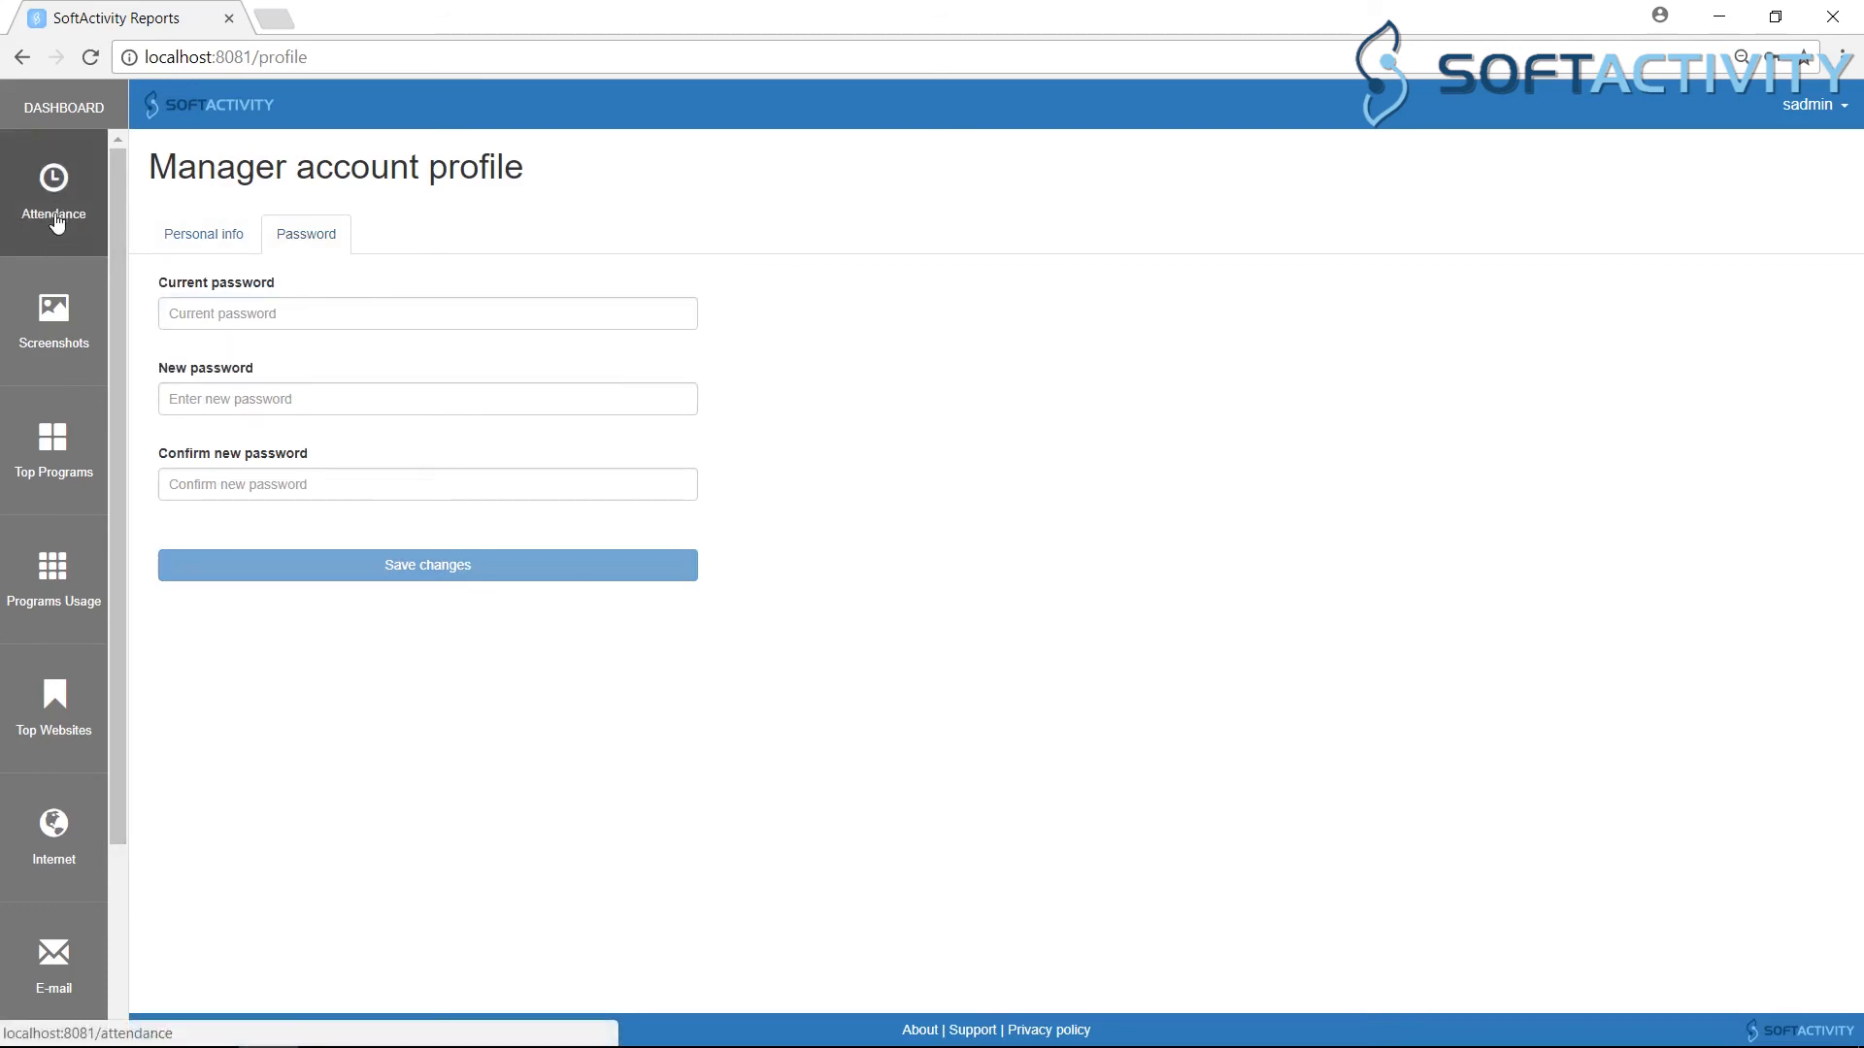
left_click(53, 194)
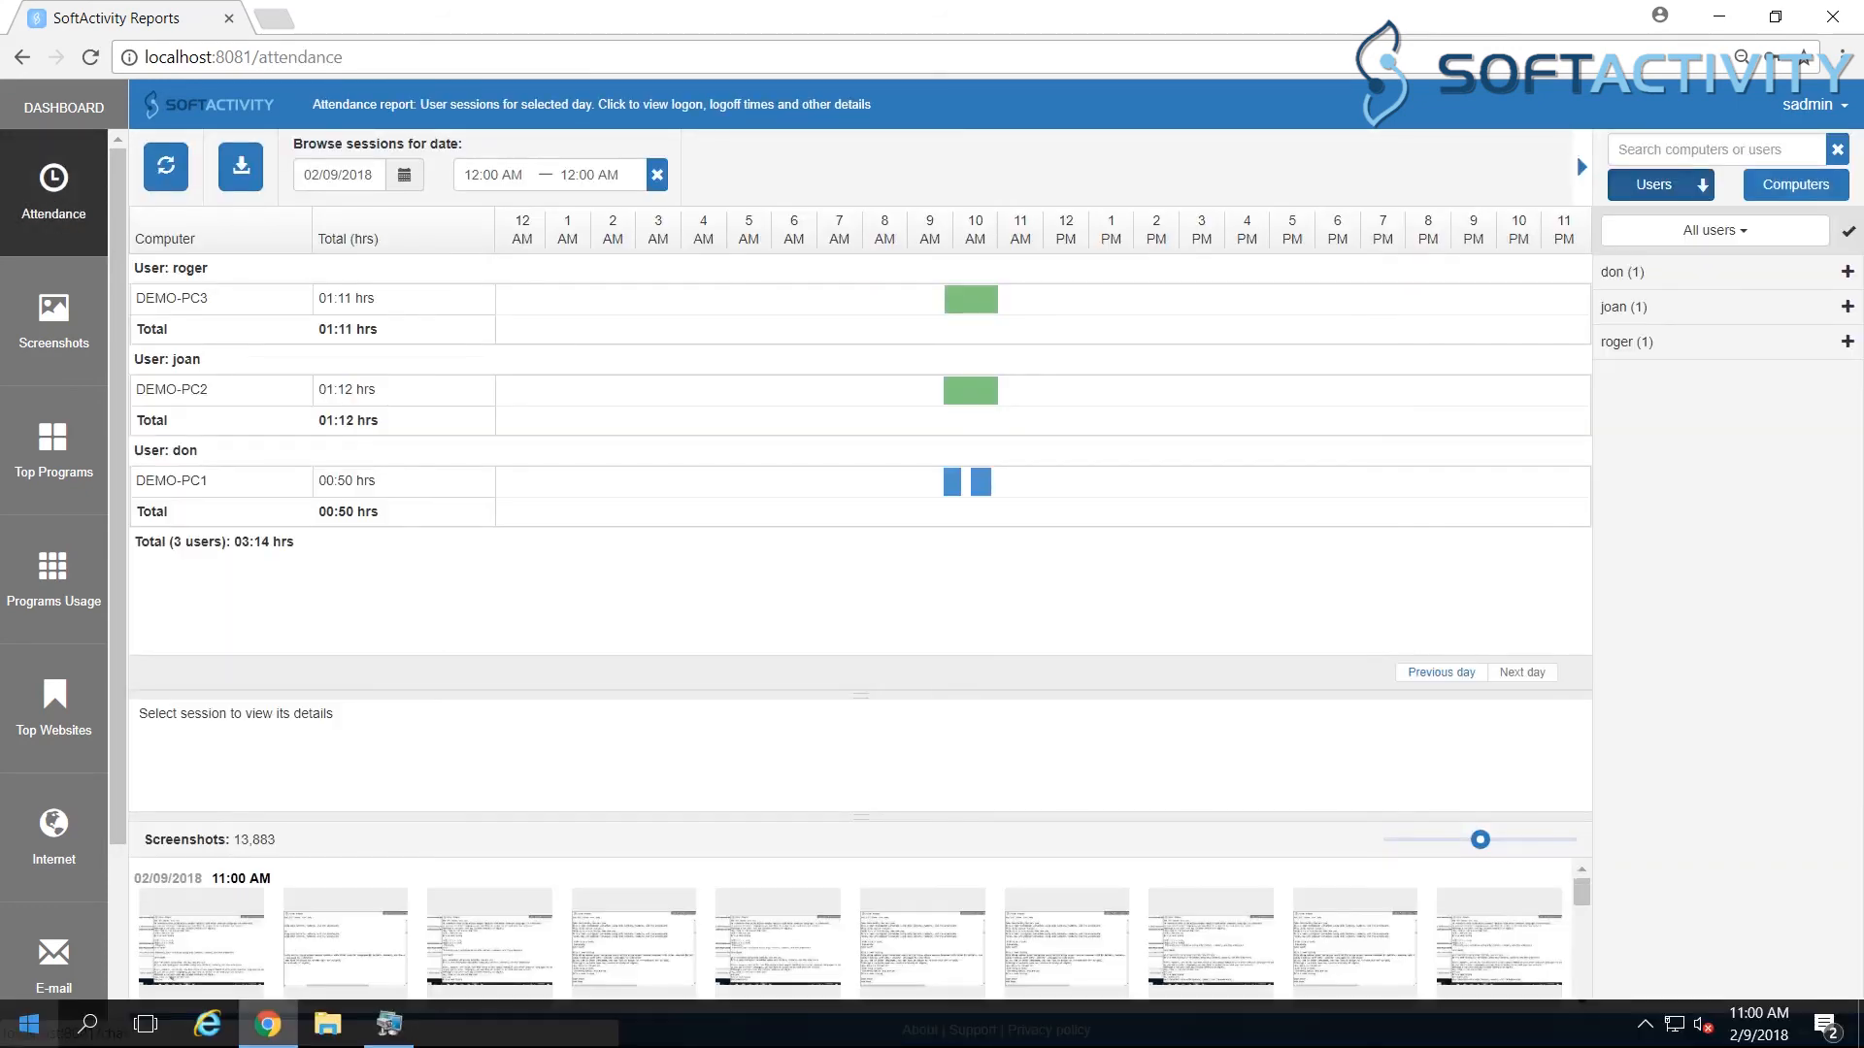
mouse_move(970, 300)
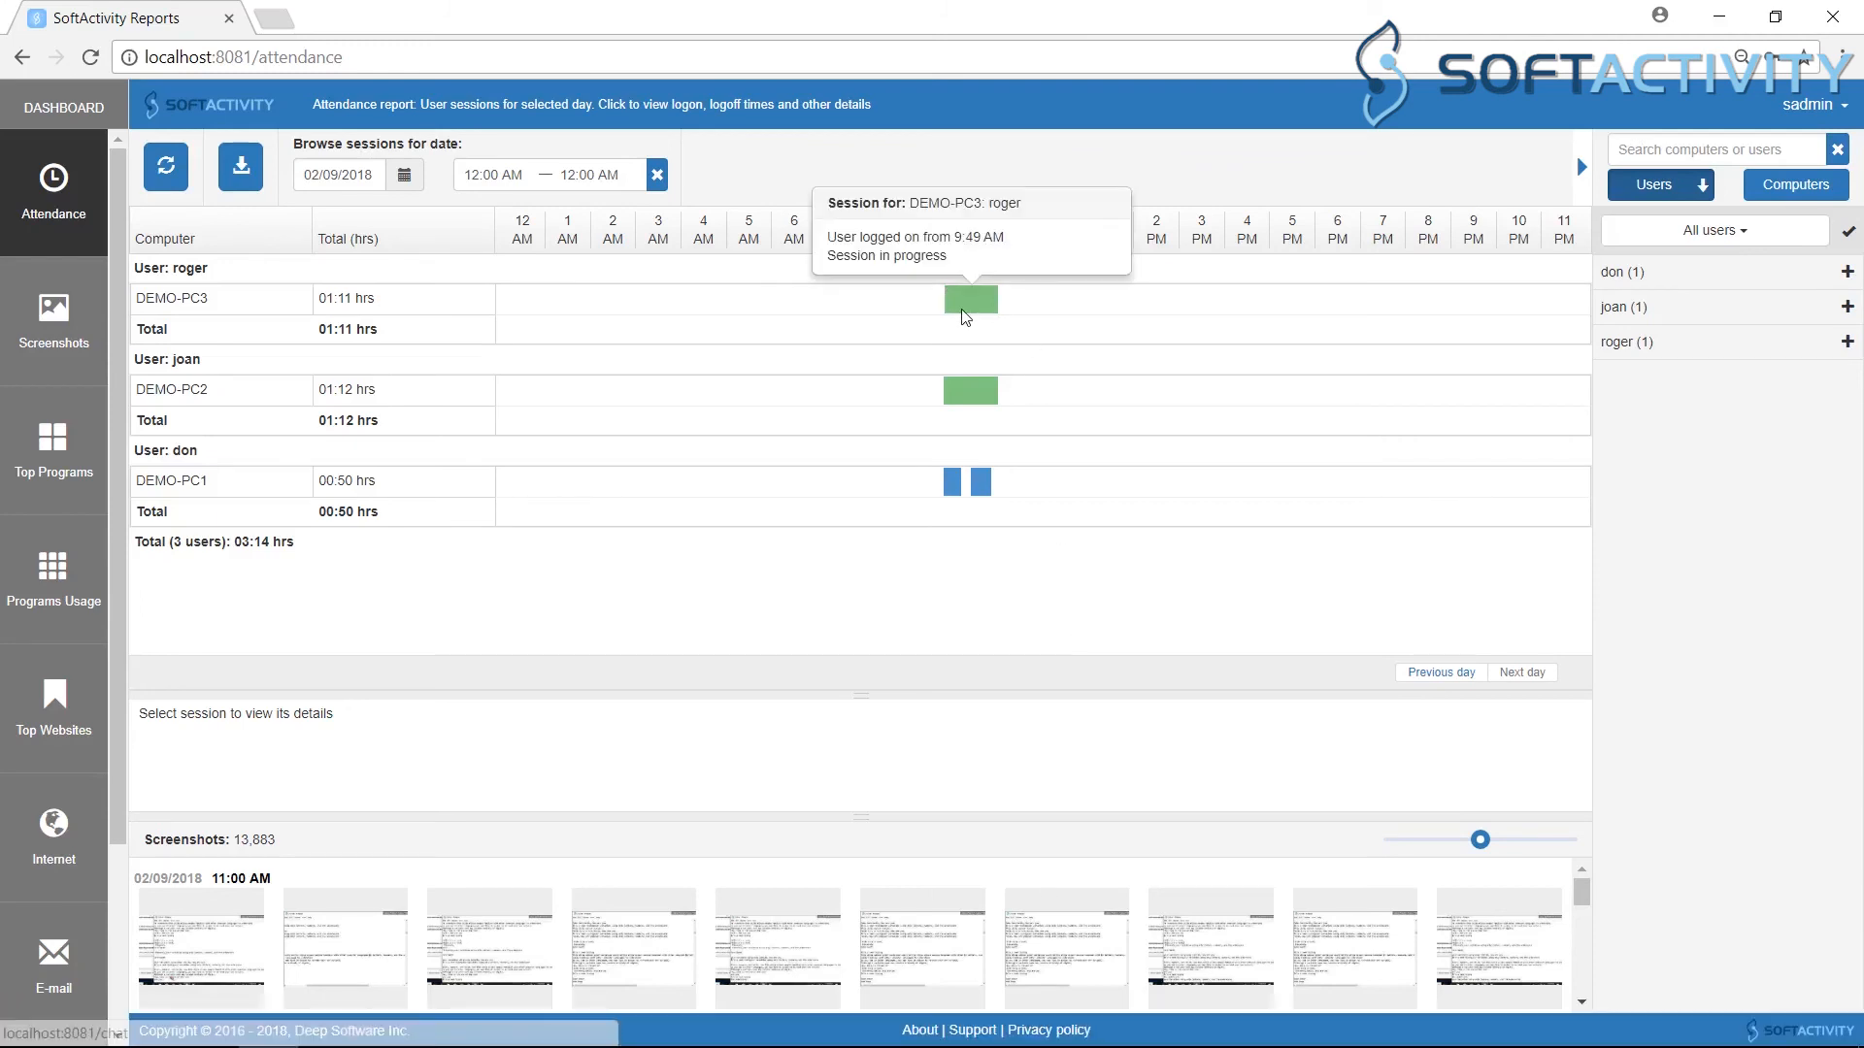
Step: Check roger's DEMO-PC3 session details and Top Programs, then show Top Websites led by us.shop.battle.net
left_click(970, 298)
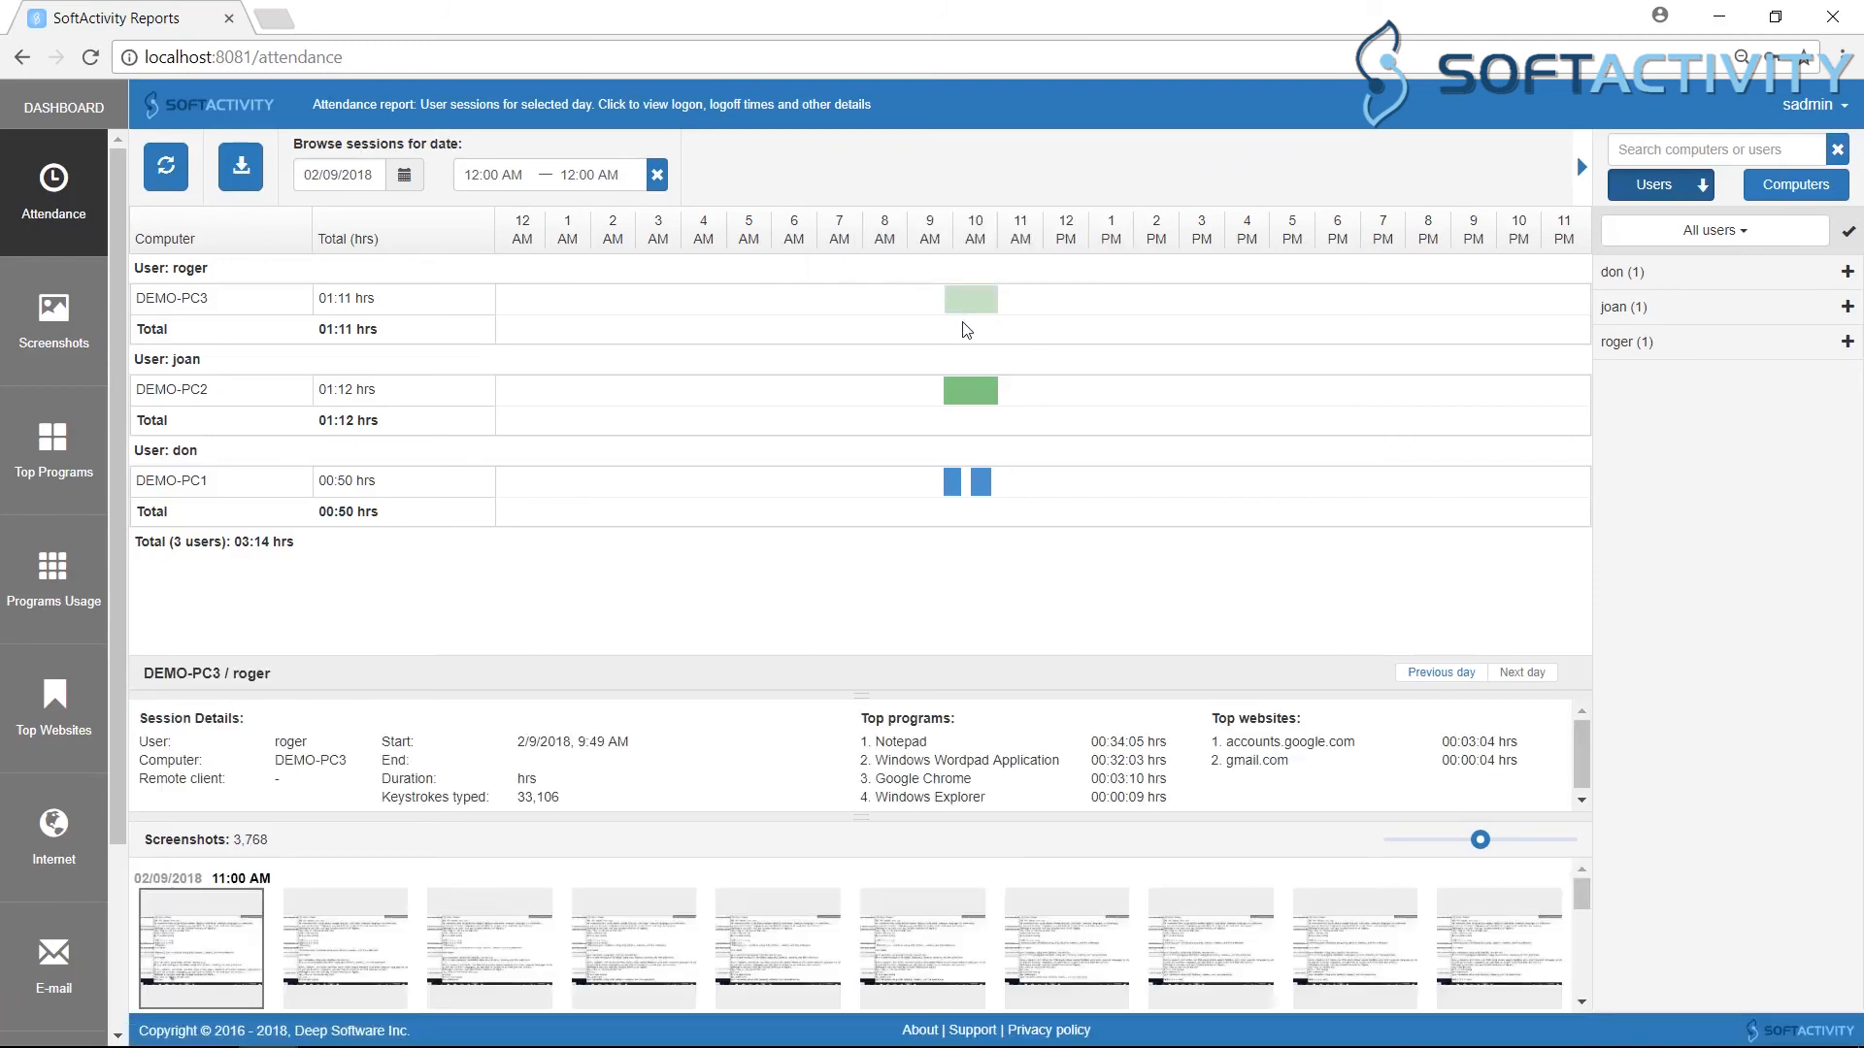
mouse_move(54, 445)
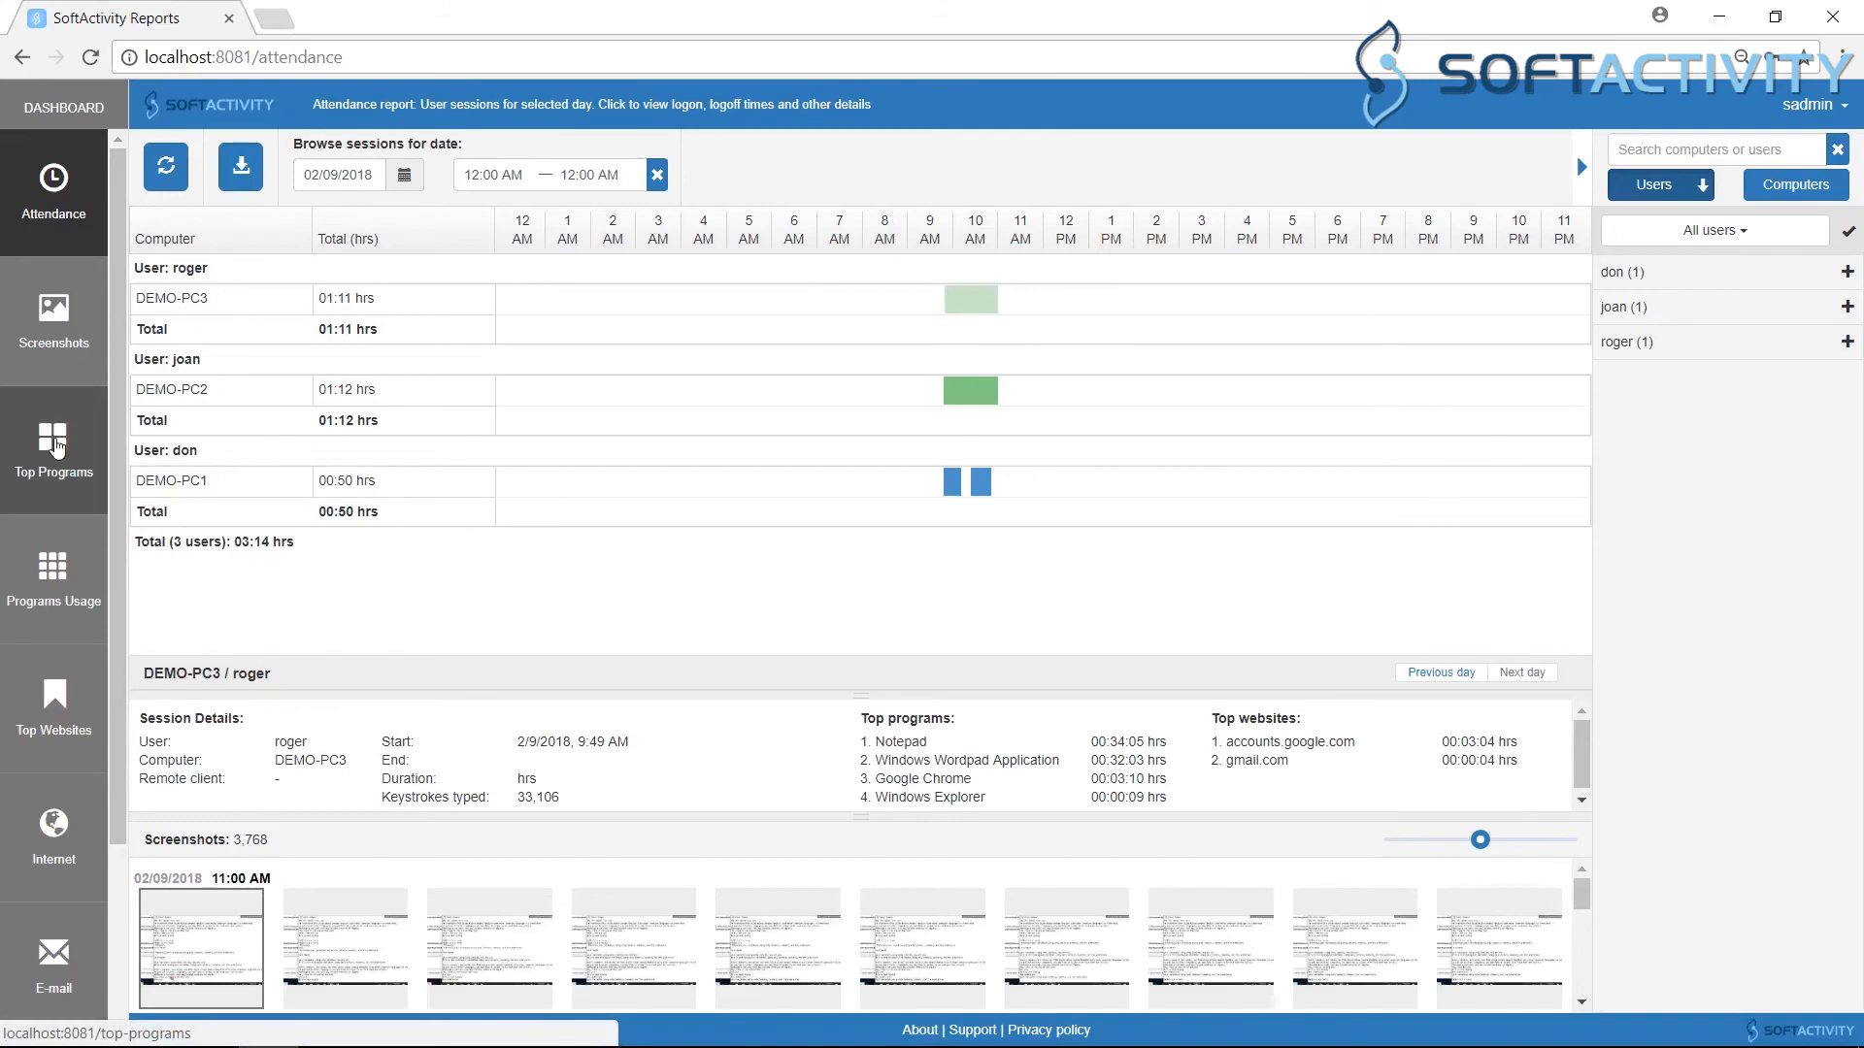
left_click(54, 450)
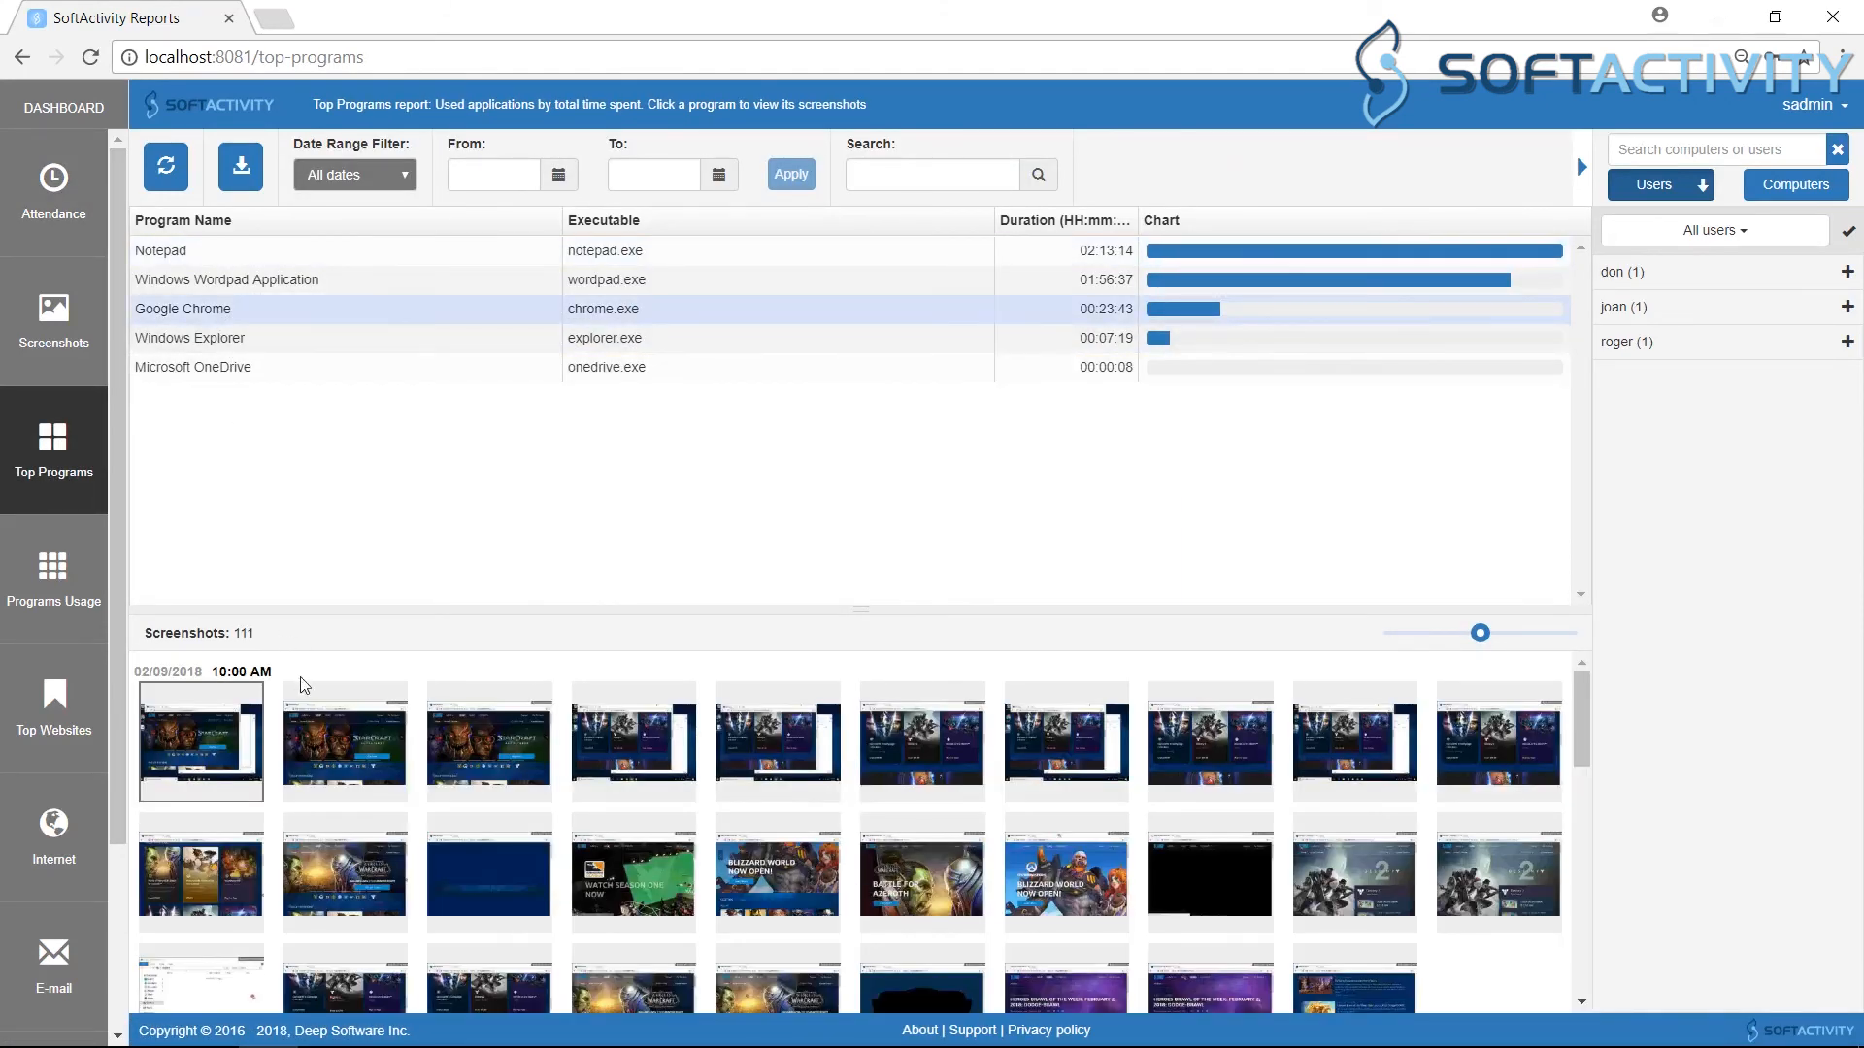
mouse_move(200, 741)
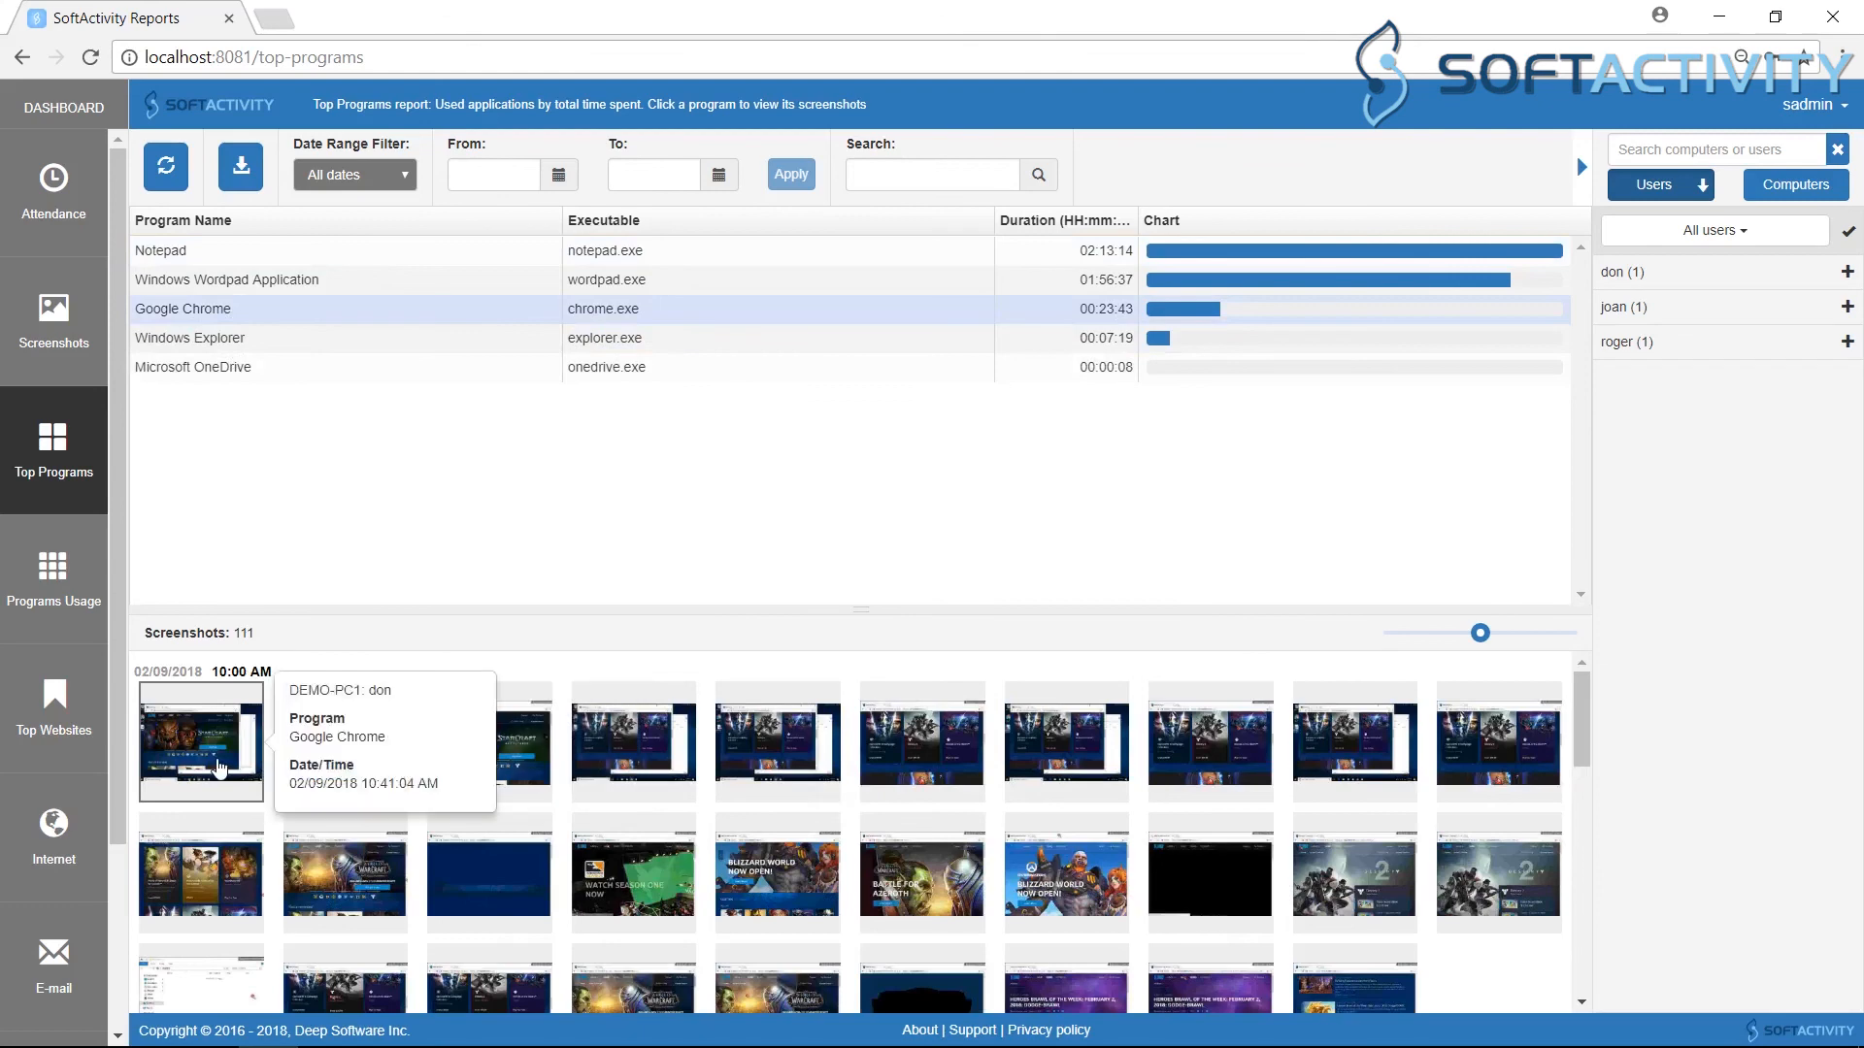
mouse_move(487, 773)
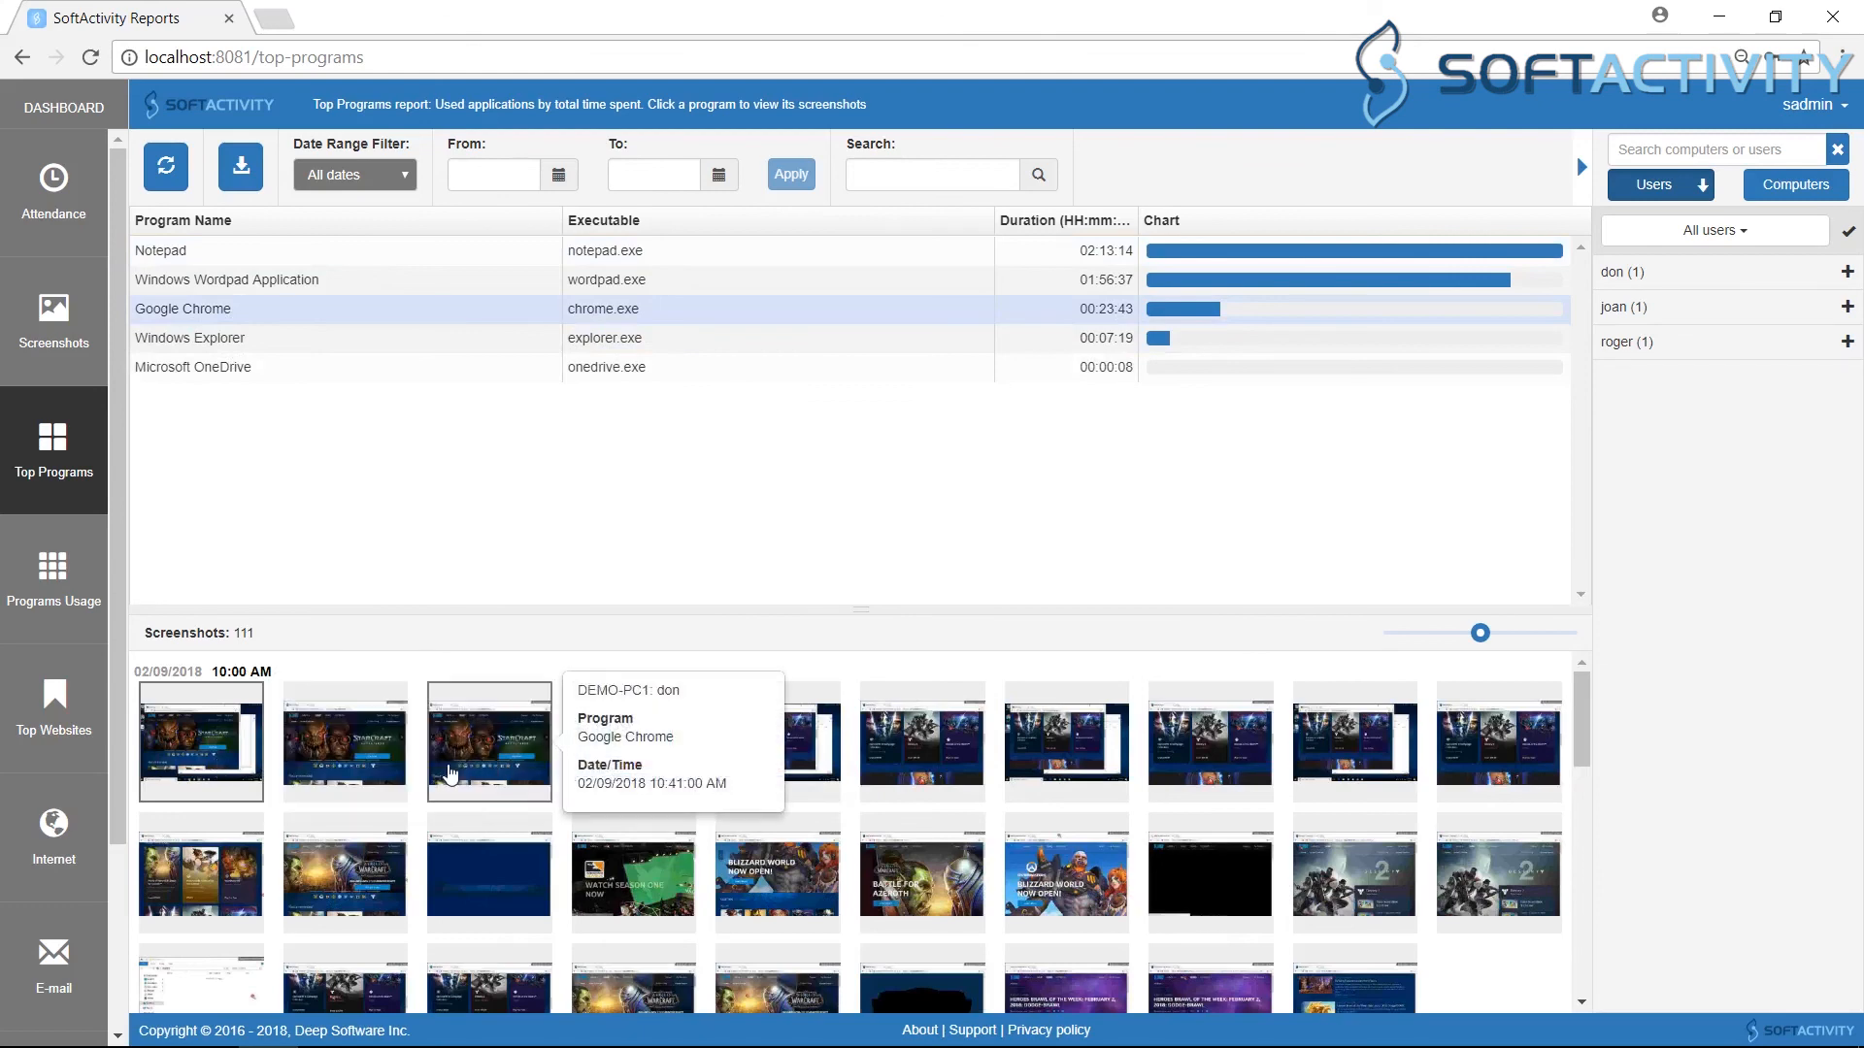
left_click(53, 701)
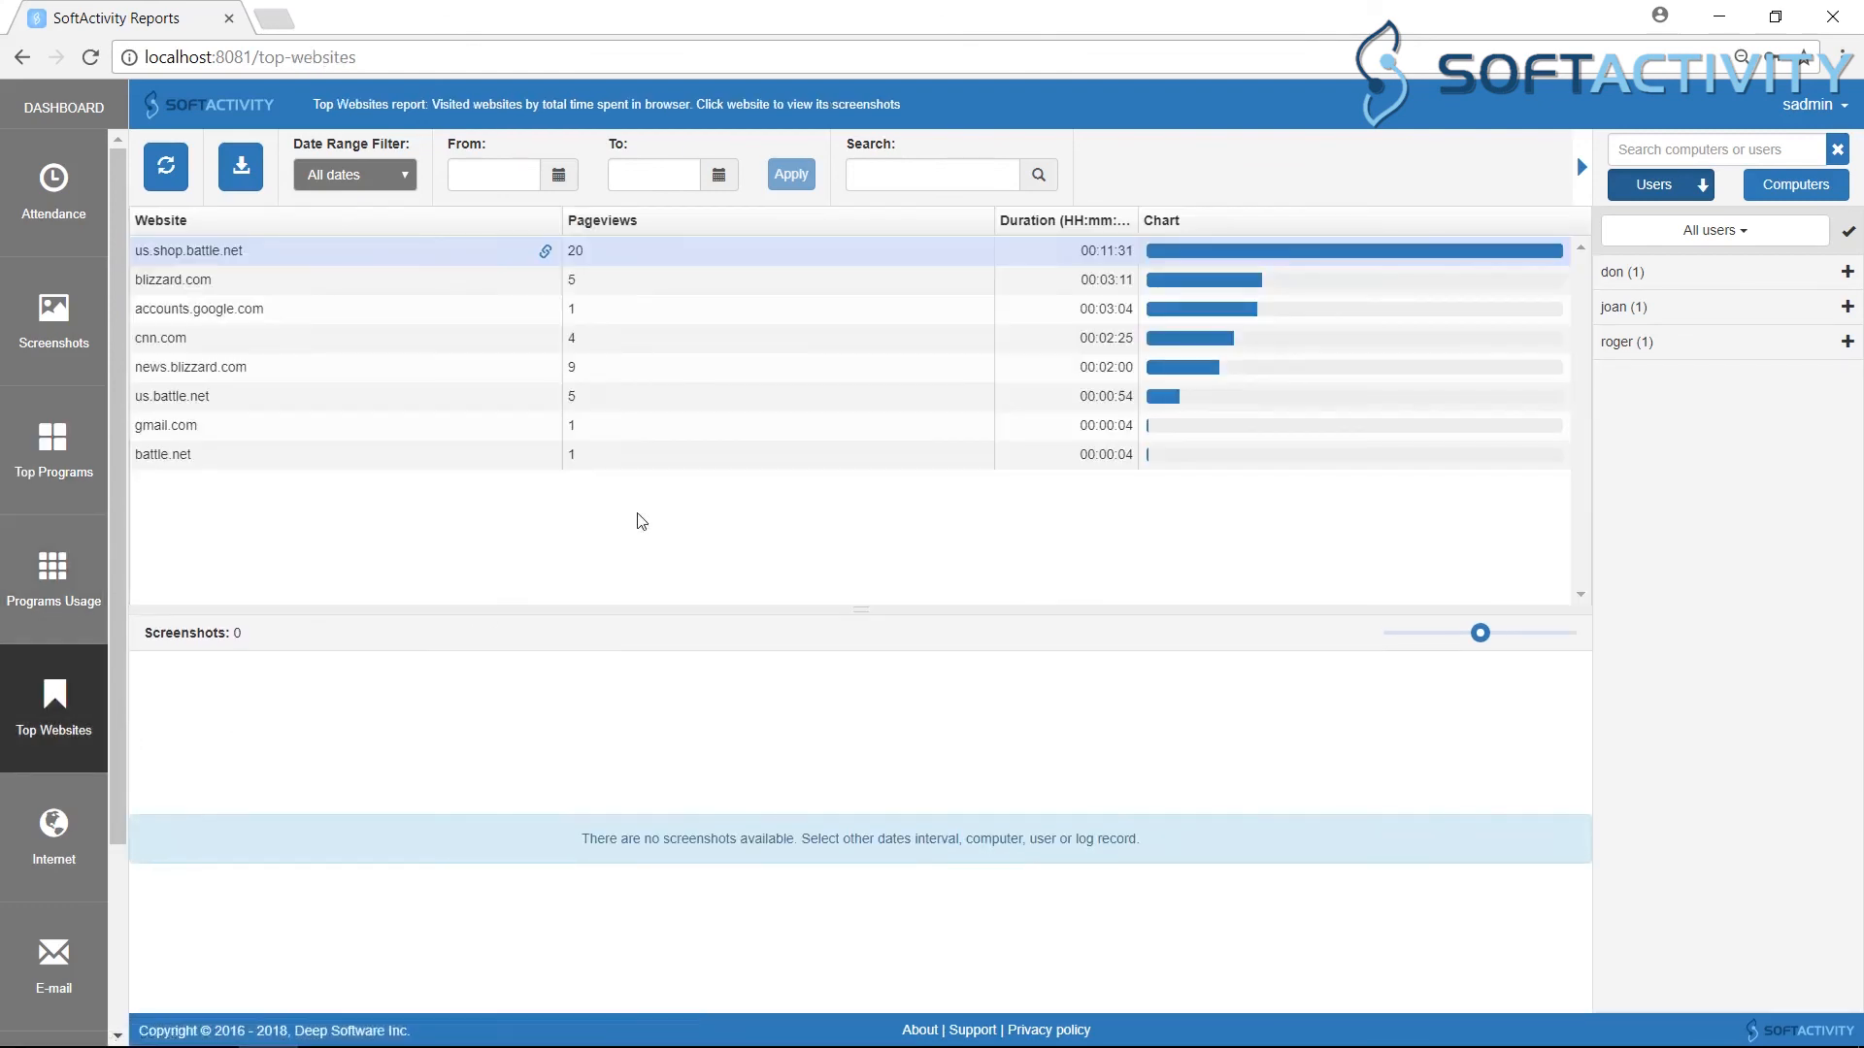
Step: View a full-size us.shop.battle.net screenshot showing don's Blizzard Shop page
left_click(187, 251)
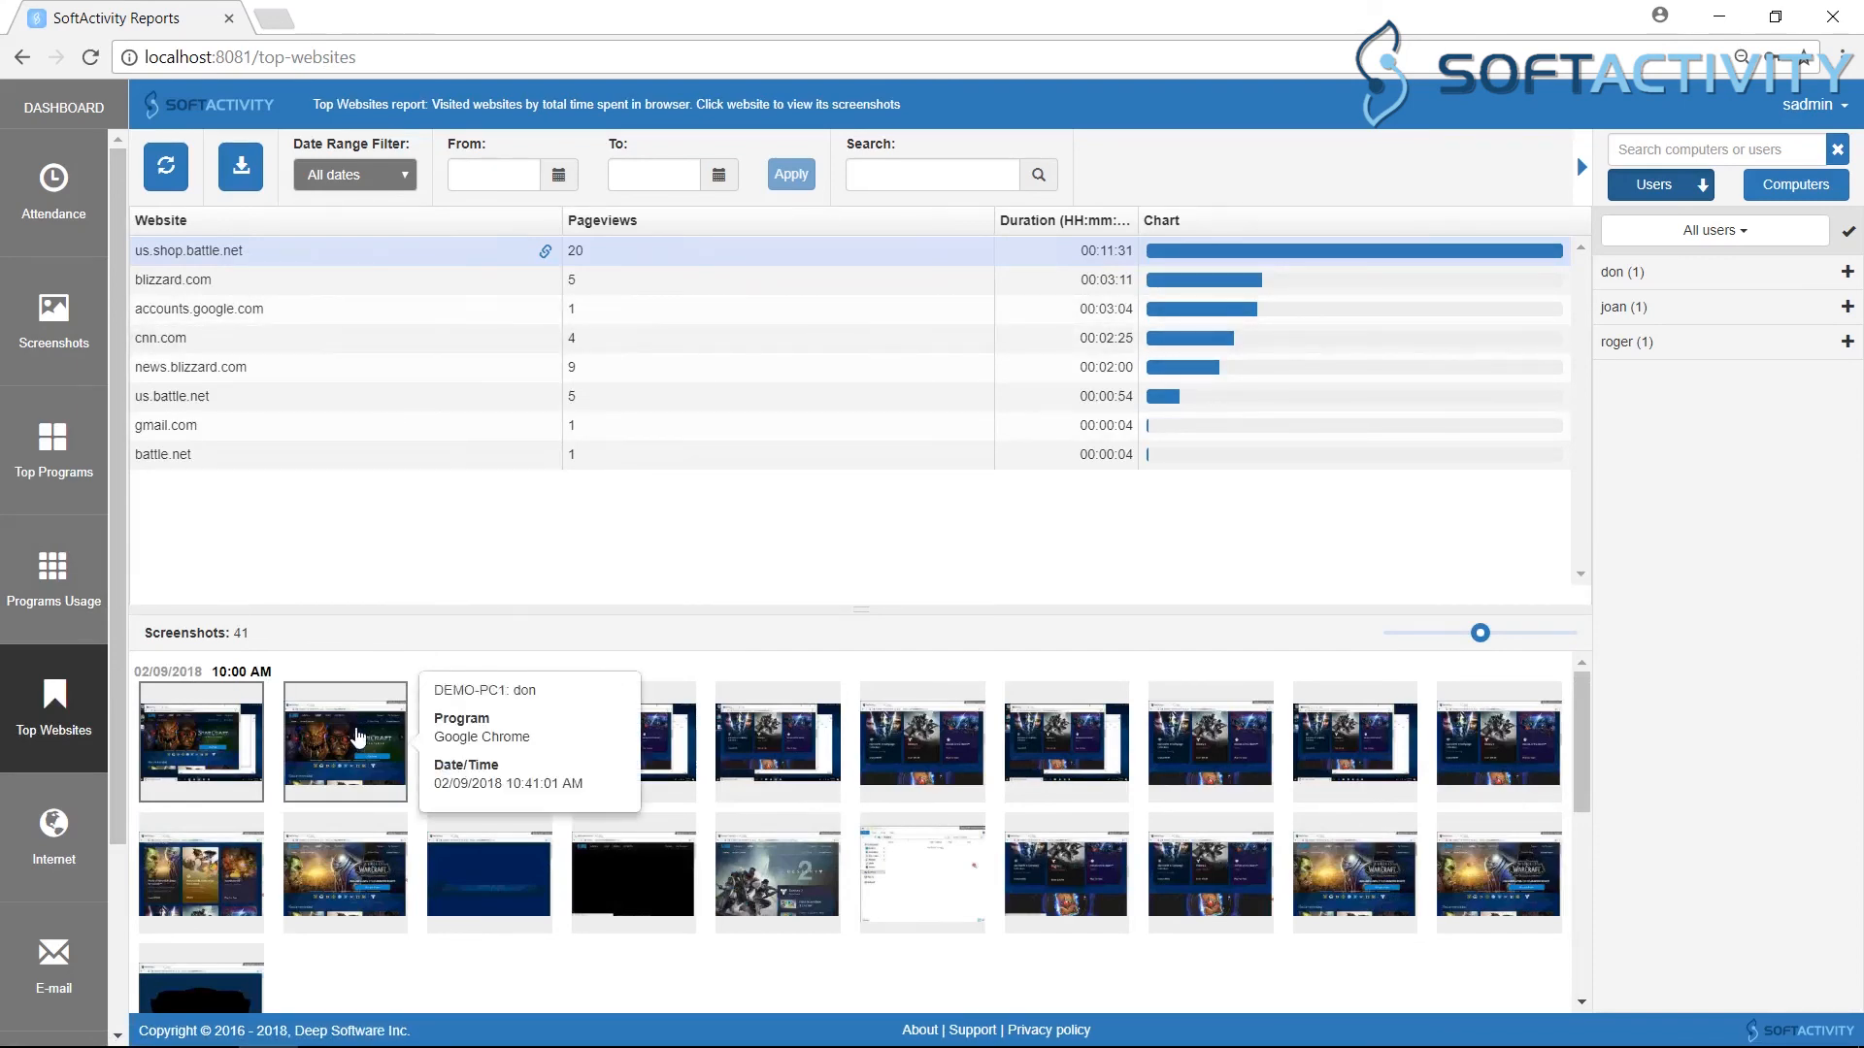
left_click(343, 741)
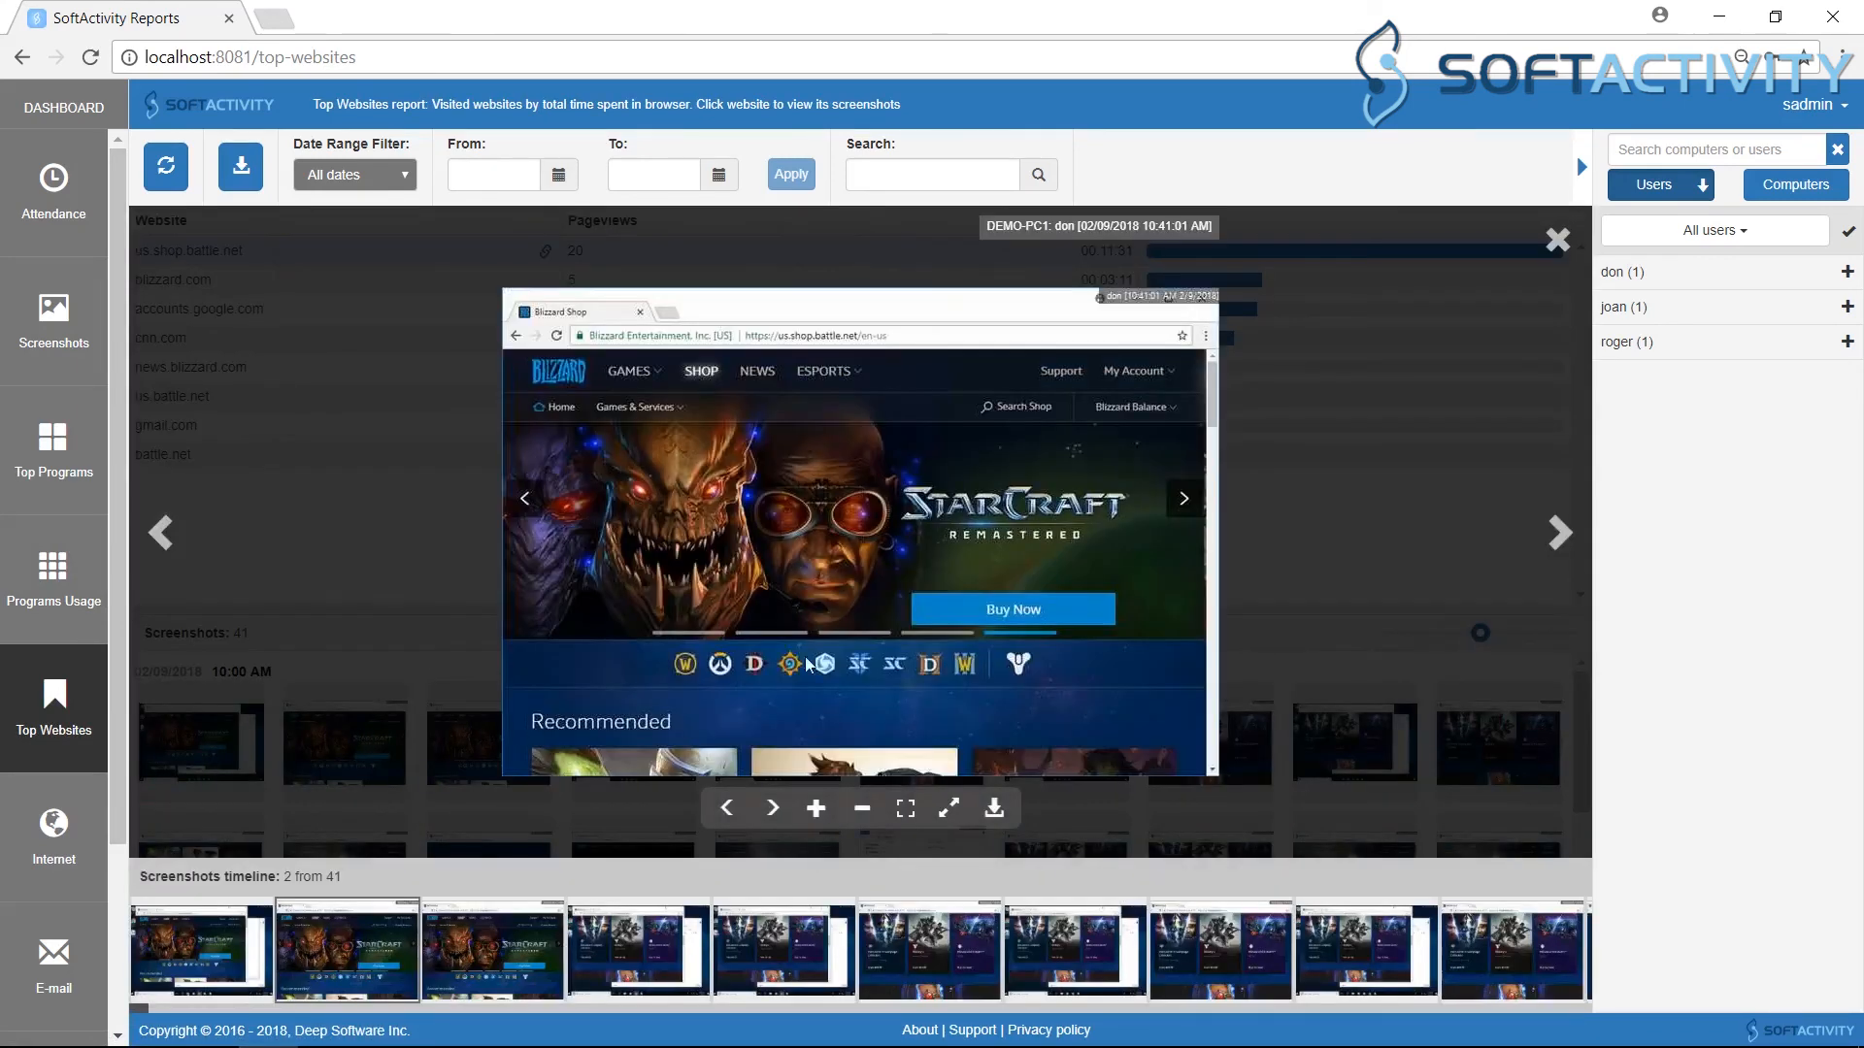
mouse_move(1557, 531)
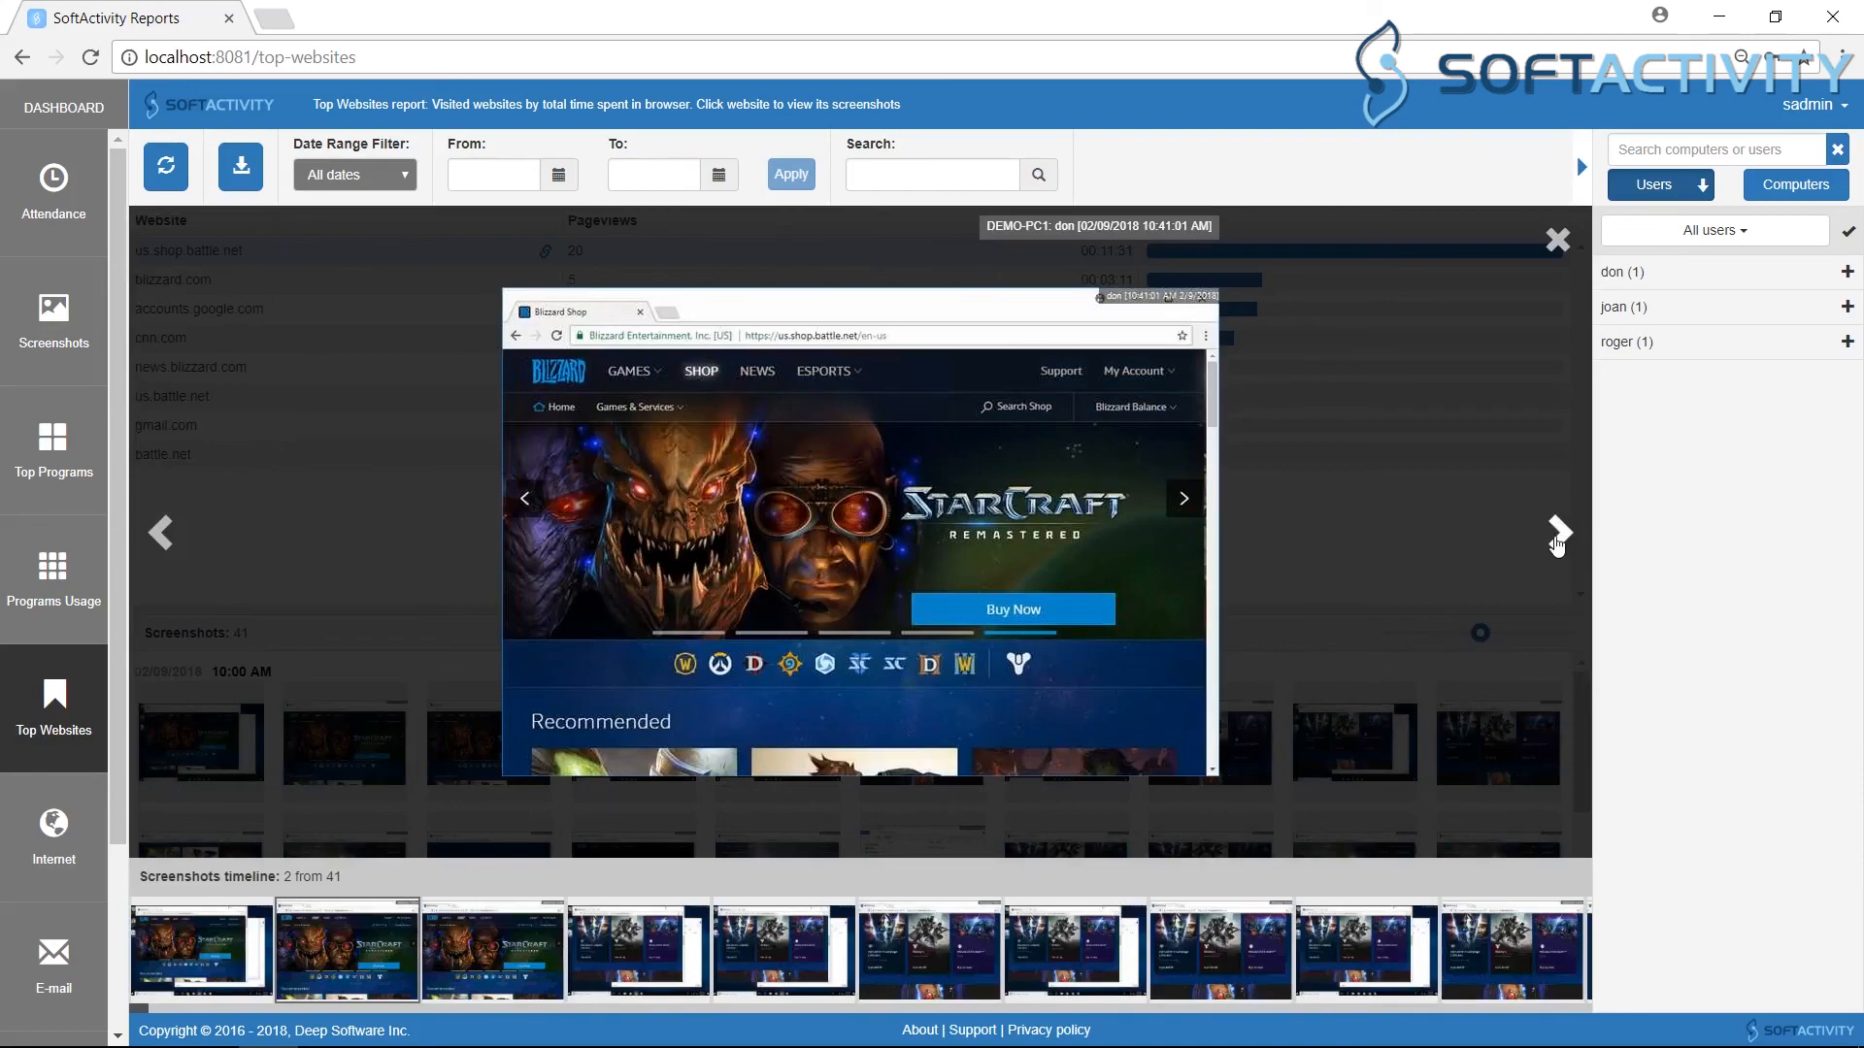